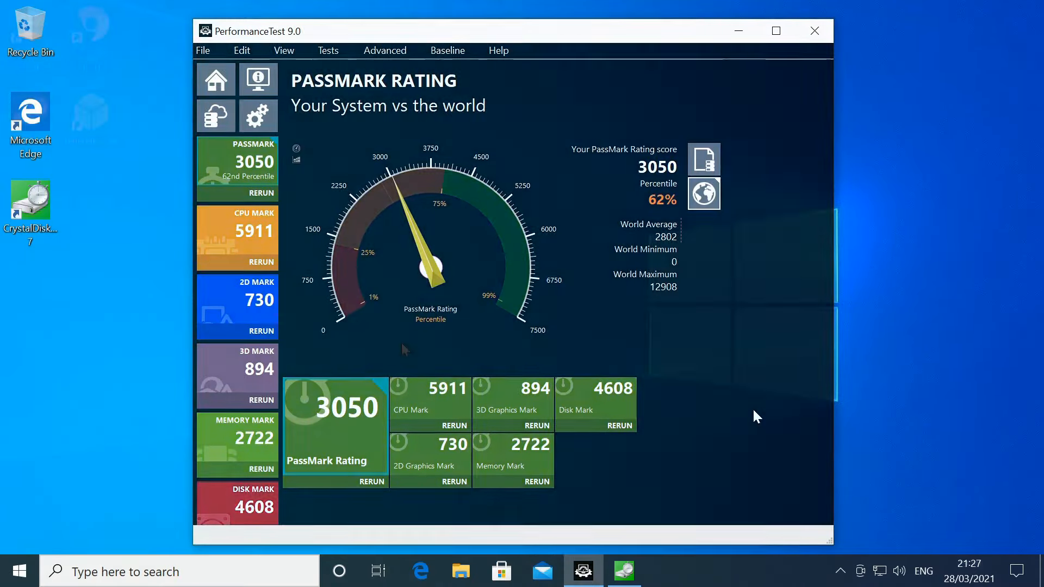
Step: Close the PerformanceTest 9.0 results window, returning to the Windows 10 desktop
click(813, 30)
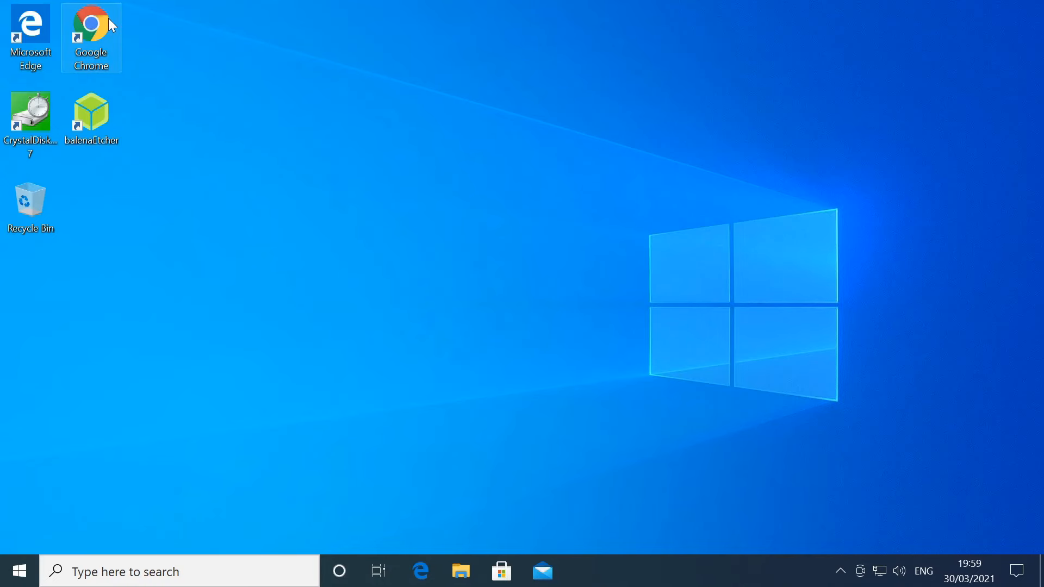
Step: Launch Chrome and load the Ubuntu Studio homepage at ubuntustudio.org
double_click(91, 25)
text(ub)
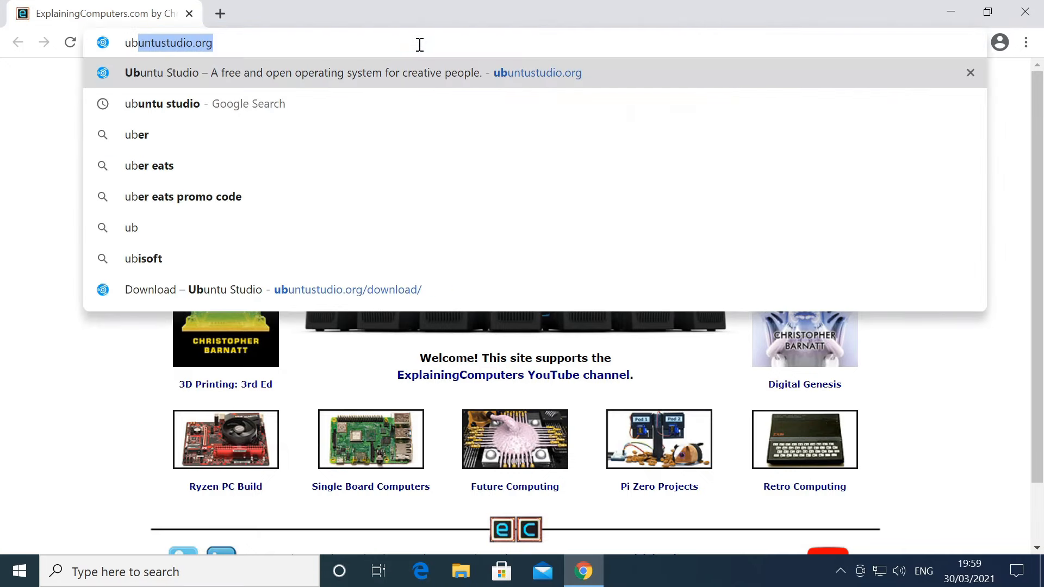
click(300, 73)
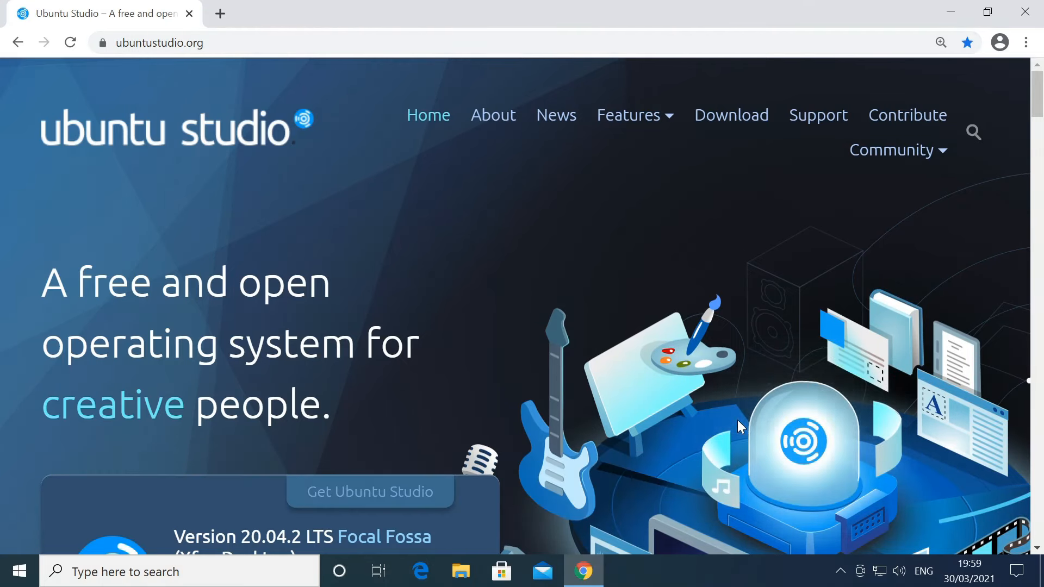
click(628, 114)
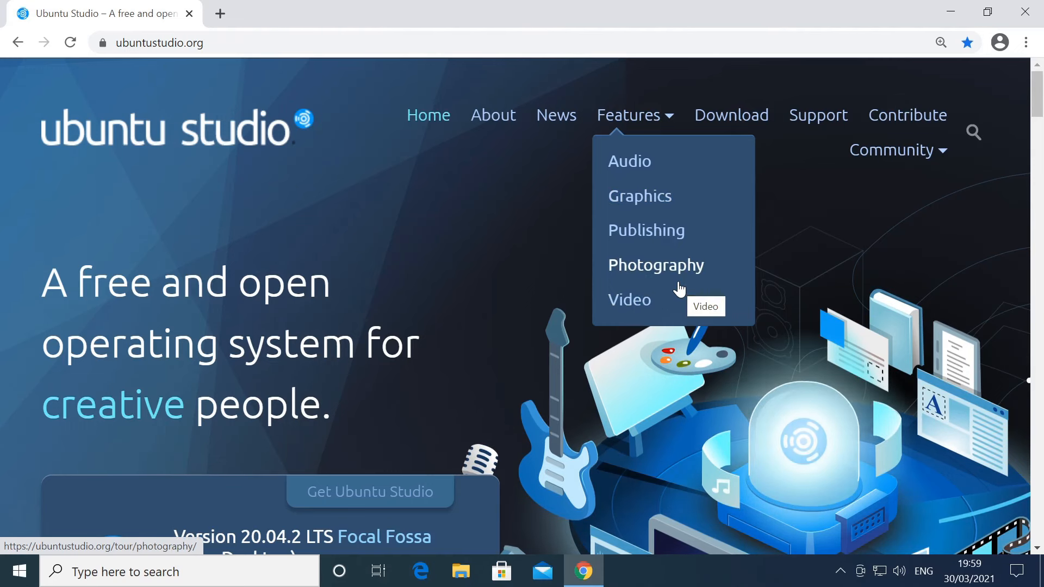
mouse_move(675, 283)
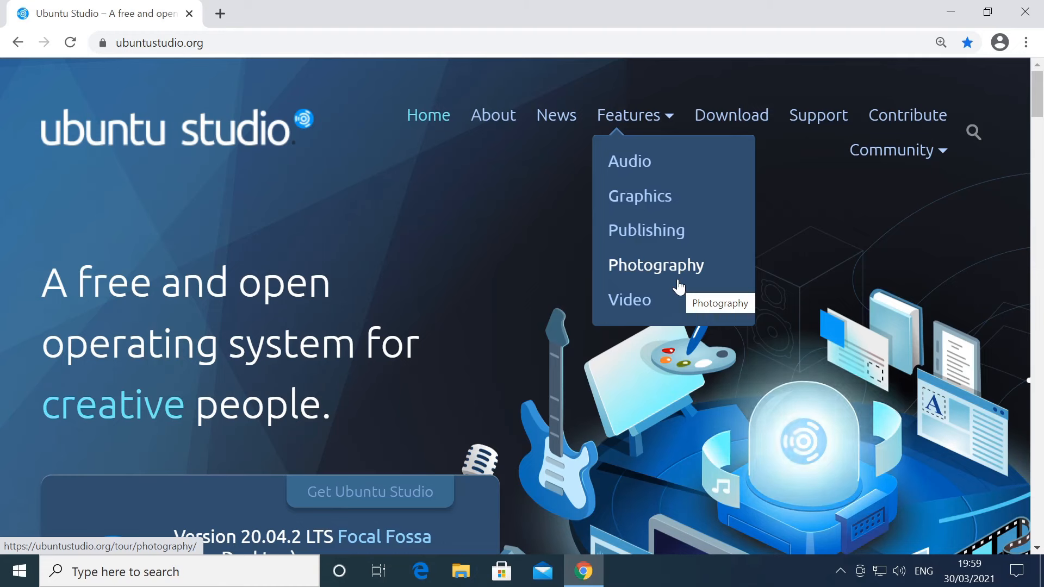
mouse_move(774, 258)
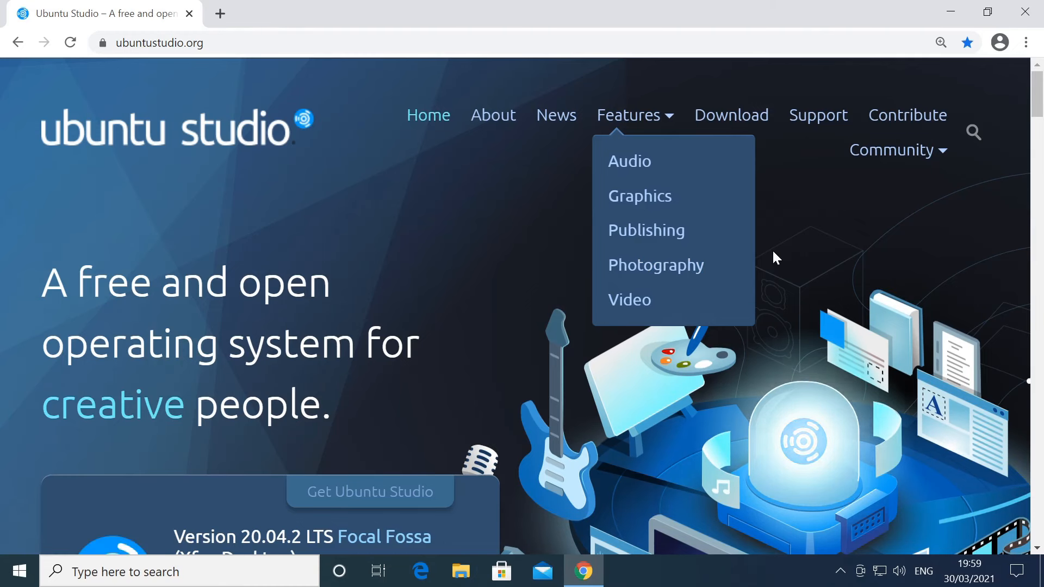
mouse_move(731, 114)
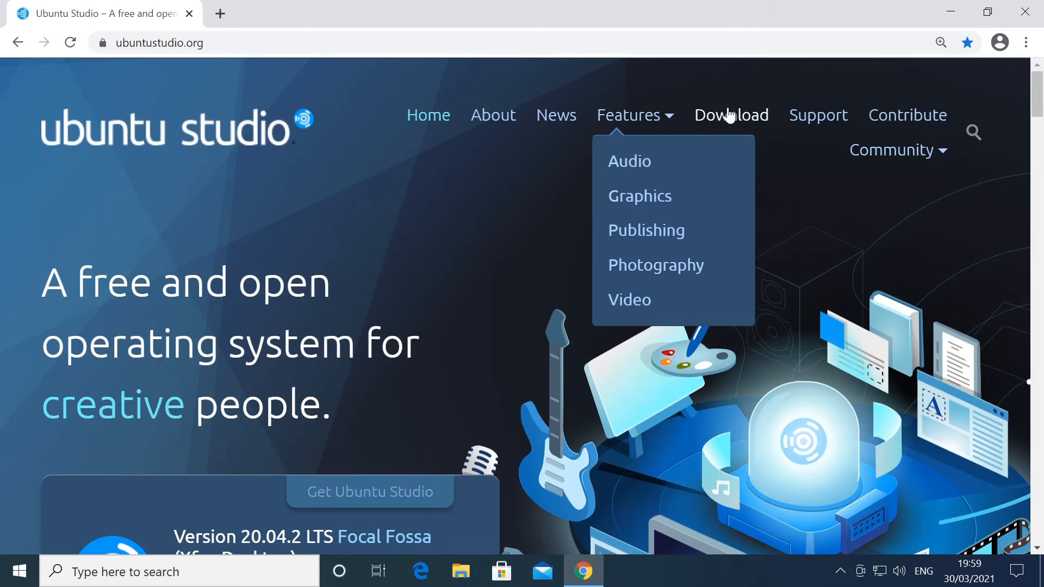
Step: Go to the Download page and highlight 'KDE Plasma Desktop' and 'Xfce Desktop' in the release columns
click(731, 114)
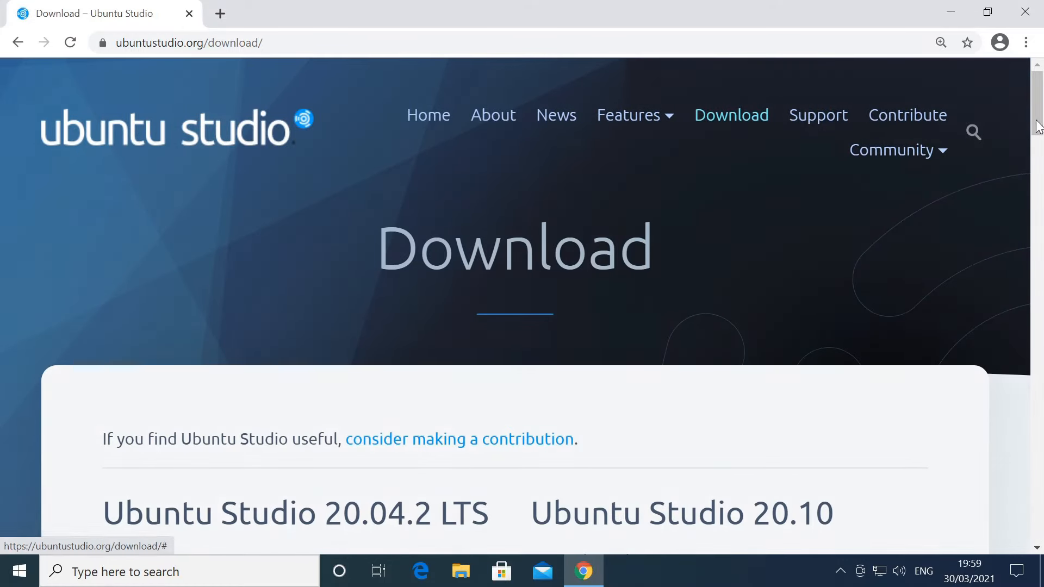
scroll(down, 3)
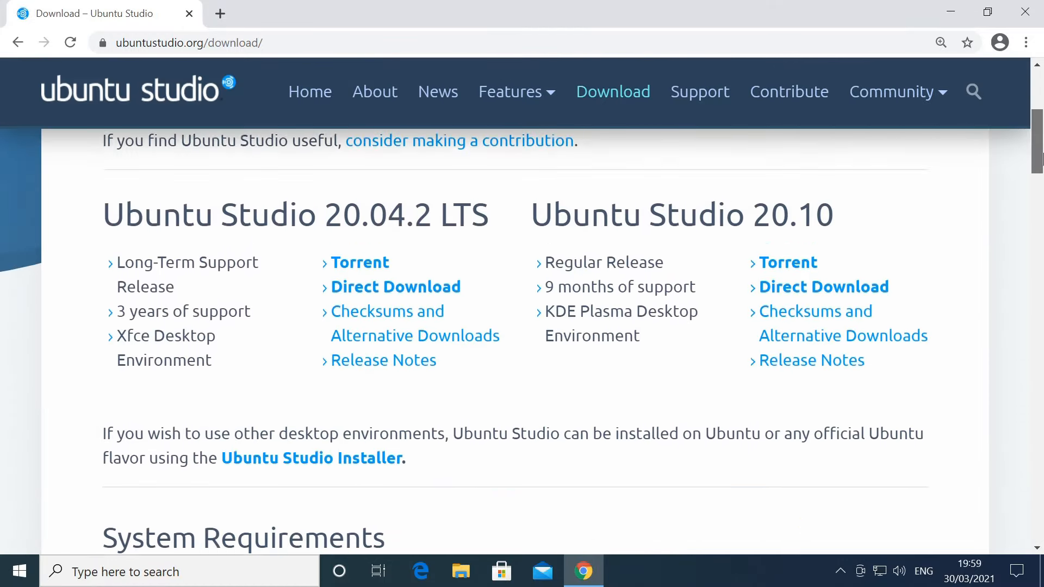
scroll(down, 3)
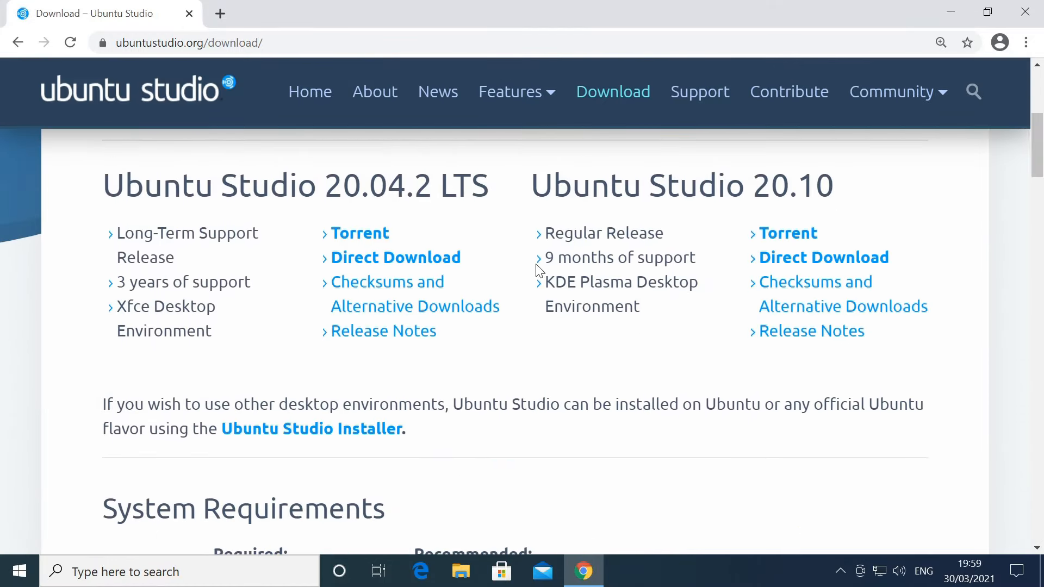
mouse_move(410, 228)
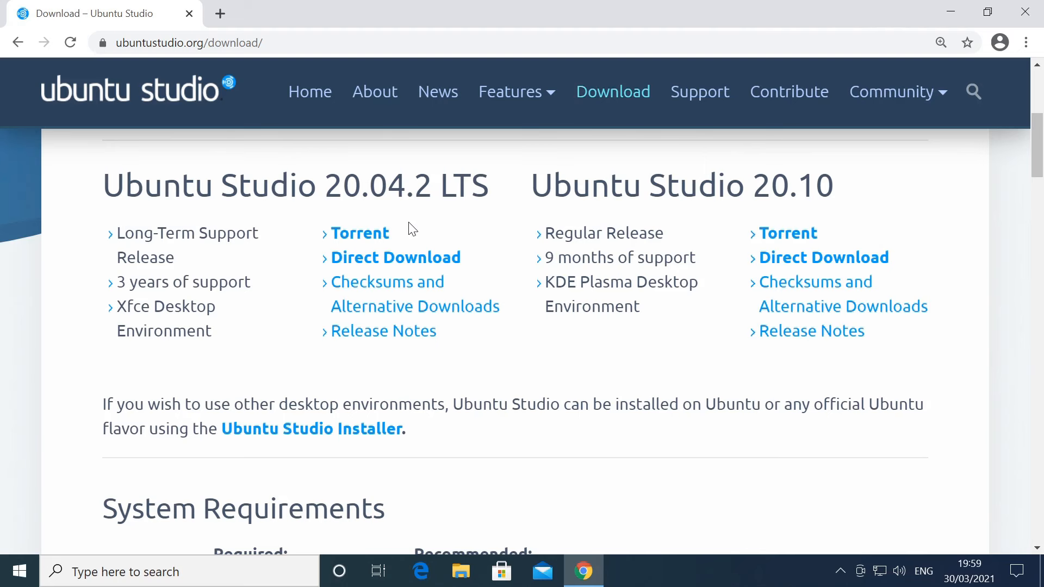
mouse_move(677, 231)
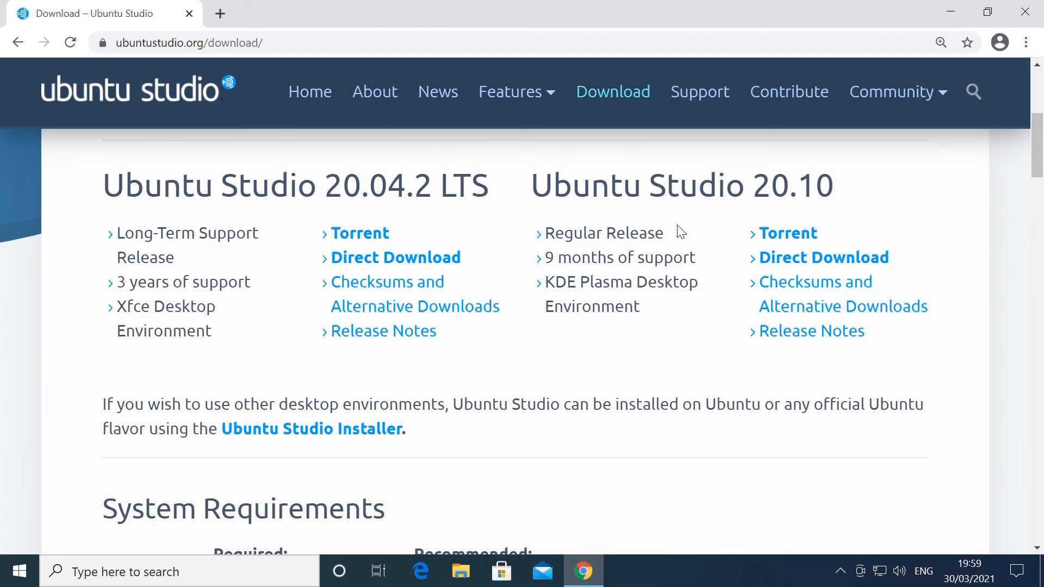
mouse_move(722, 222)
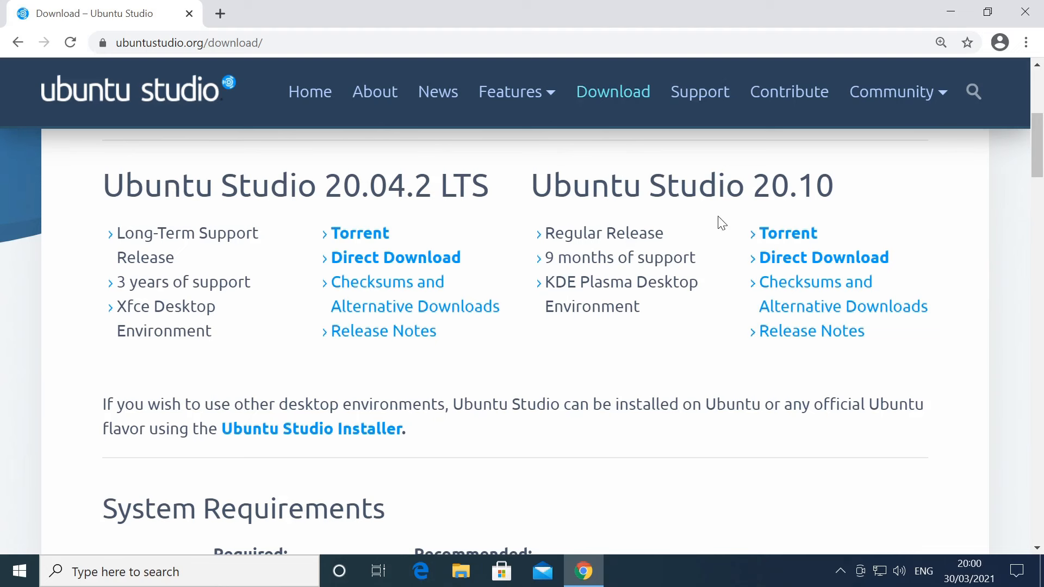
mouse_move(656, 275)
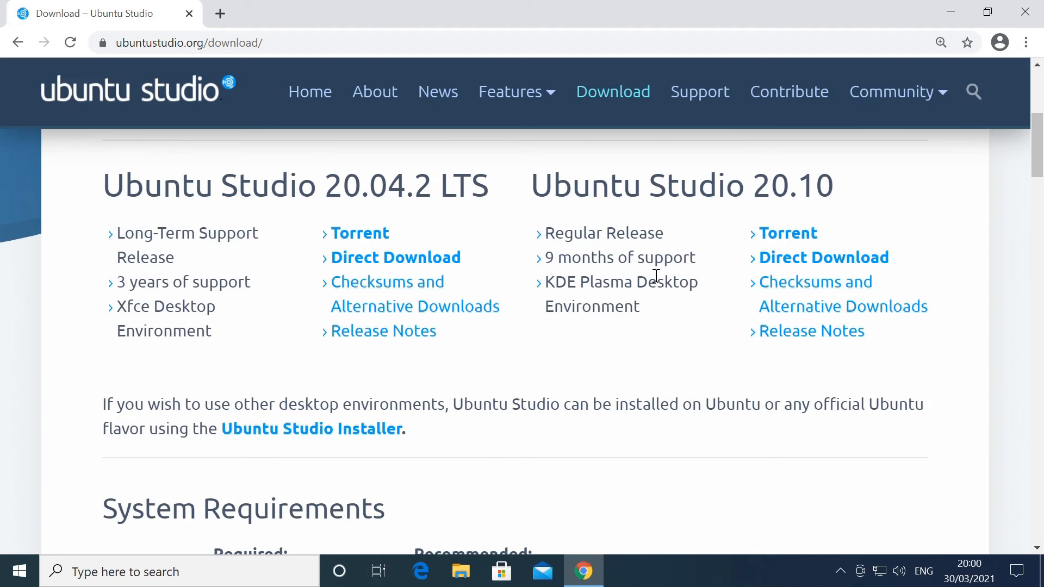
mouse_move(704, 288)
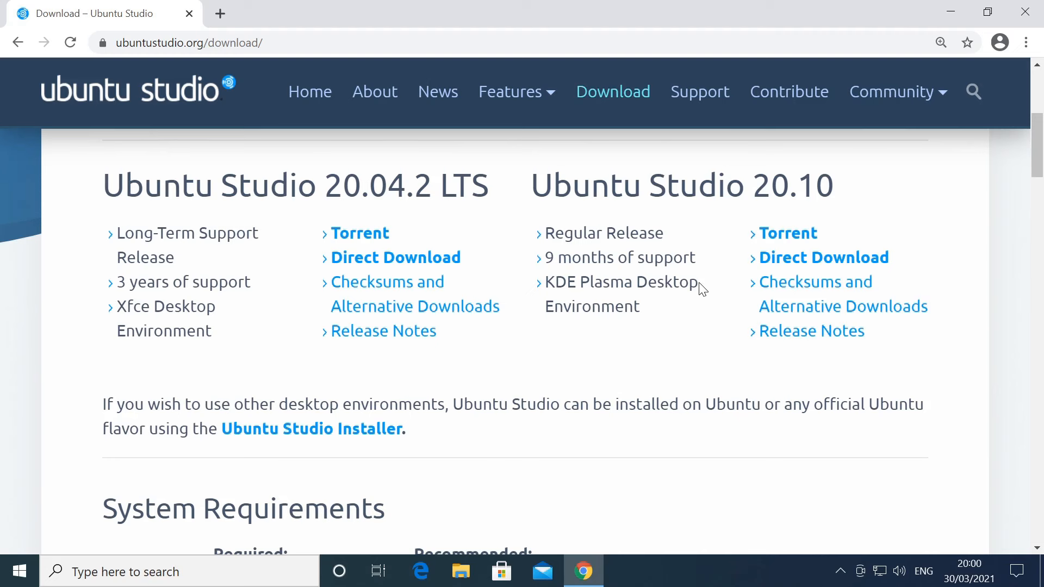
double_click(619, 282)
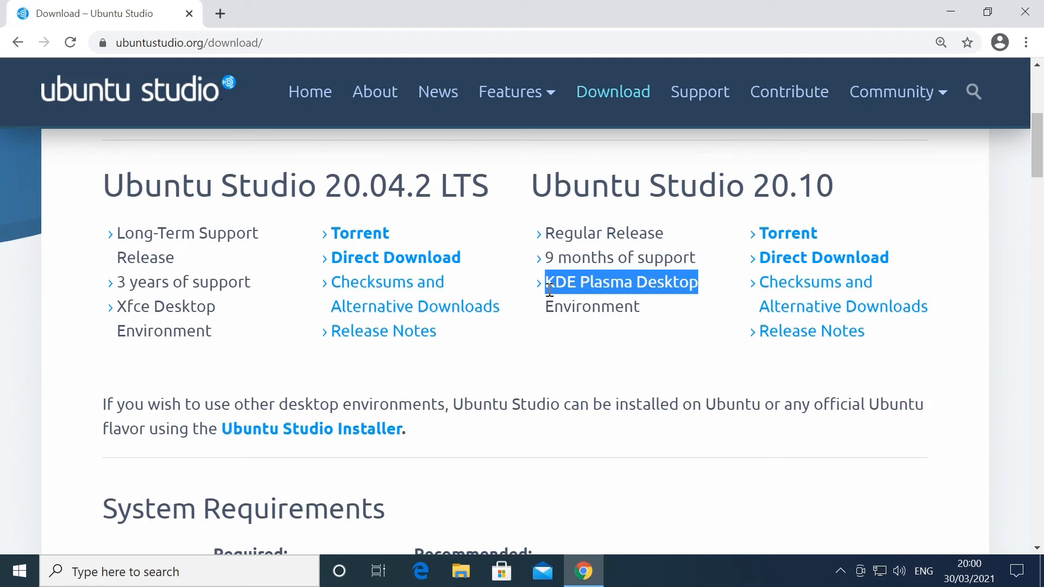
mouse_move(648, 336)
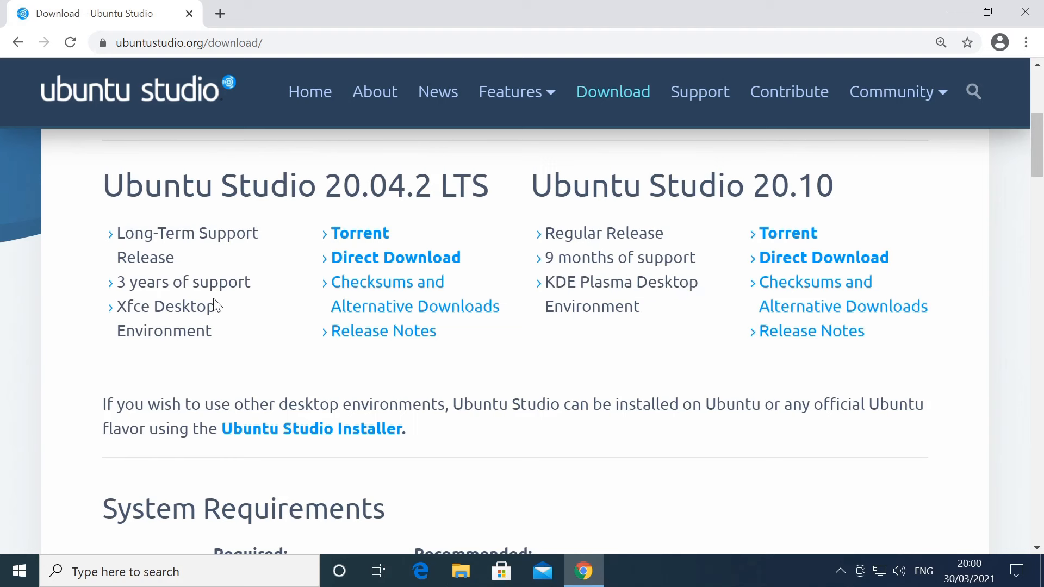
double_click(165, 305)
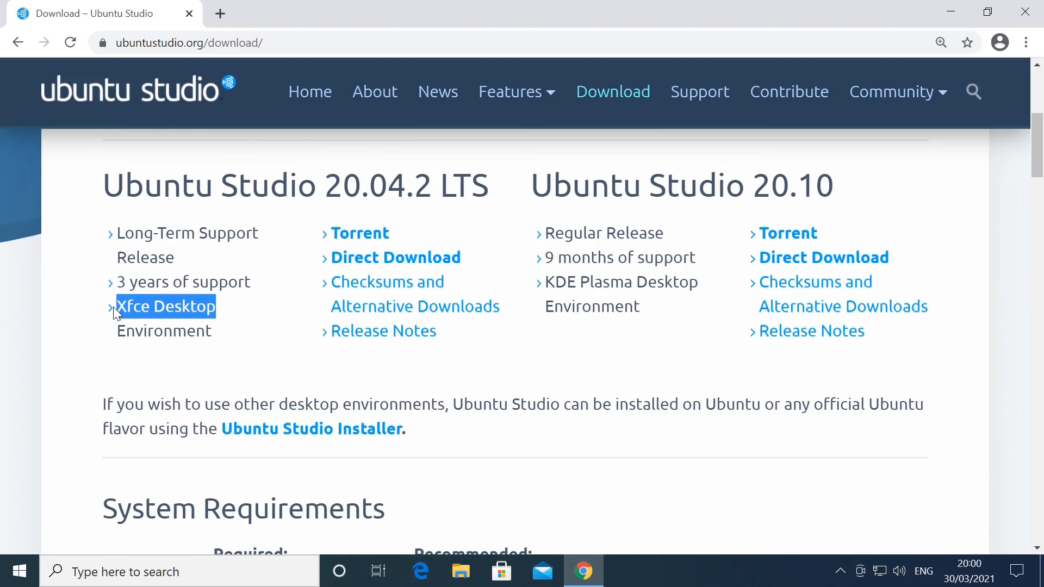
mouse_move(306, 331)
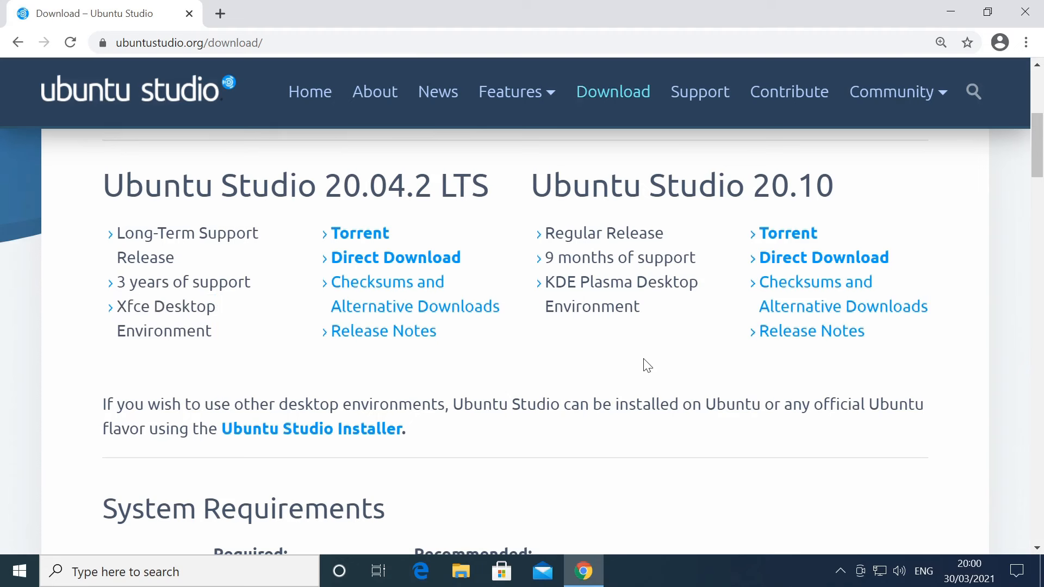
mouse_move(742, 300)
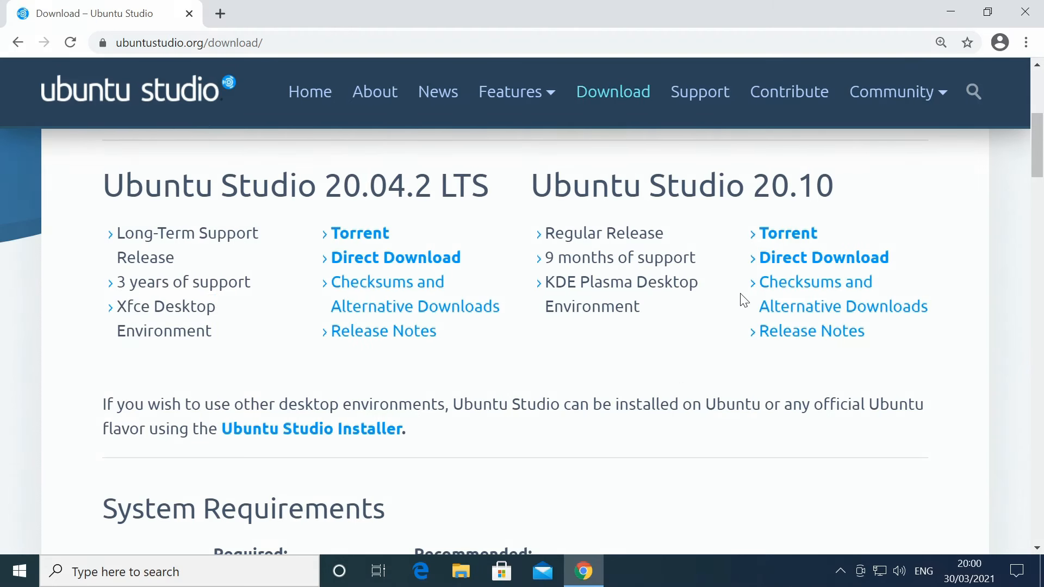
mouse_move(849, 214)
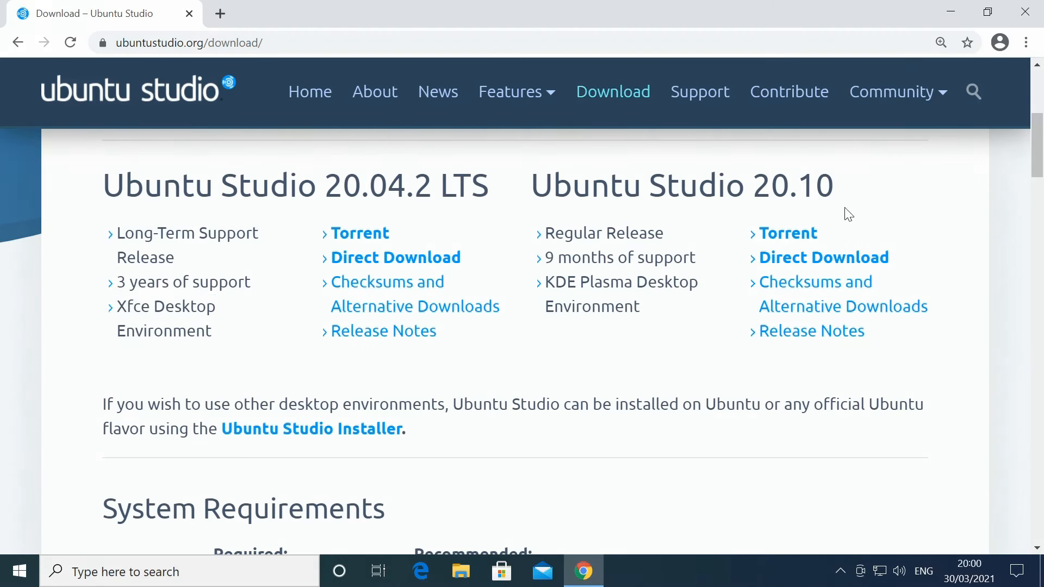
mouse_move(315, 441)
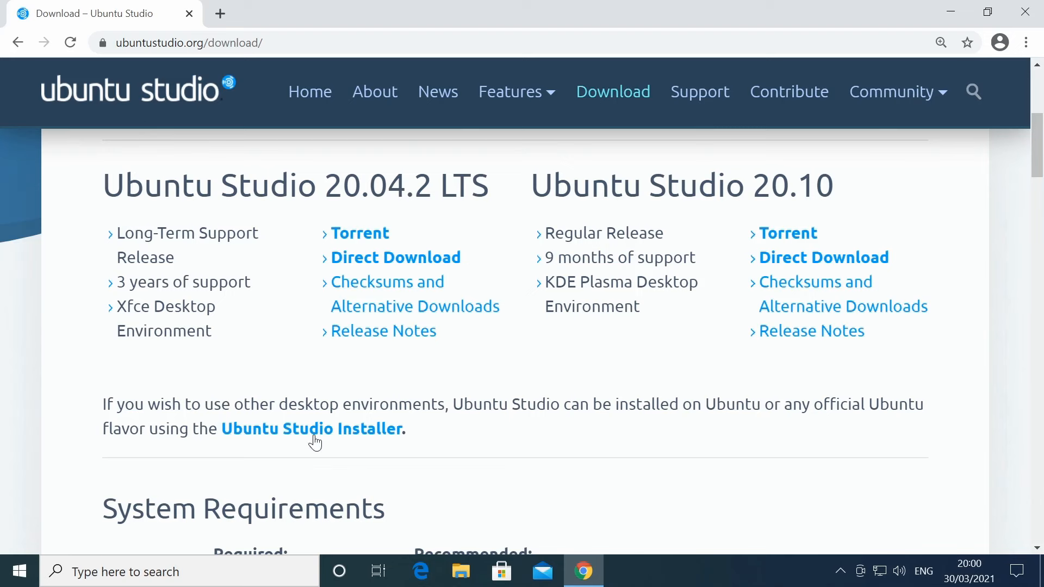
mouse_move(312, 428)
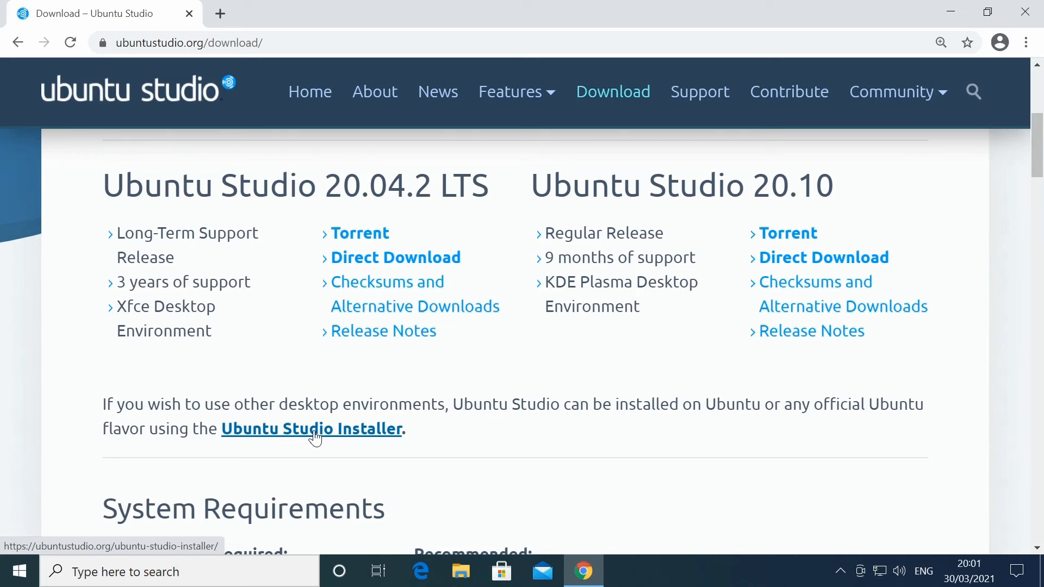
mouse_move(714, 436)
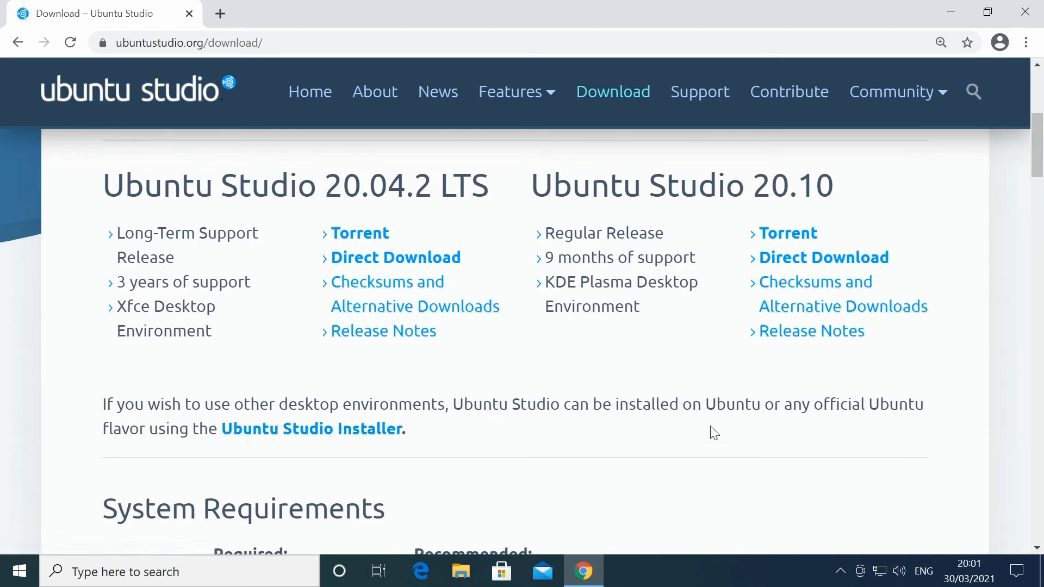
mouse_move(585, 461)
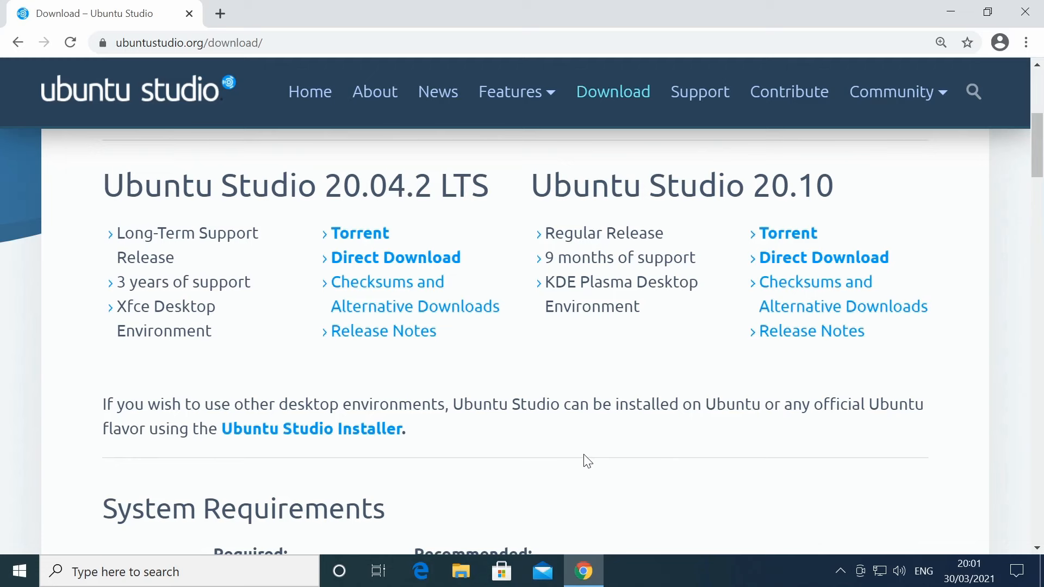
mouse_move(814, 282)
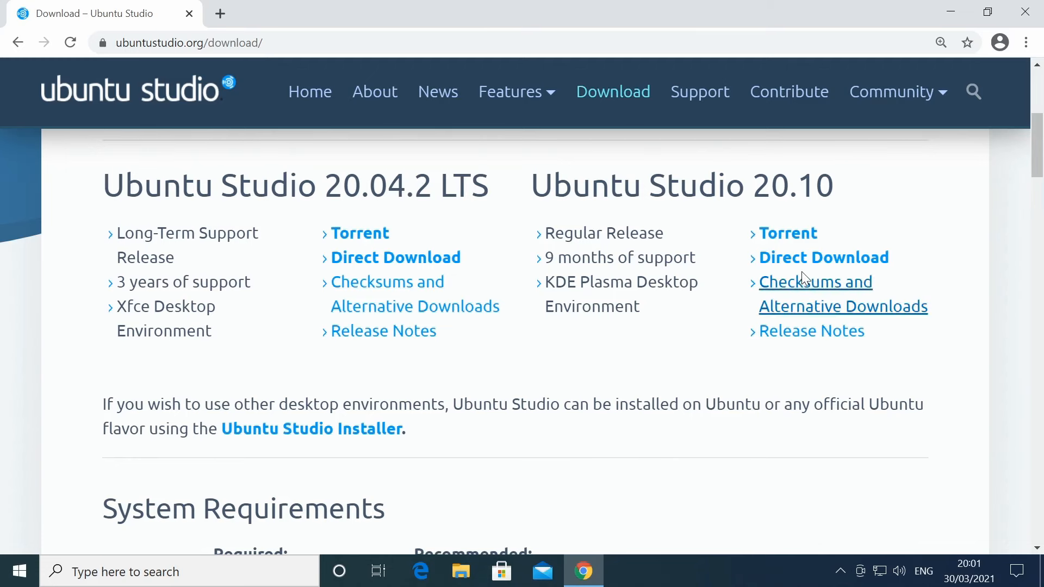
Step: Start the Ubuntu Studio 20.10 Direct Download and save the image to Downloads
click(823, 257)
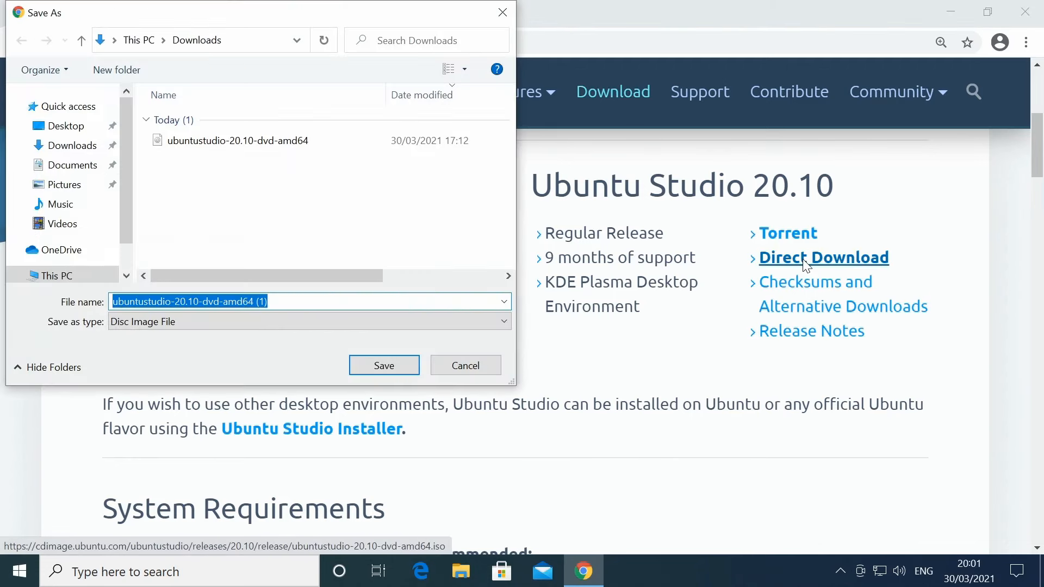
mouse_move(352, 181)
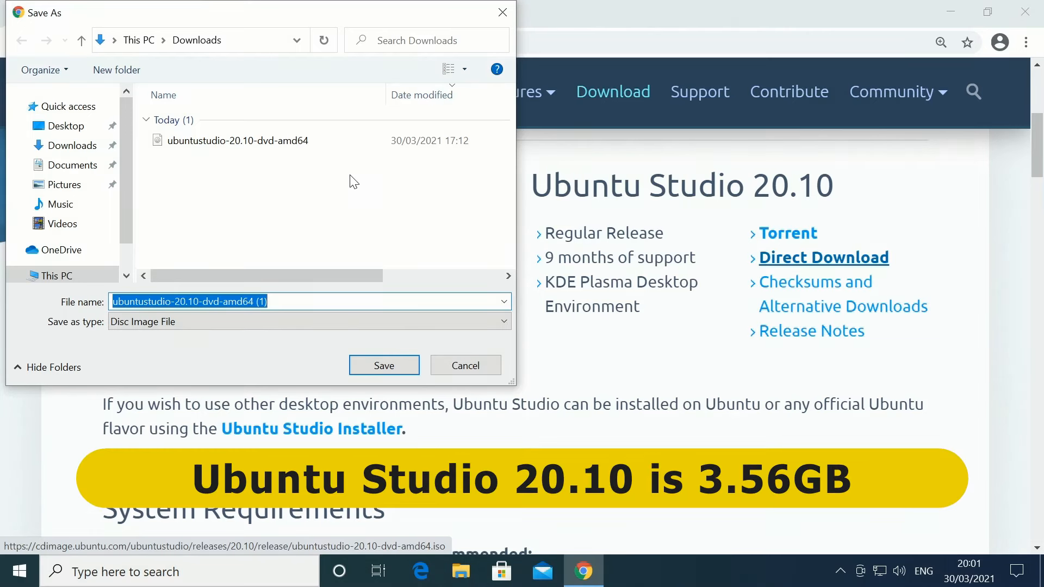
click(465, 365)
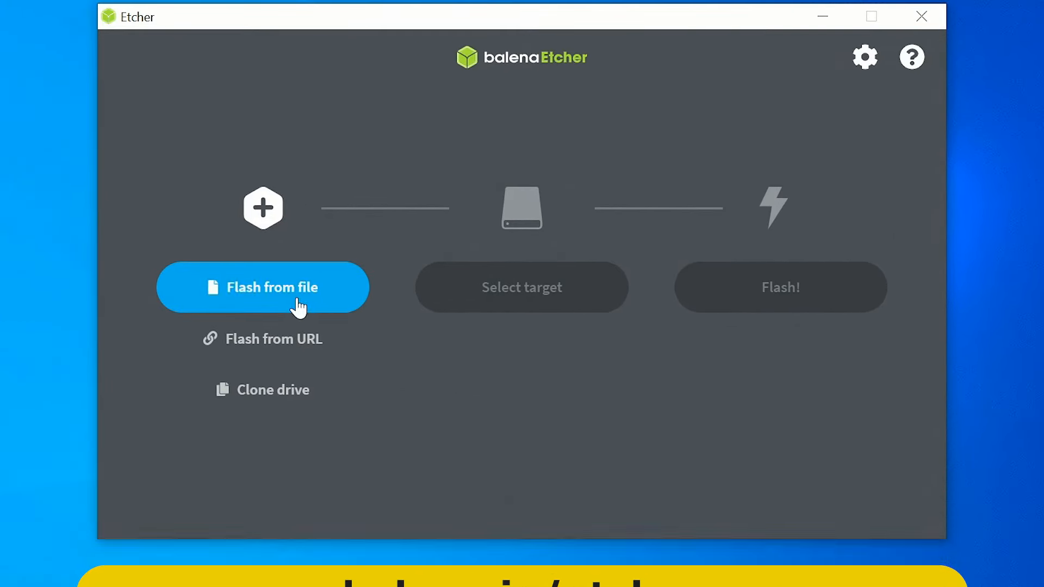
Step: Select the ubuntustudio-20.10-dvd-amd64 image, target the 31 GB USB disk, and start flashing
click(262, 287)
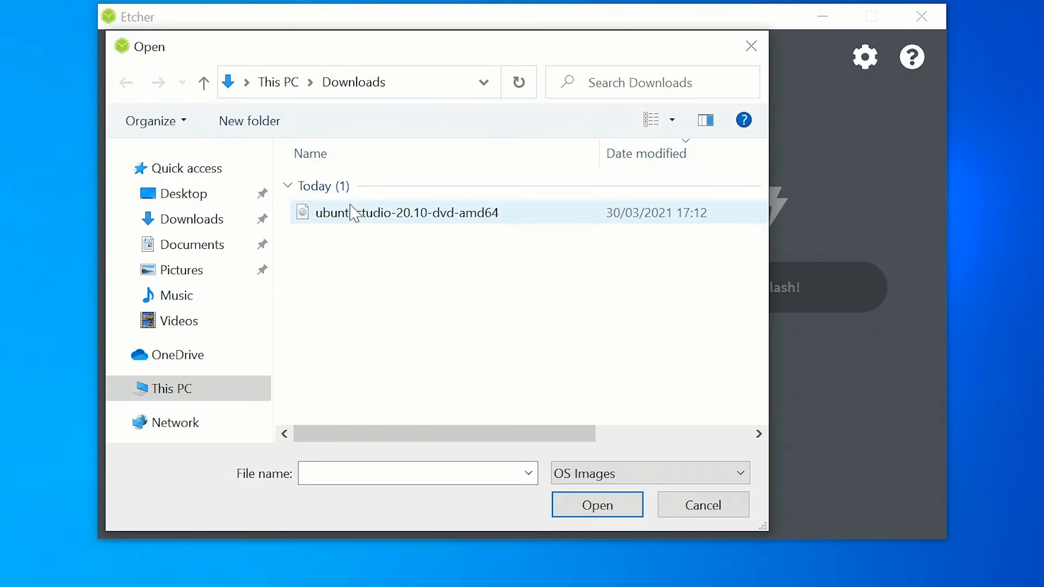
click(596, 504)
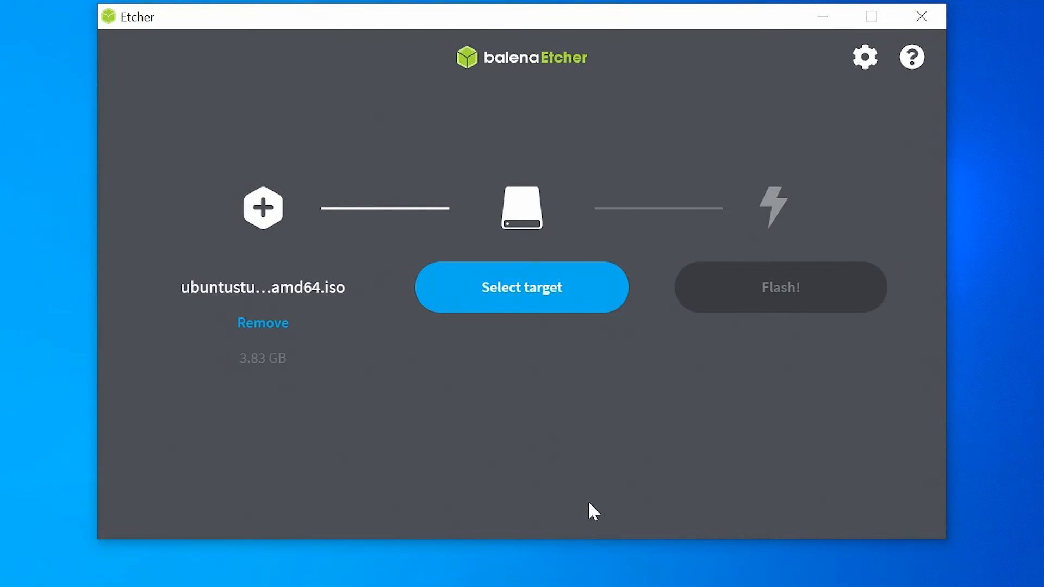
click(520, 287)
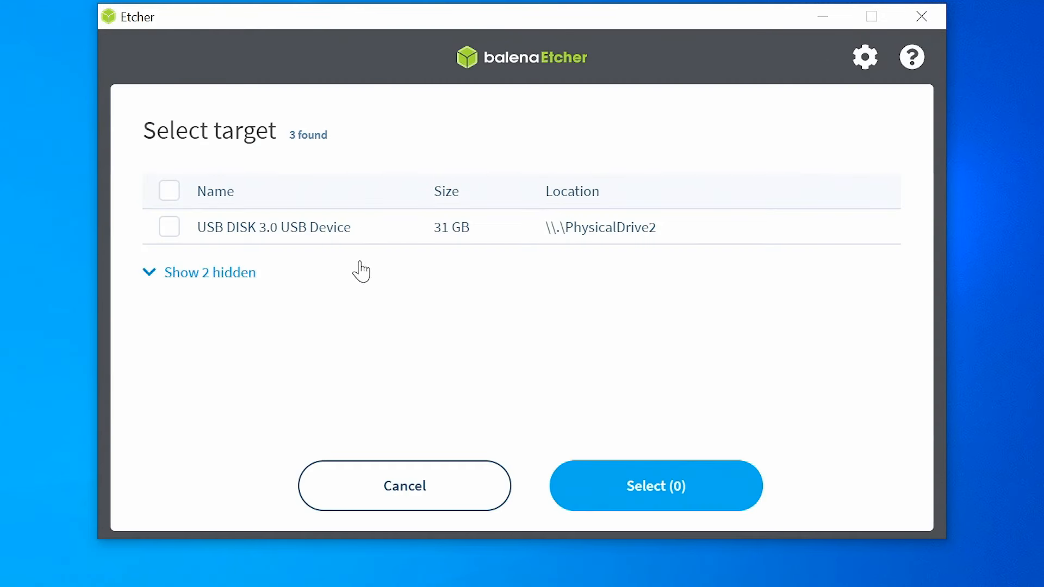
click(169, 227)
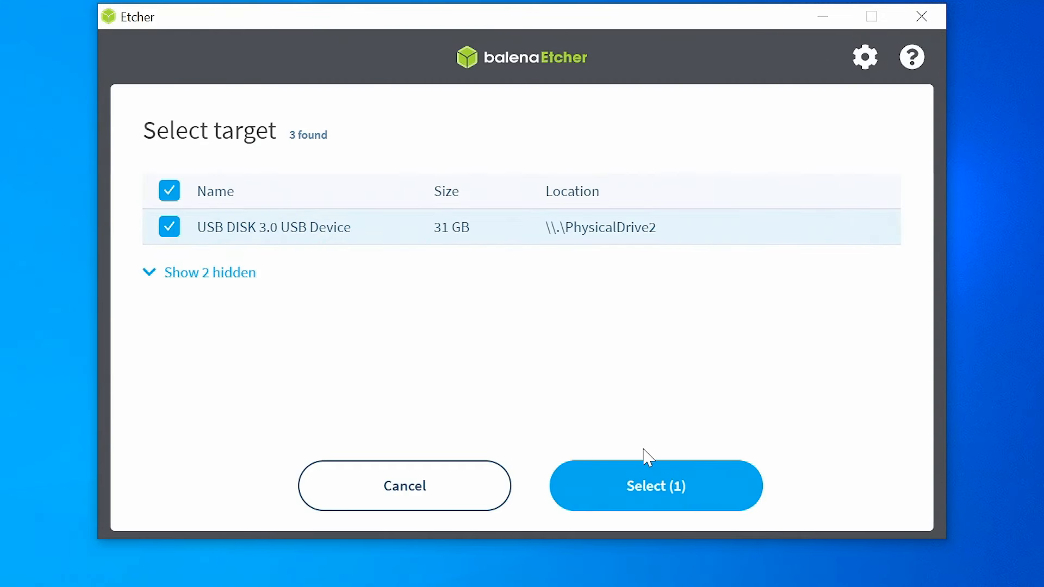
click(654, 485)
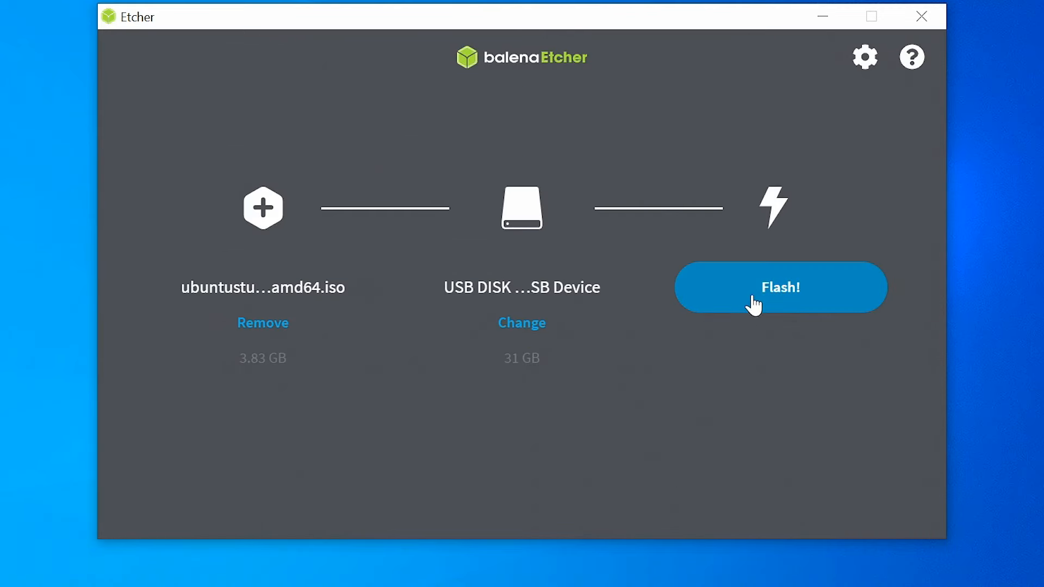
click(780, 287)
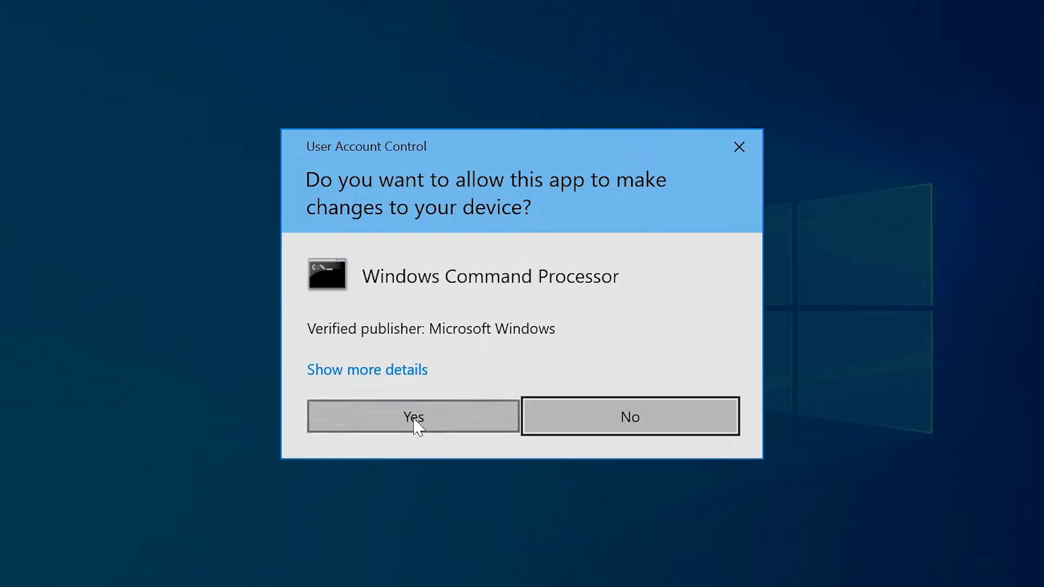
Step: Allow the UAC prompt, decline formatting the flashed drive, and close Etcher after Flash Complete
click(413, 416)
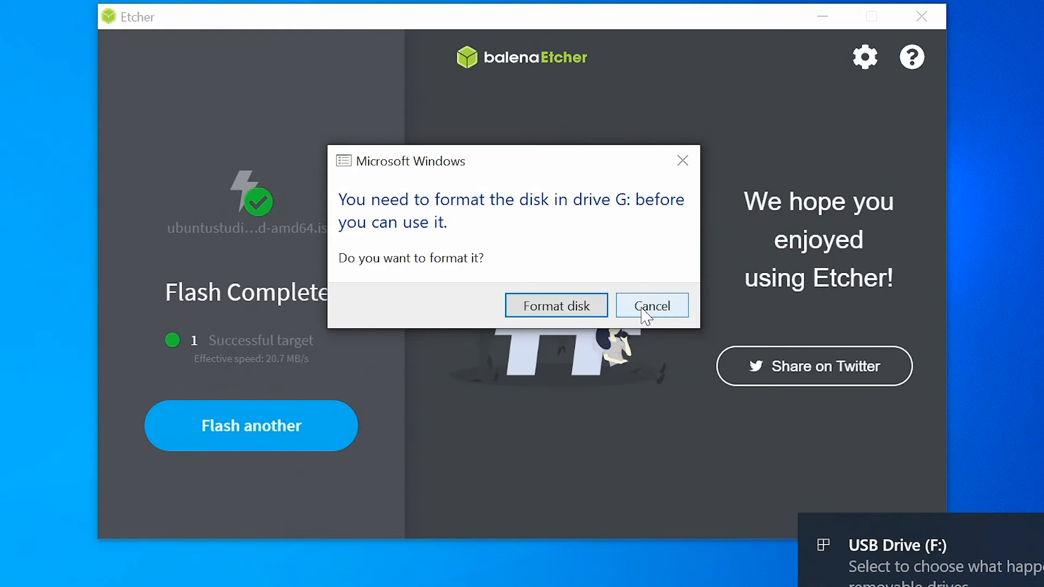
click(650, 306)
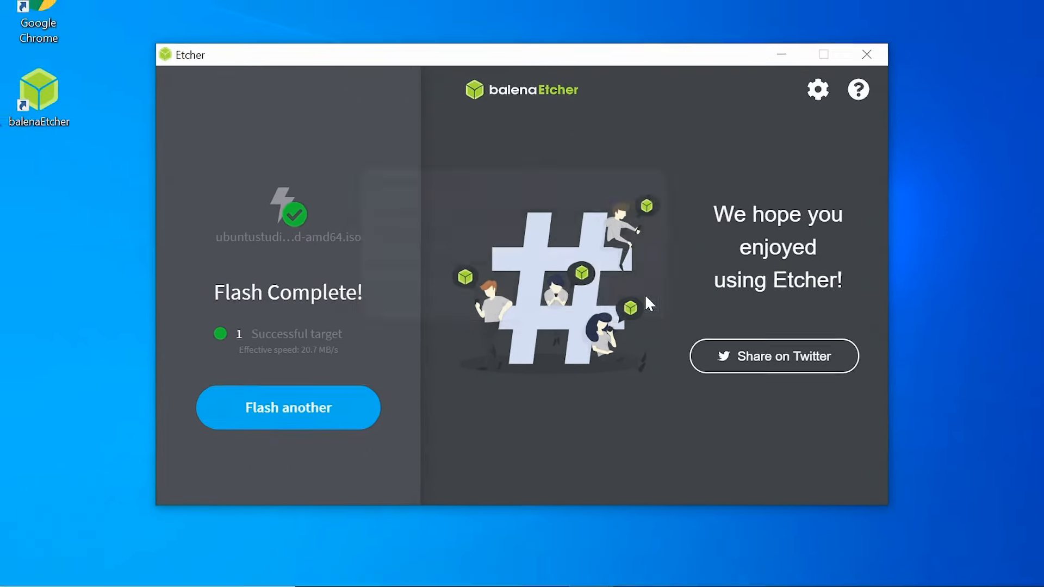
click(867, 54)
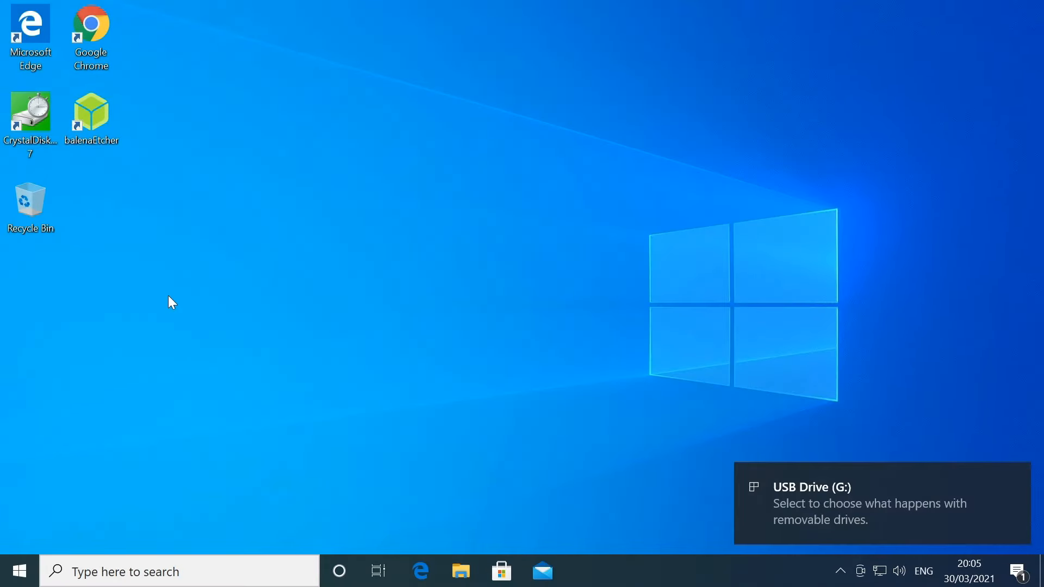
Step: Bring up the Windows 10 Start menu over the desktop
click(16, 571)
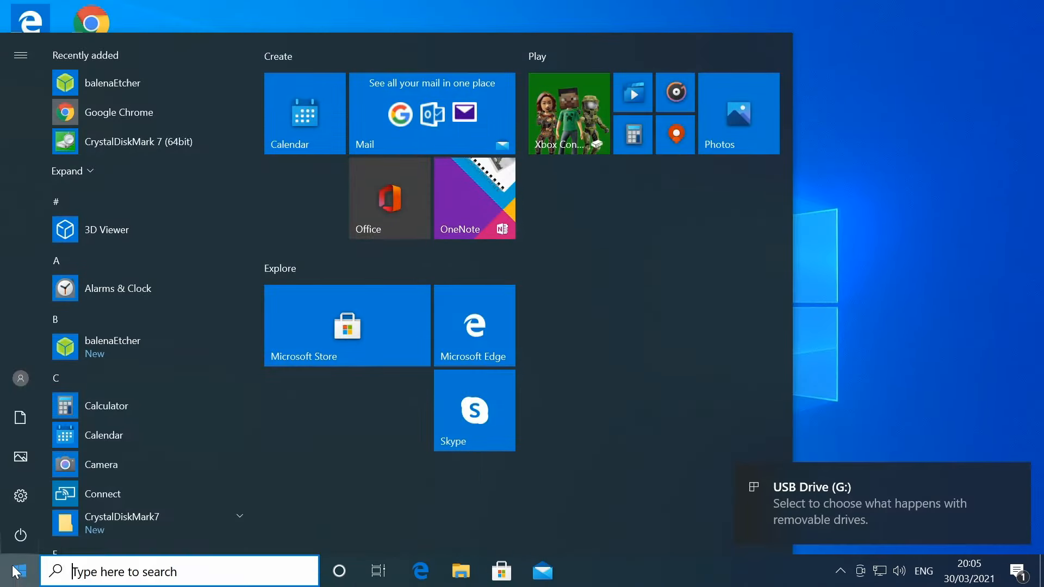
mouse_move(13, 561)
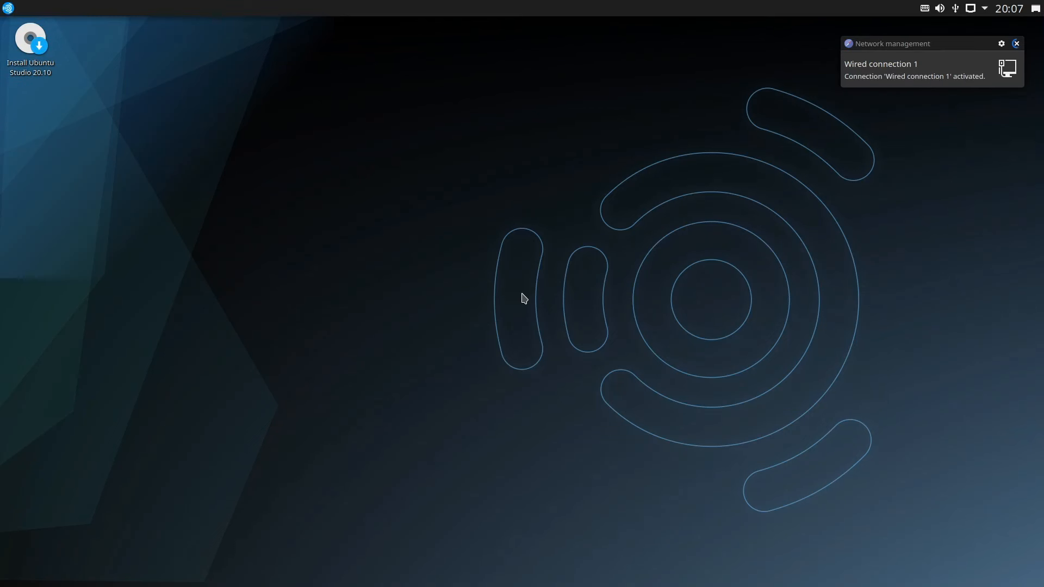
mouse_move(585, 207)
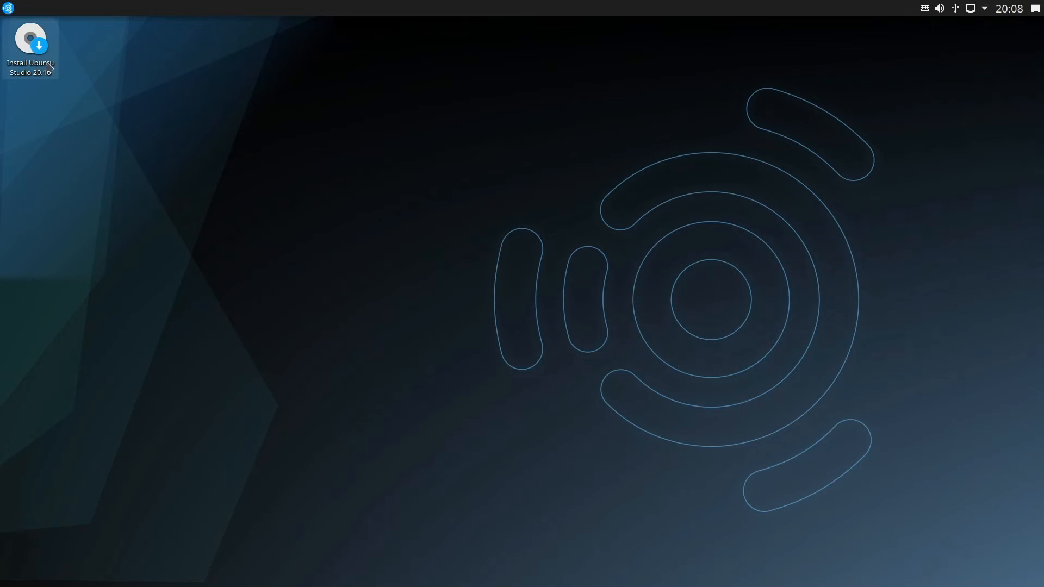
Step: Launch Install Ubuntu Studio 20.10 from the live desktop
double_click(30, 37)
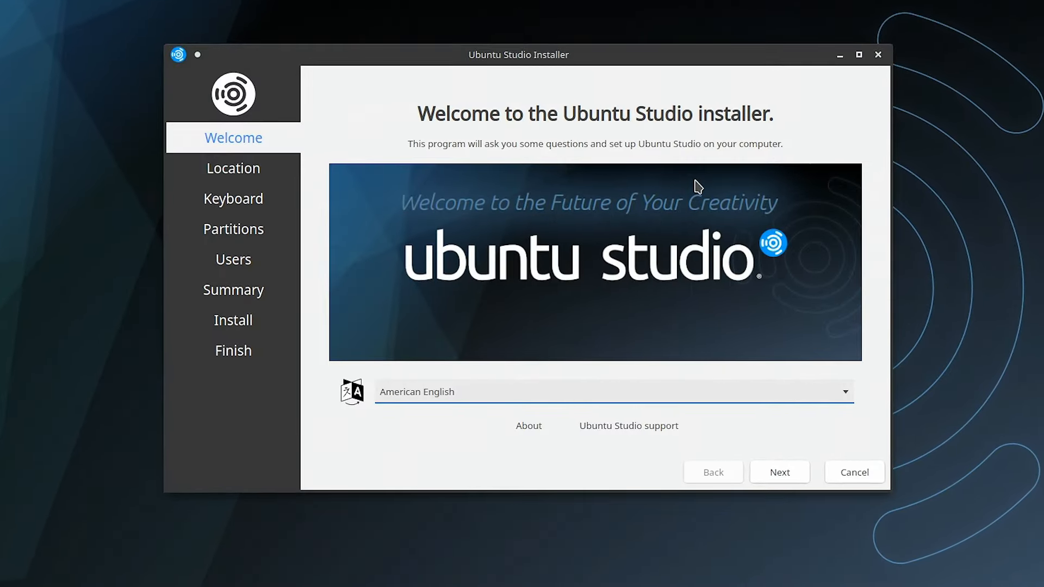
Step: Choose British English as language and accept the English (UK) Default keyboard layout
click(844, 391)
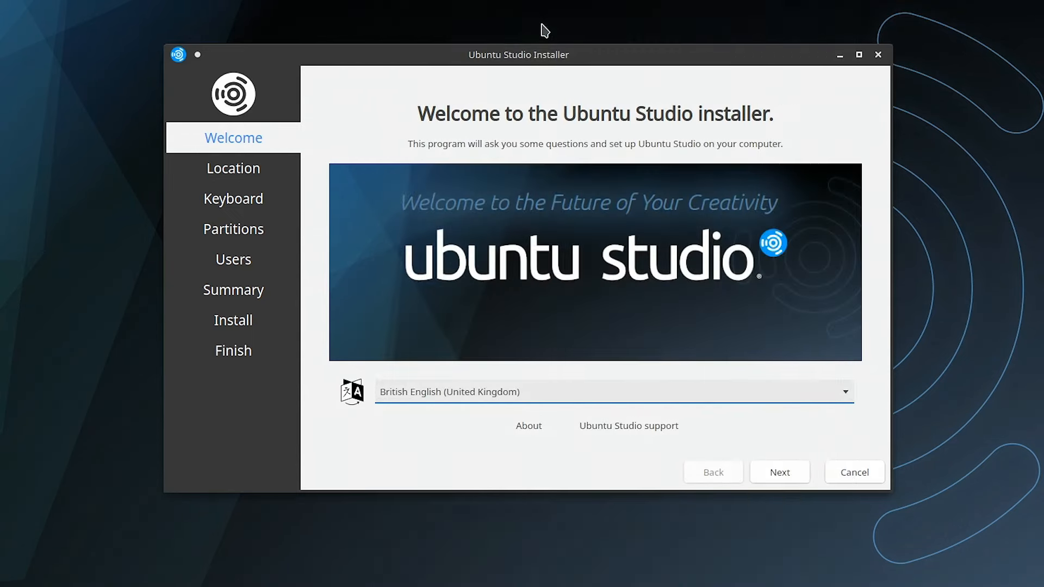
click(778, 472)
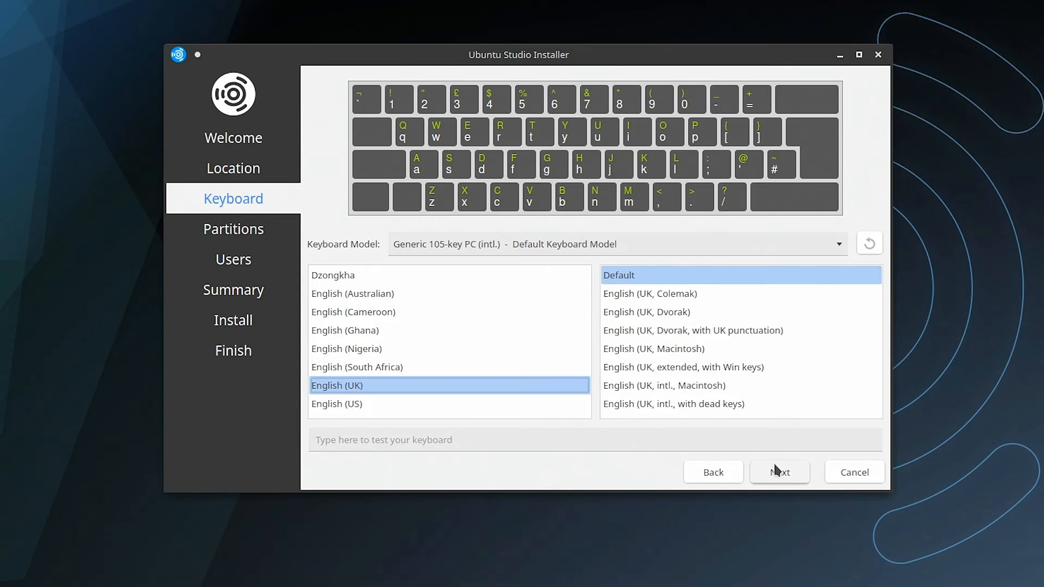
click(778, 472)
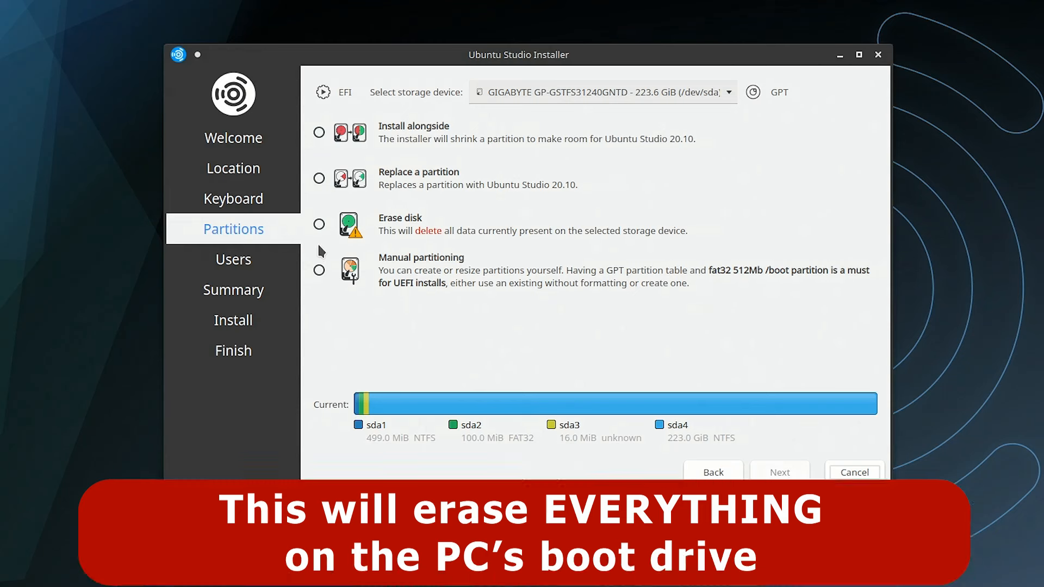
Step: Select Erase disk for the 223.6 GiB drive and continue to the Users form
click(319, 224)
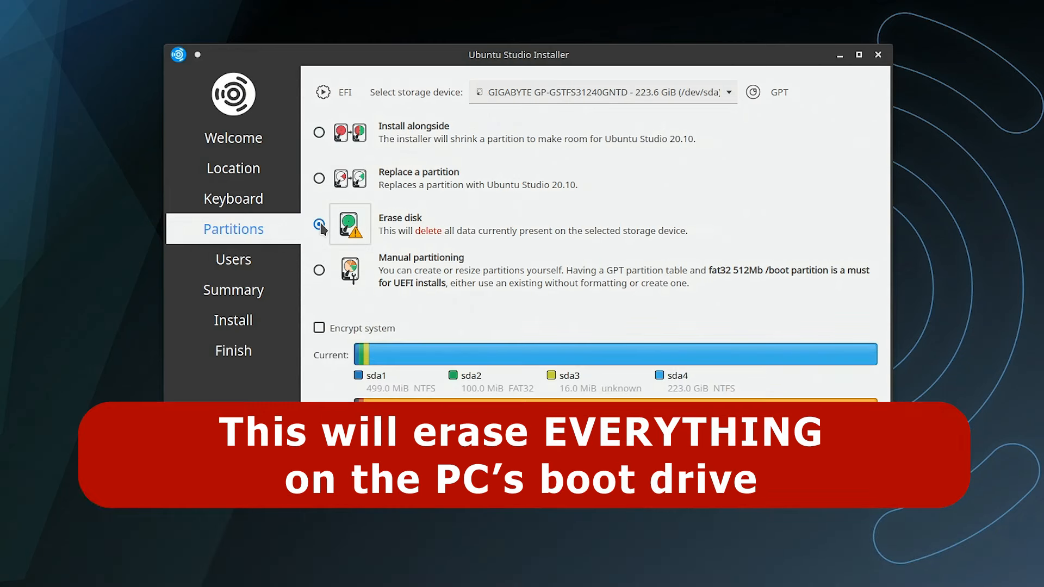
click(320, 223)
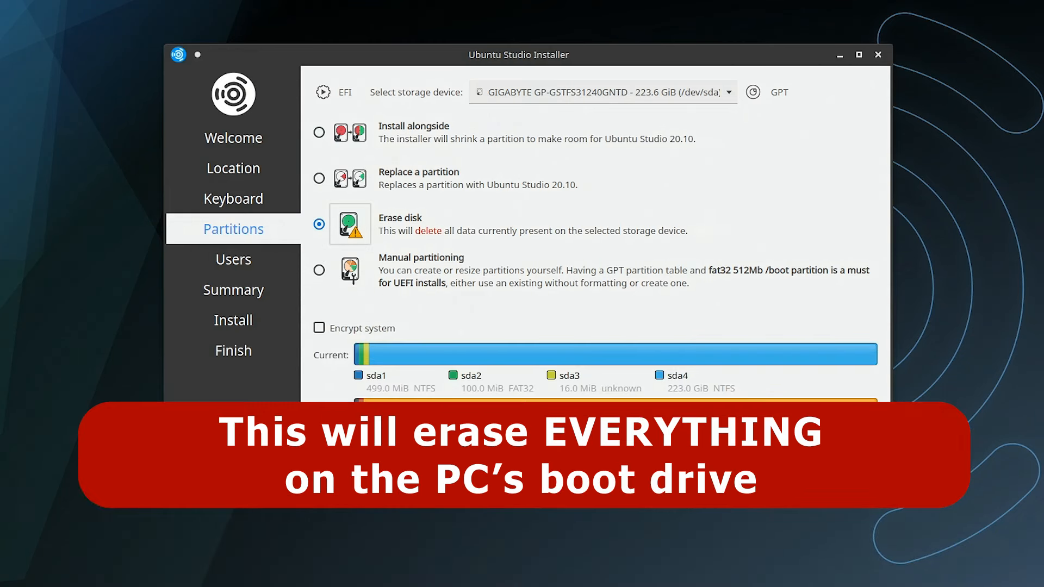
click(777, 471)
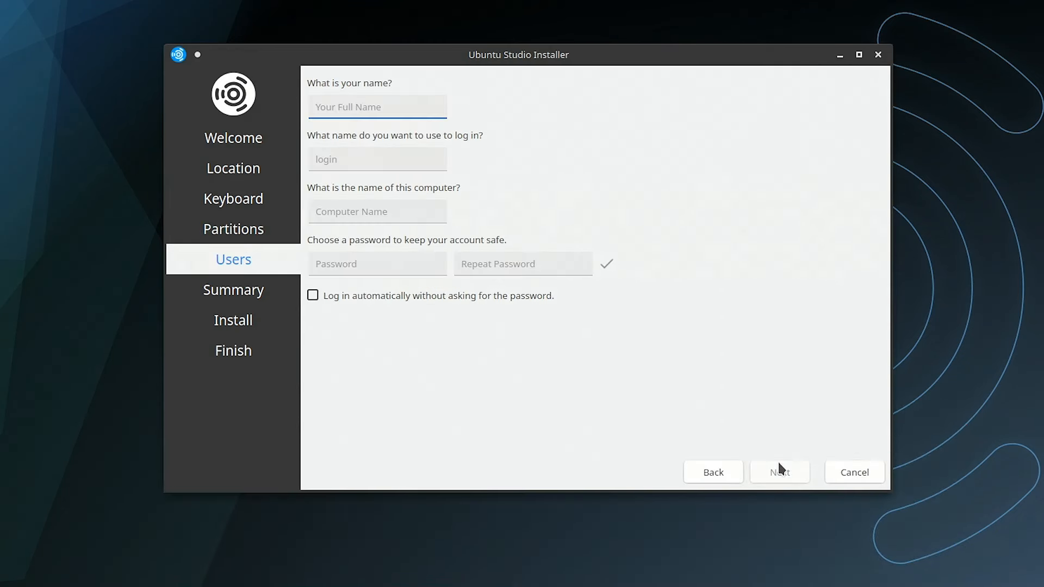
click(778, 471)
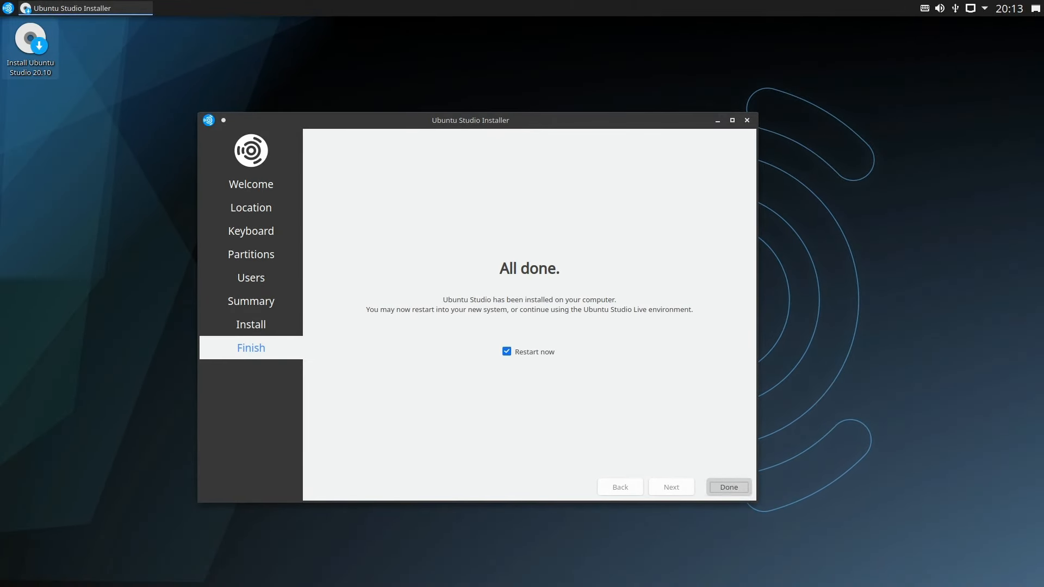
Step: Restart from the finished installer and continue booting once the USB stick is removed
click(727, 487)
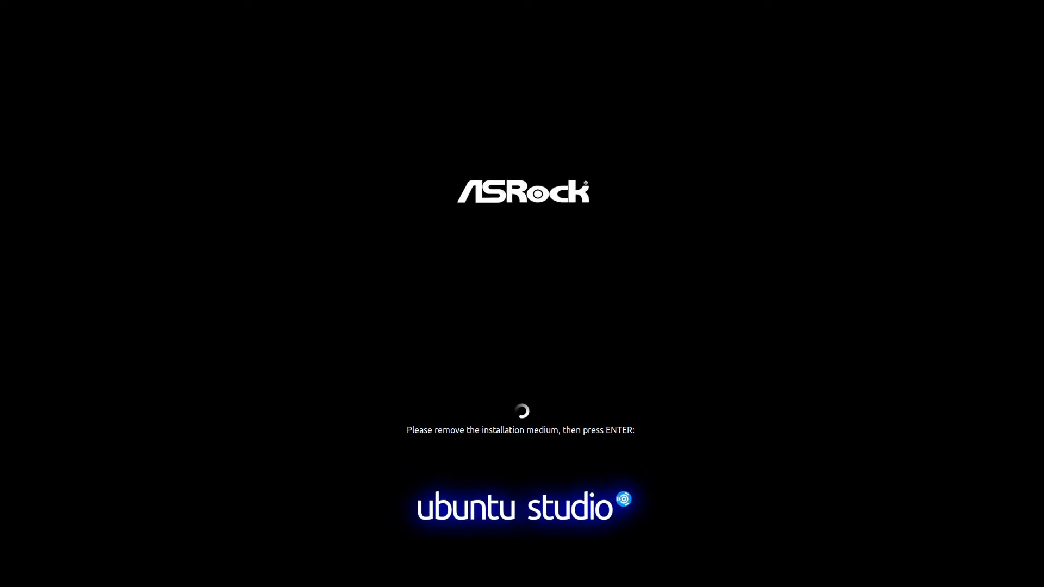
key(Return)
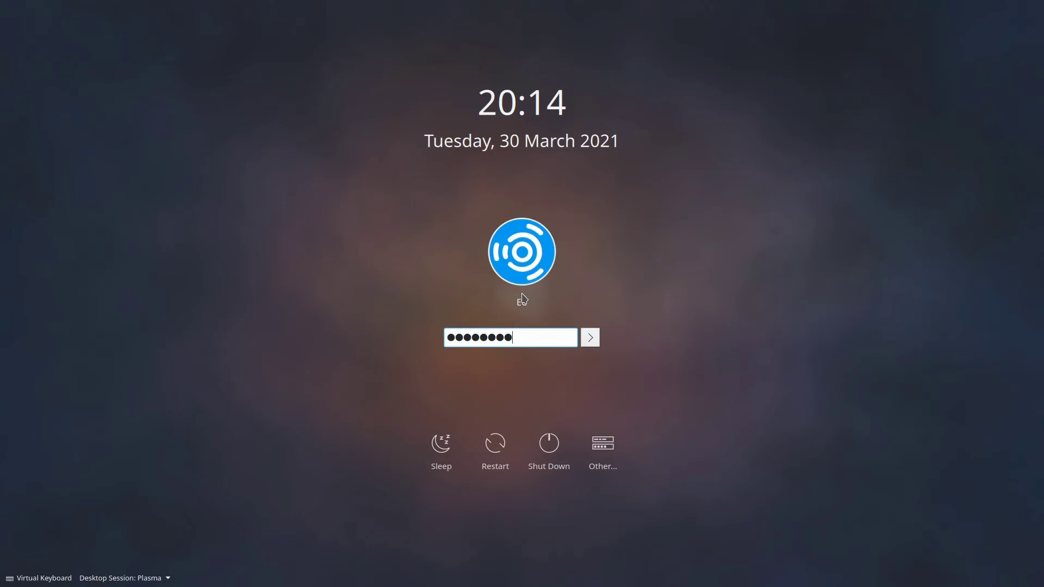
Step: Log in to the Plasma desktop and bring up the application launcher
click(588, 337)
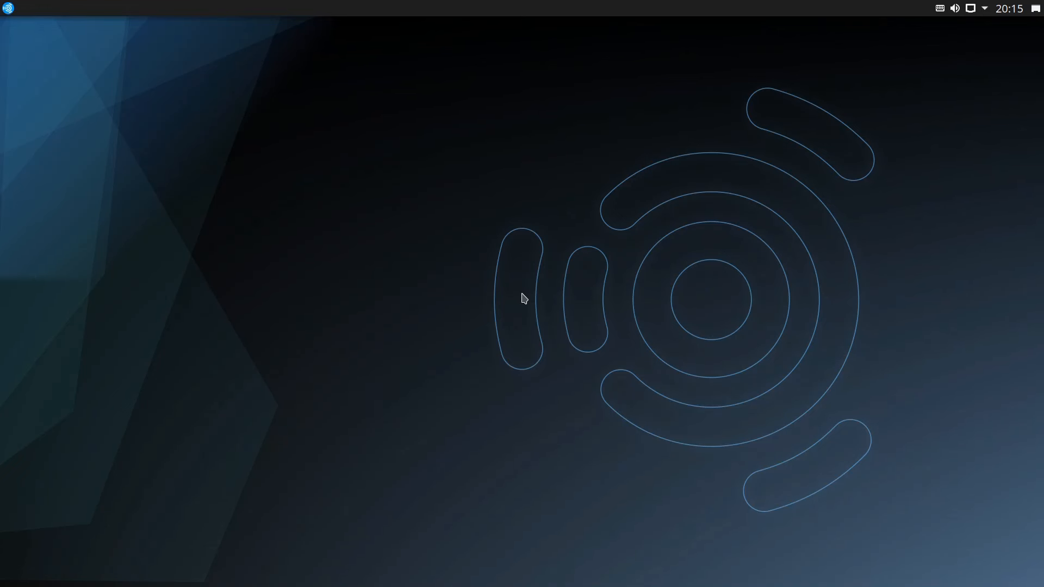
click(10, 9)
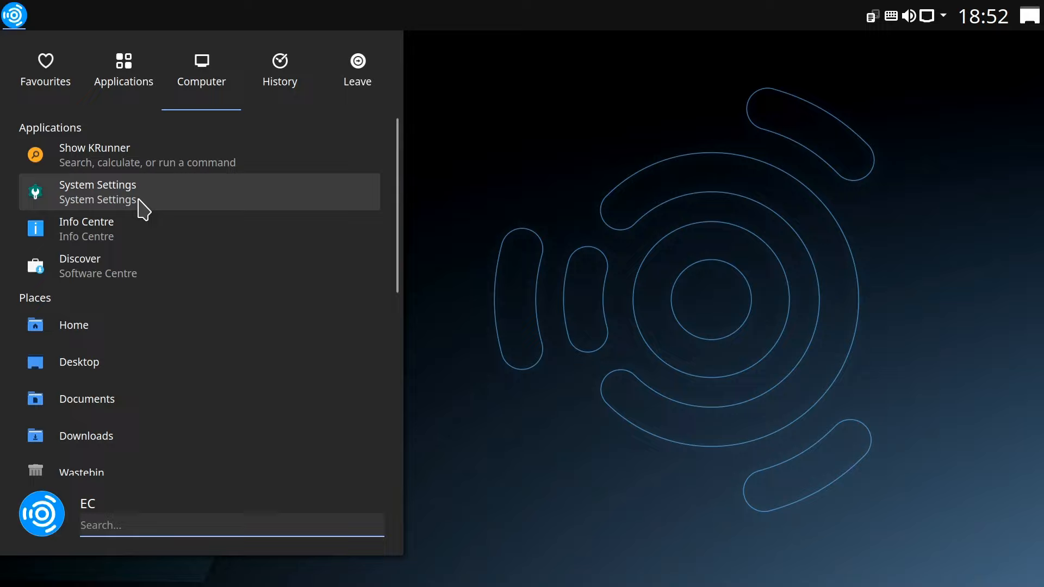
click(86, 228)
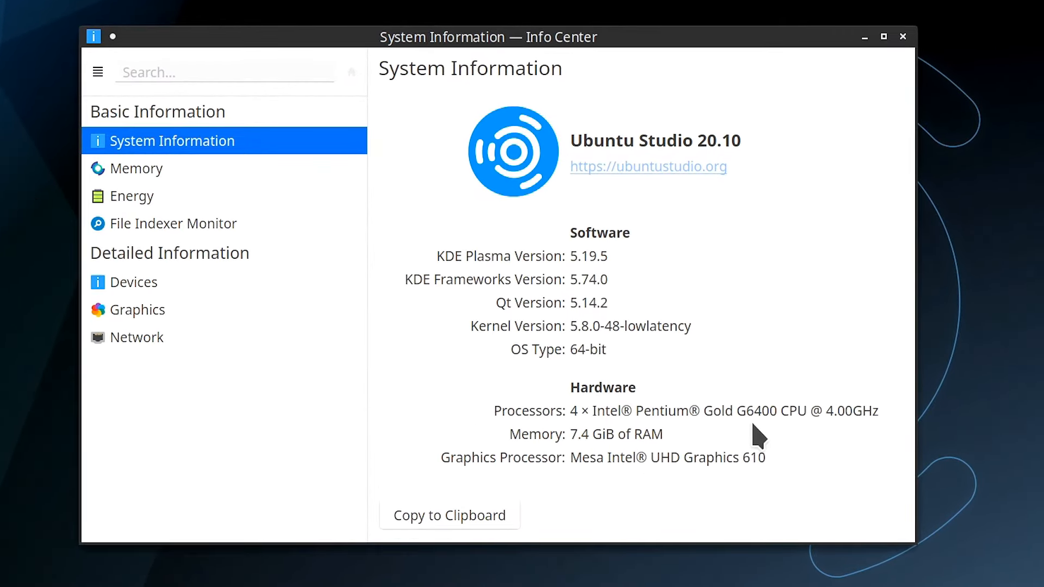
mouse_move(837, 439)
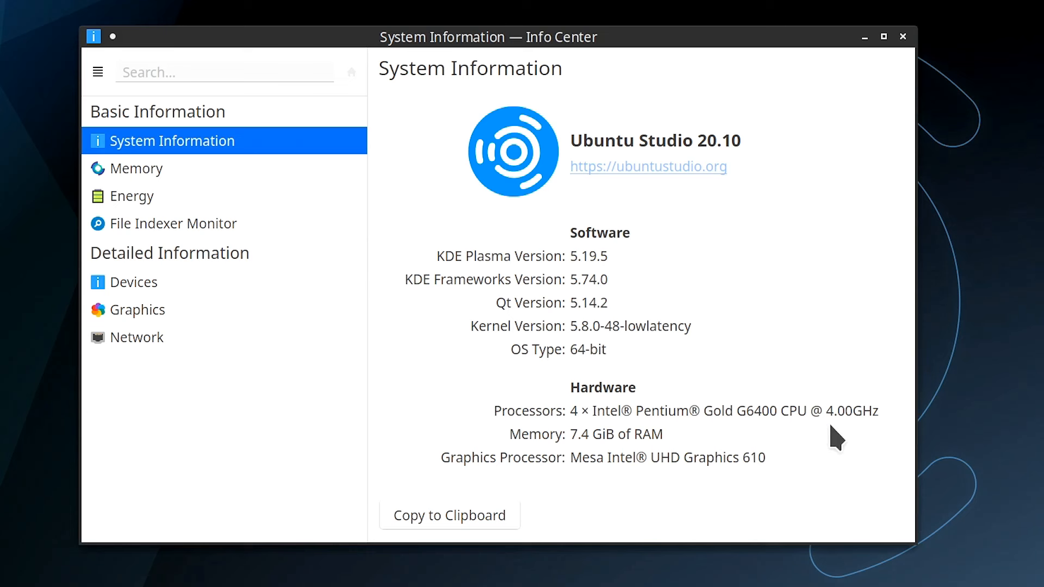
mouse_move(689, 444)
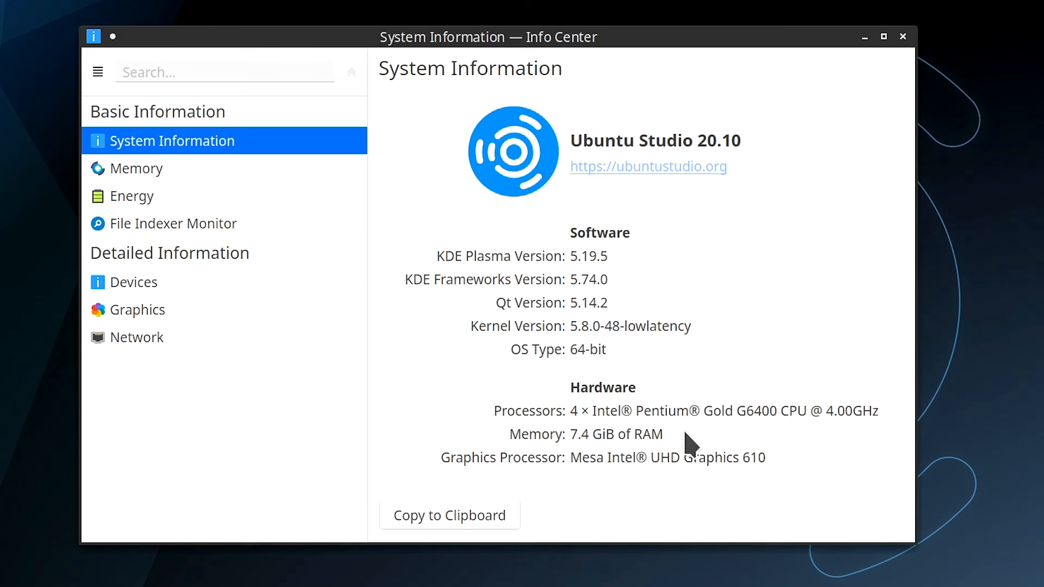
mouse_move(674, 478)
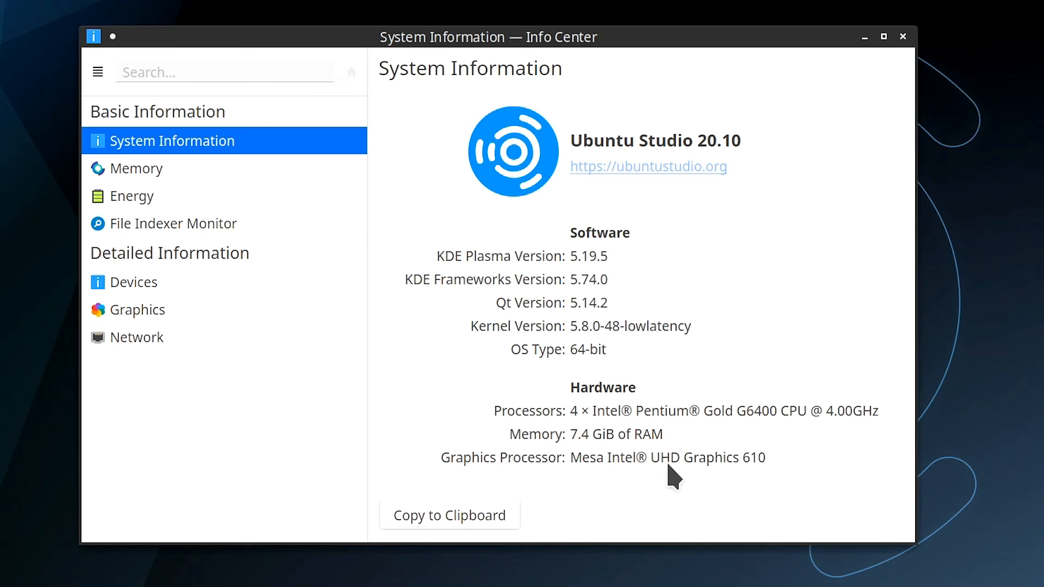
mouse_move(709, 438)
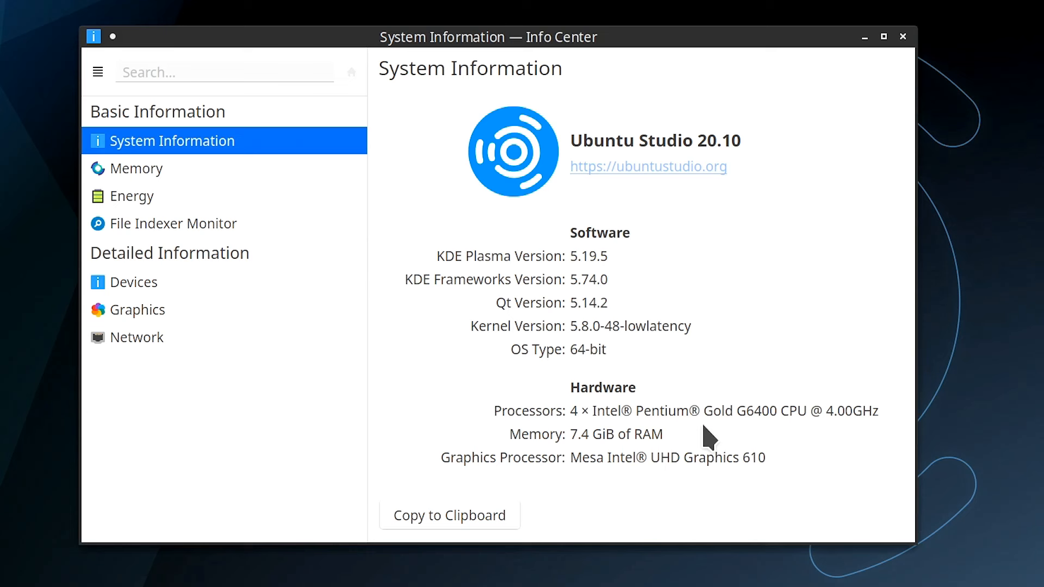
mouse_move(677, 279)
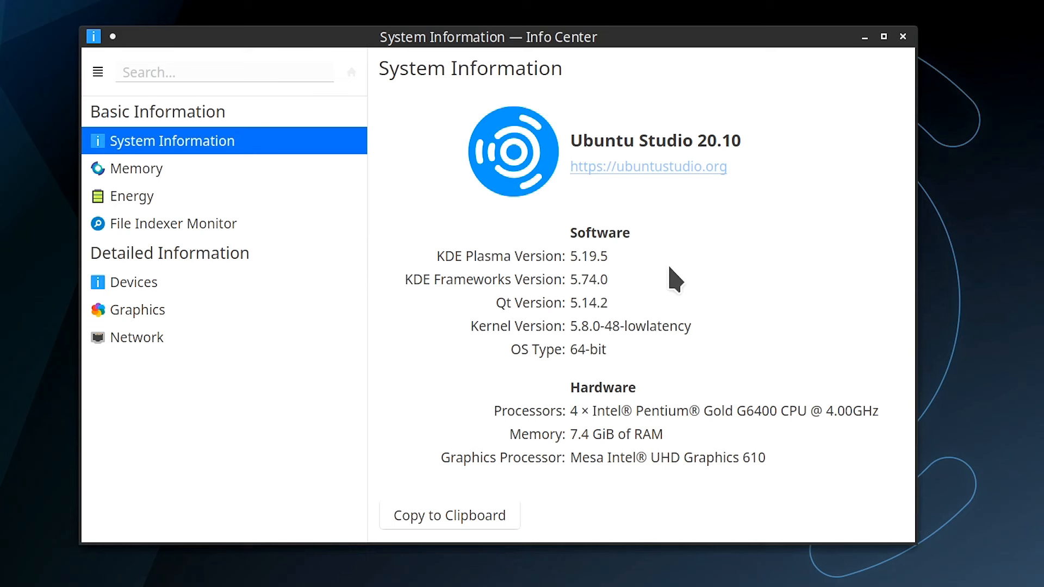
mouse_move(687, 314)
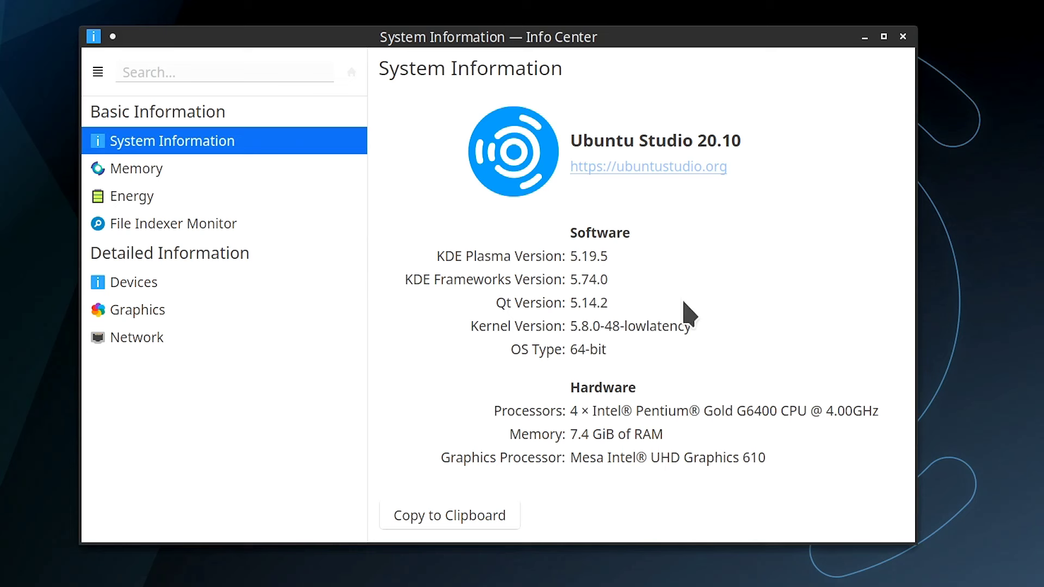
click(14, 15)
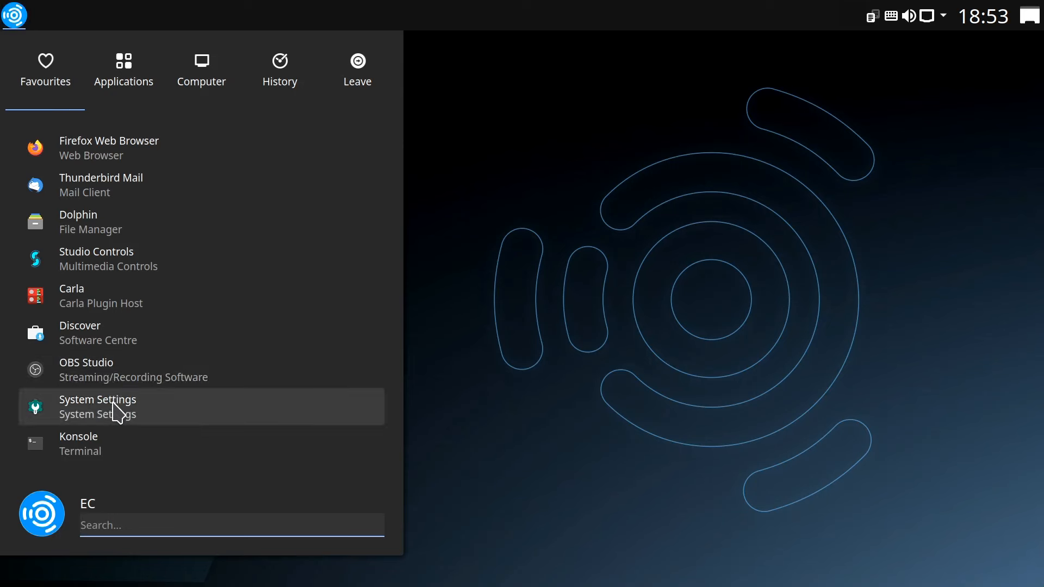
Step: In Workspace Behaviour's Desktop Effects, disable Translucency, enable Wobbly Windows and apply
click(96, 399)
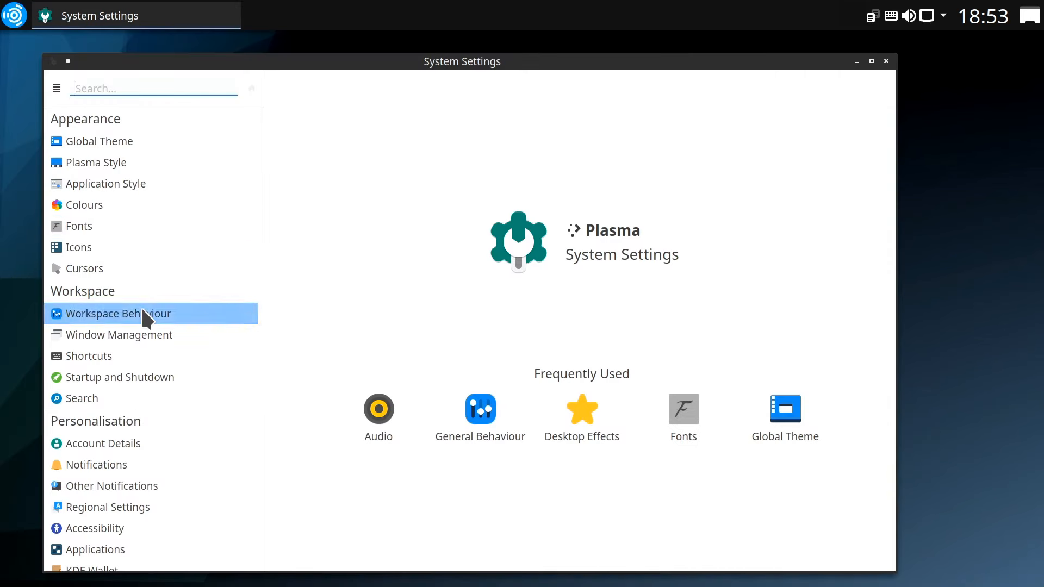
click(117, 313)
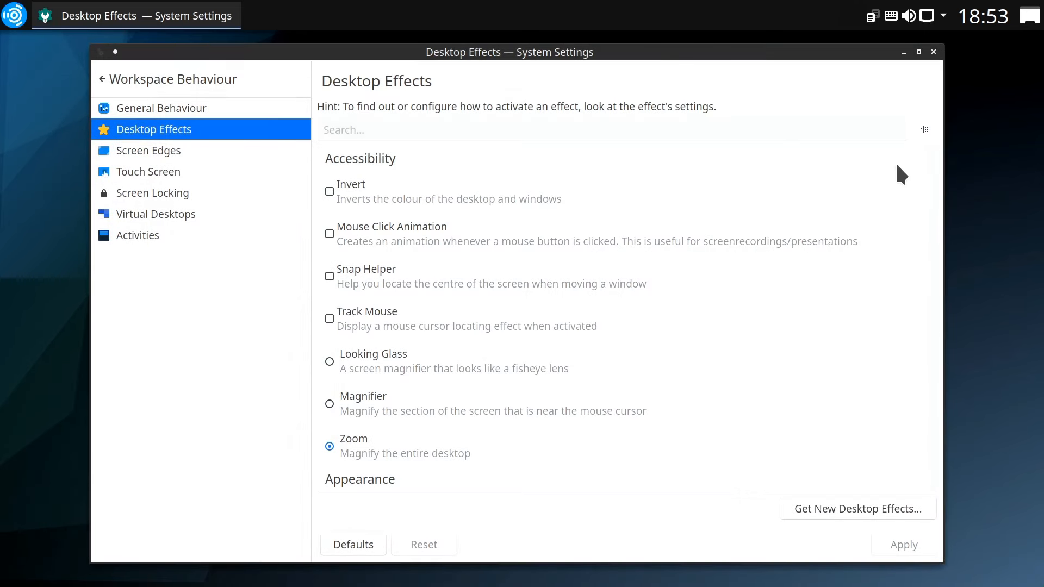
scroll(down, 3)
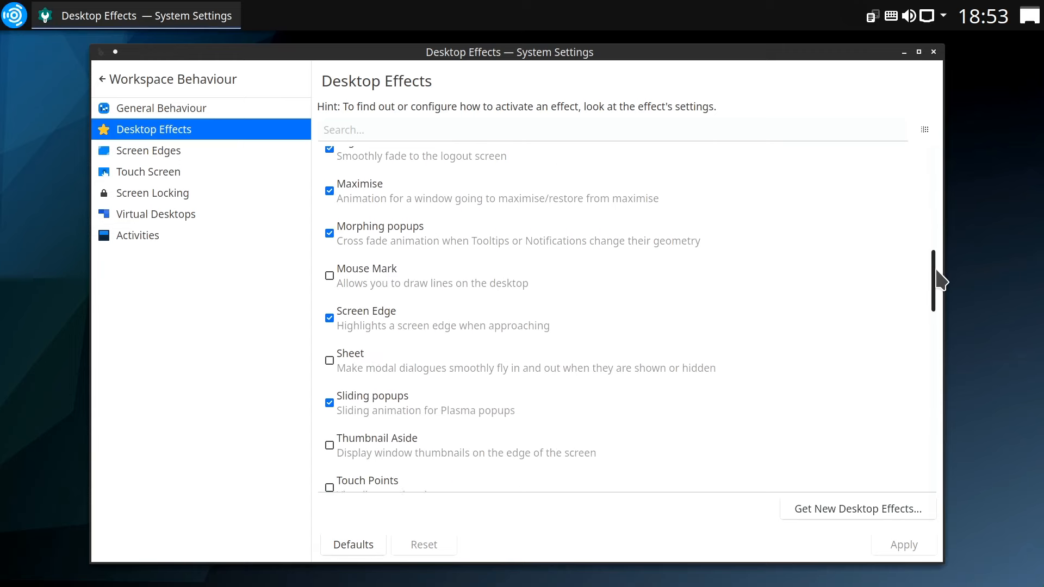
scroll(down, 3)
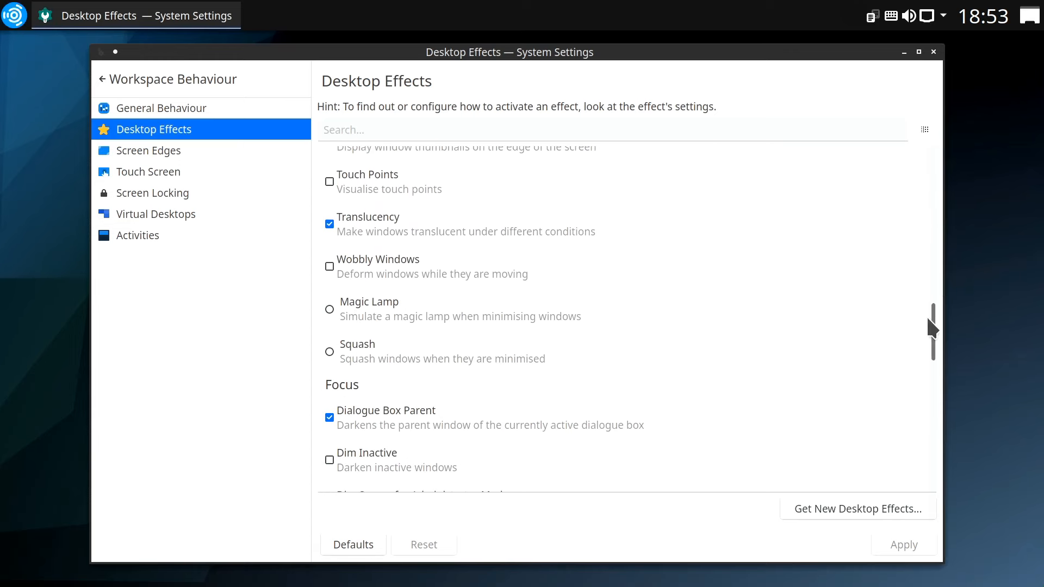
click(328, 224)
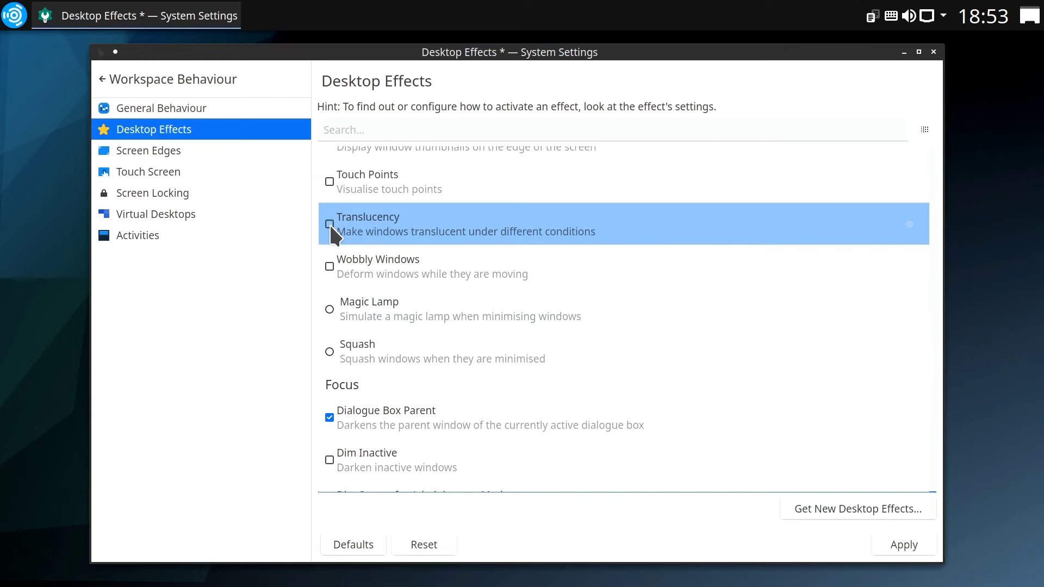
click(329, 267)
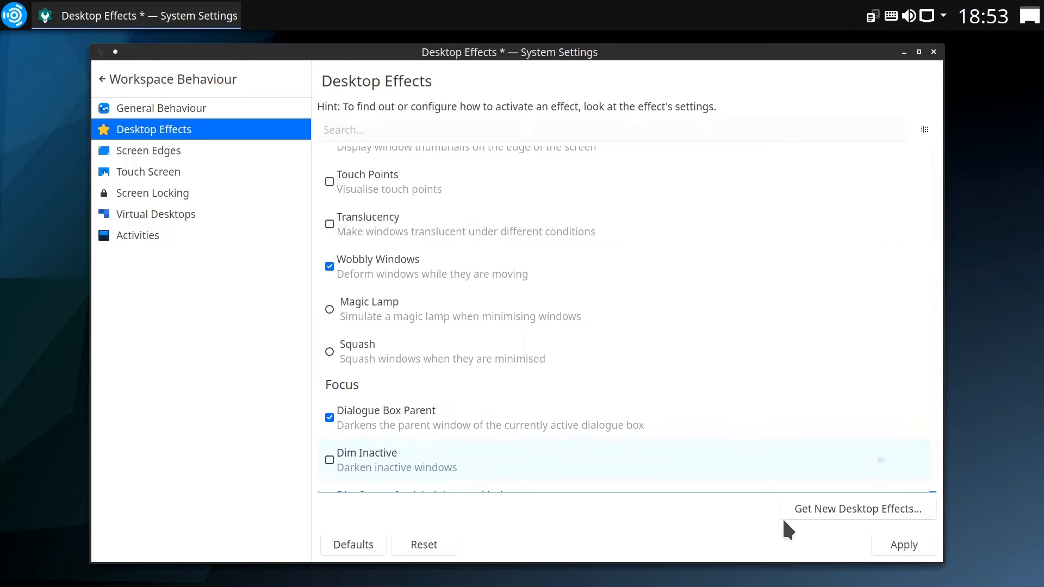
click(902, 544)
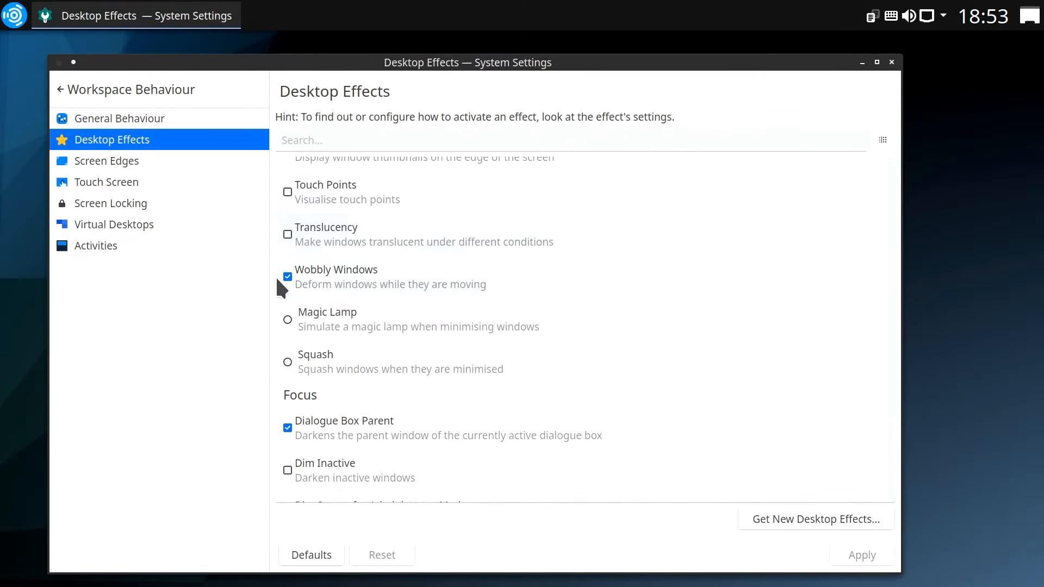
Step: Turn Wobbly Windows back off, review the effects list and return to the application launcher
click(287, 276)
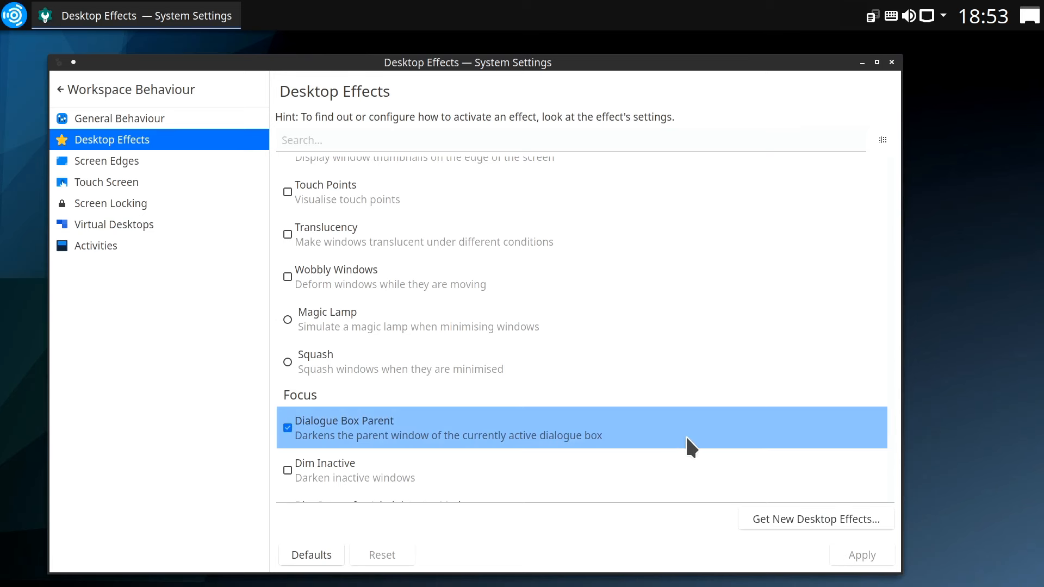
mouse_move(895, 256)
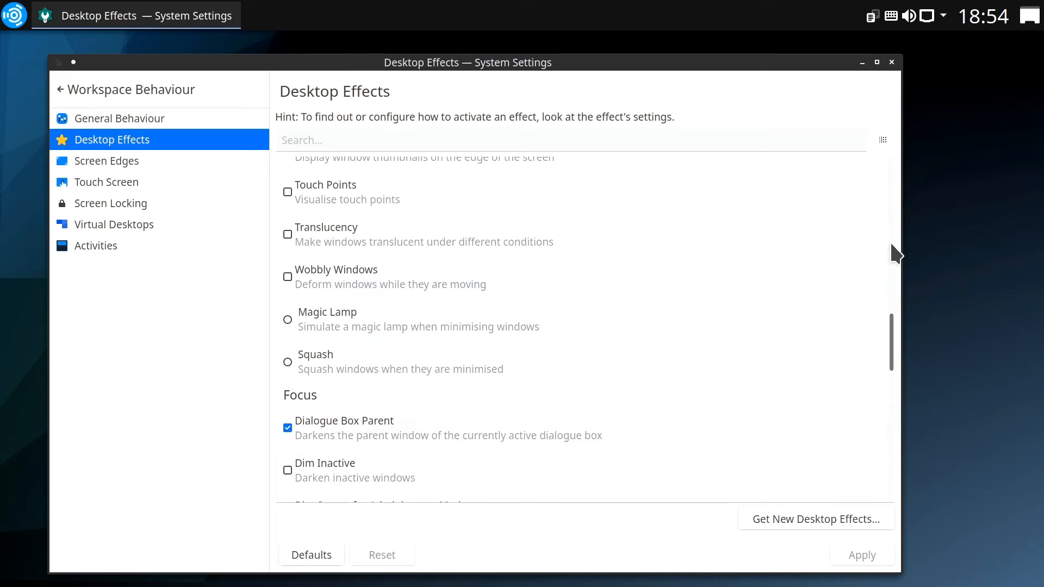
mouse_move(897, 354)
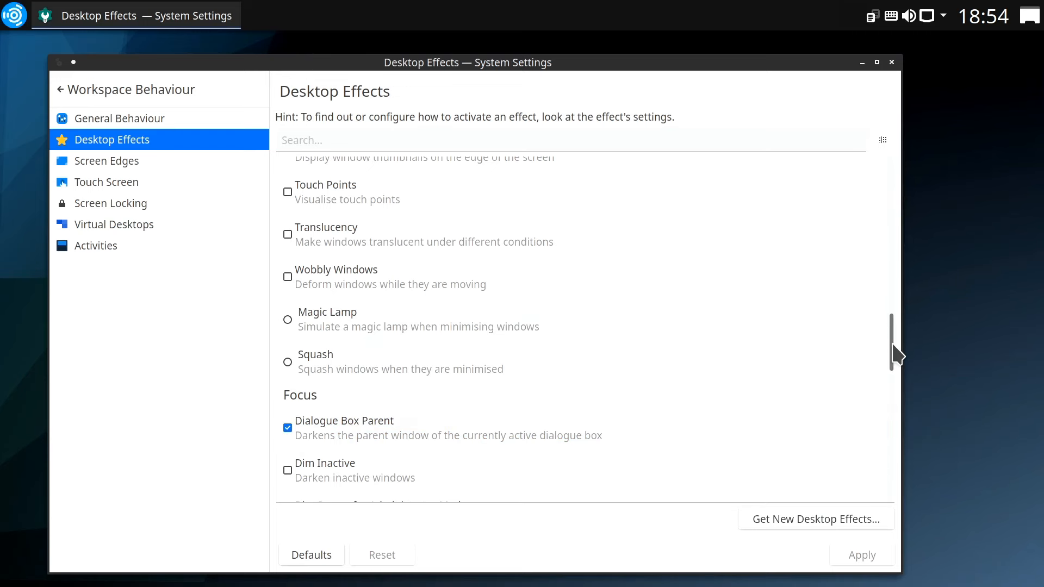
scroll(up, 3)
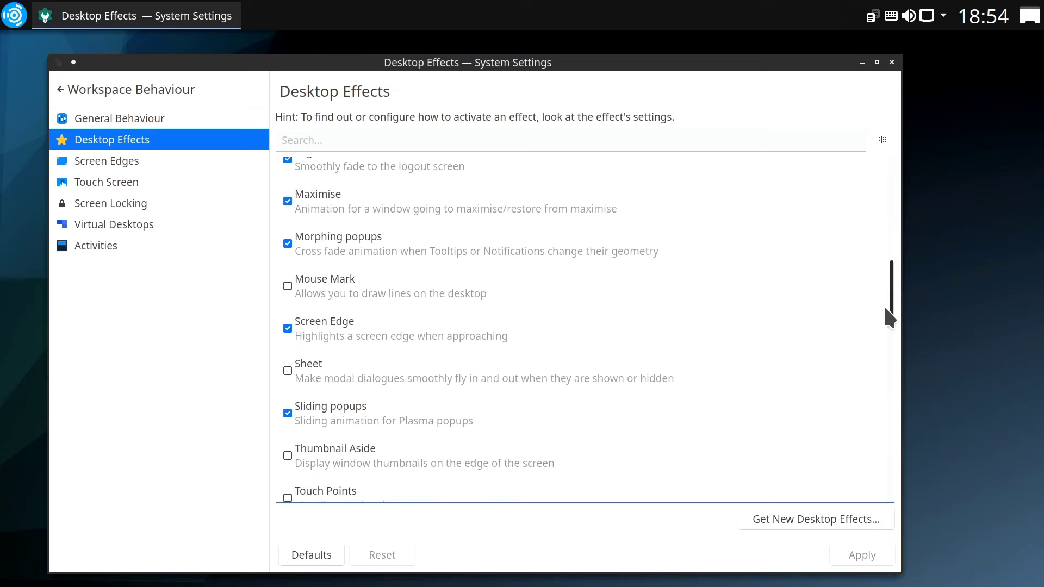
scroll(up, 3)
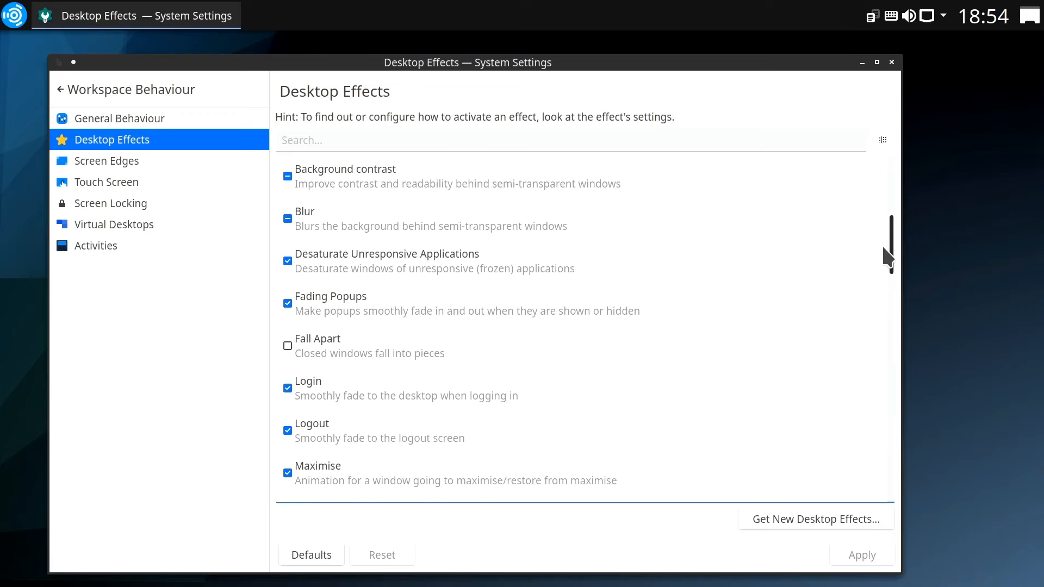
scroll(up, 3)
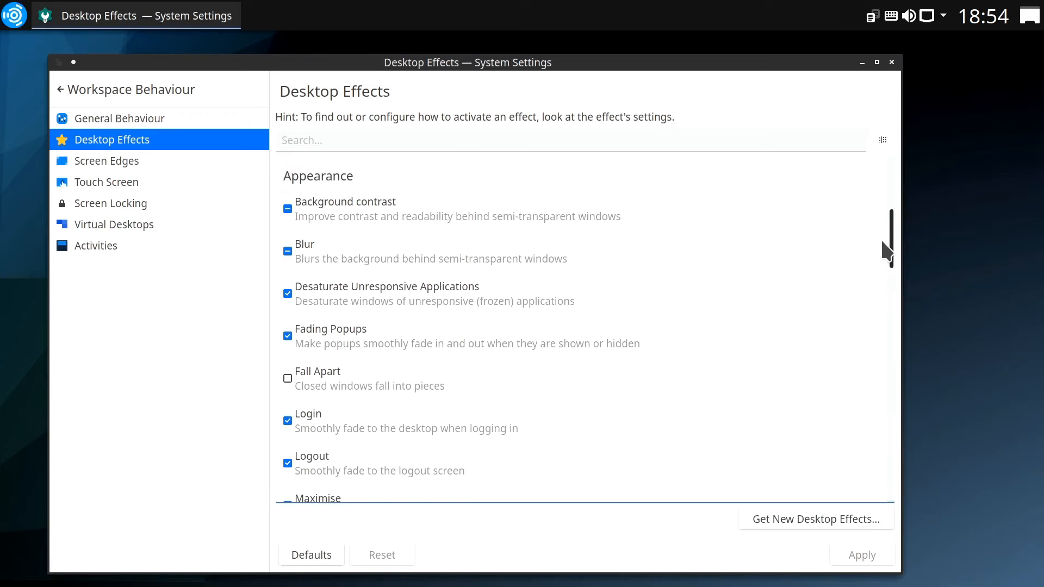
scroll(down, 3)
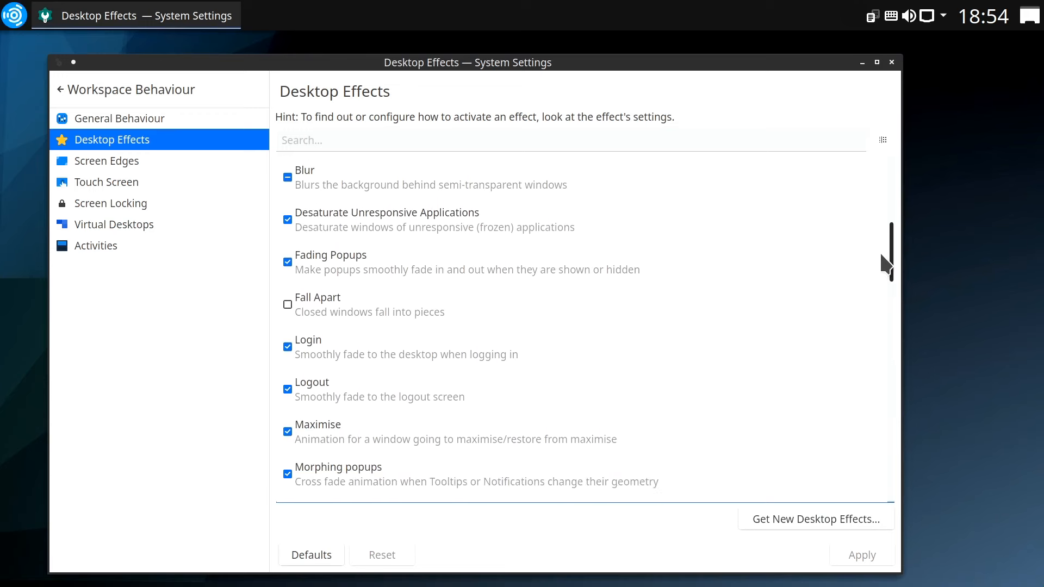
click(13, 14)
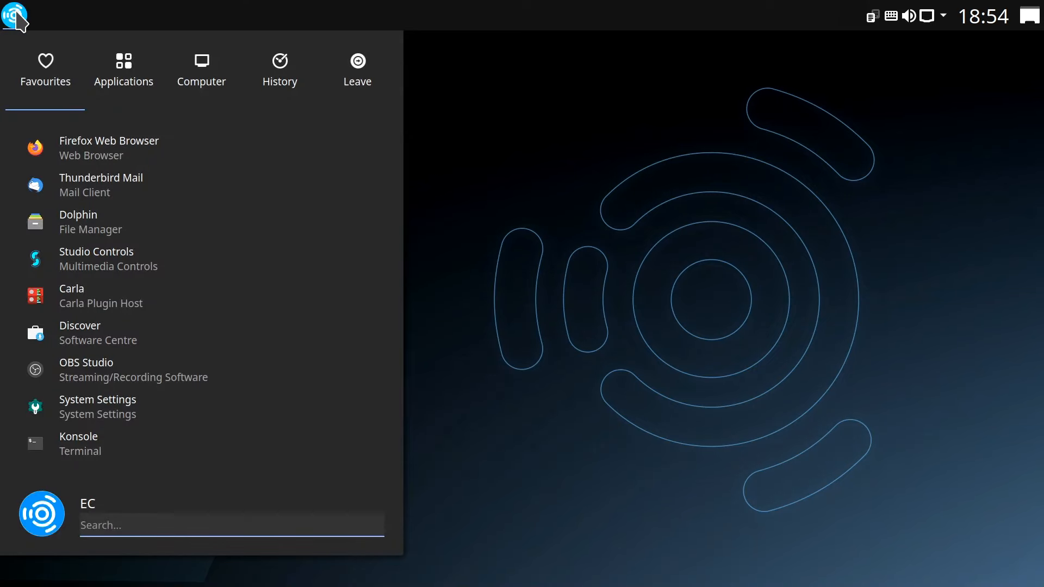
Step: Launch Studio Controls from Applications > Settings and show its Audio Setup page
click(123, 67)
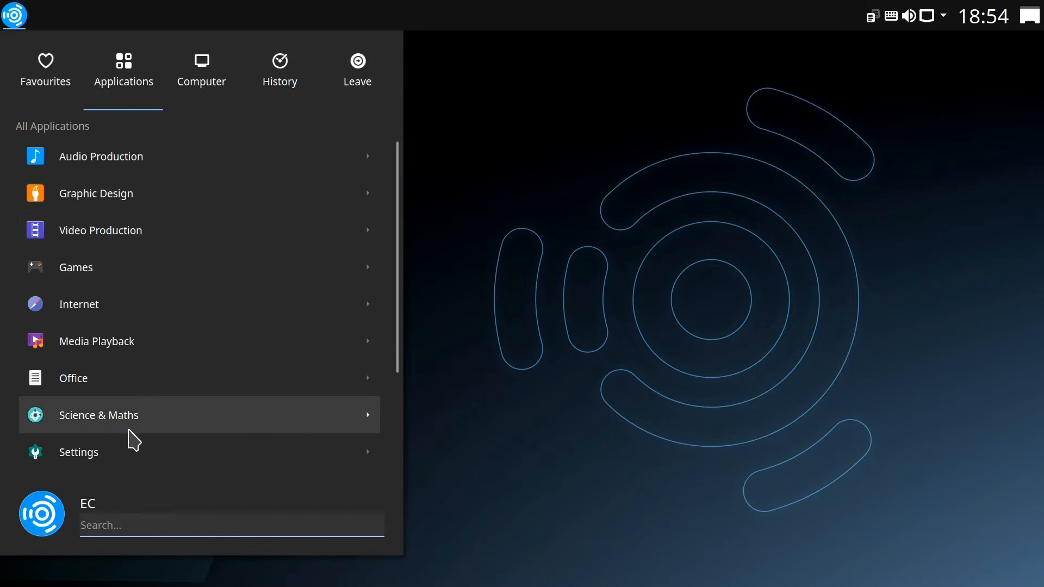
click(78, 452)
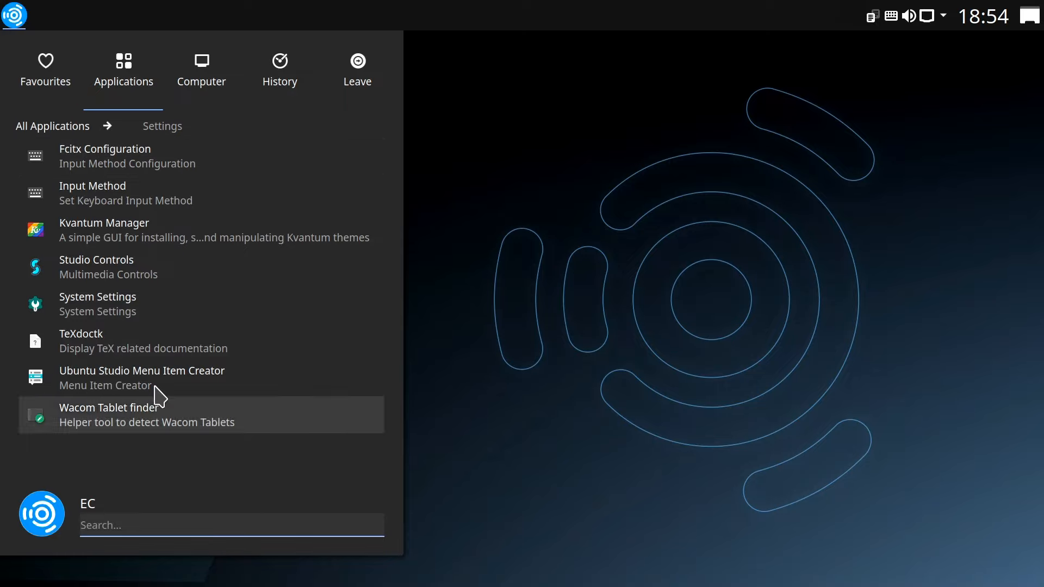
click(96, 259)
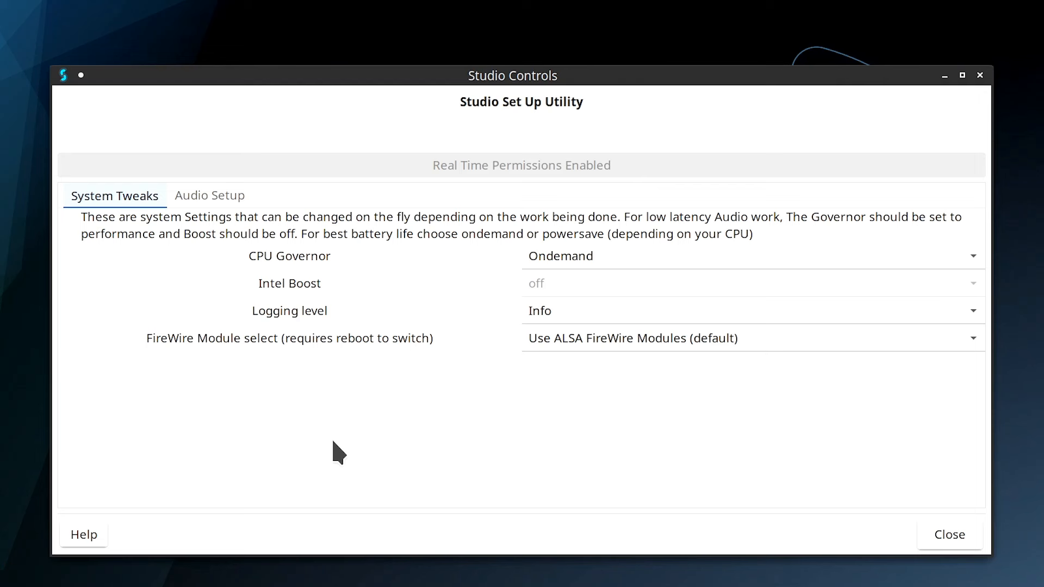
mouse_move(703, 236)
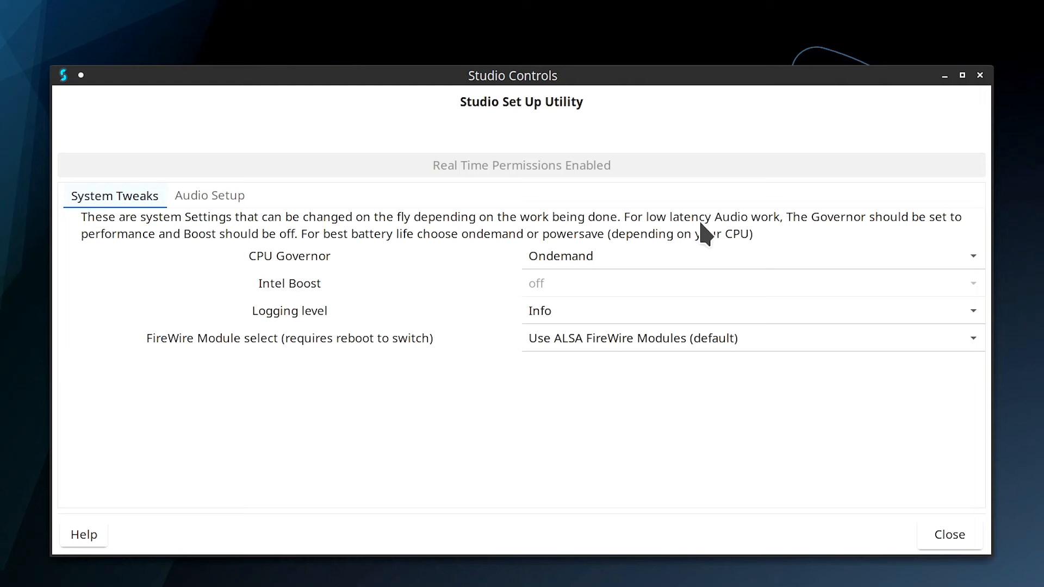
click(209, 194)
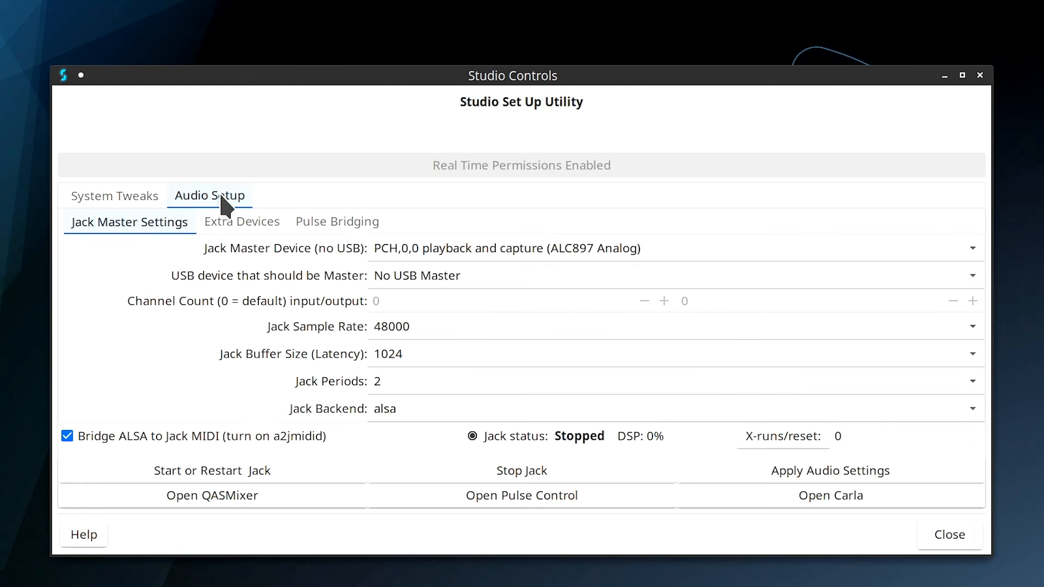
Step: Launch QasMixer from Studio Controls to view the sound card's playback levels
click(212, 495)
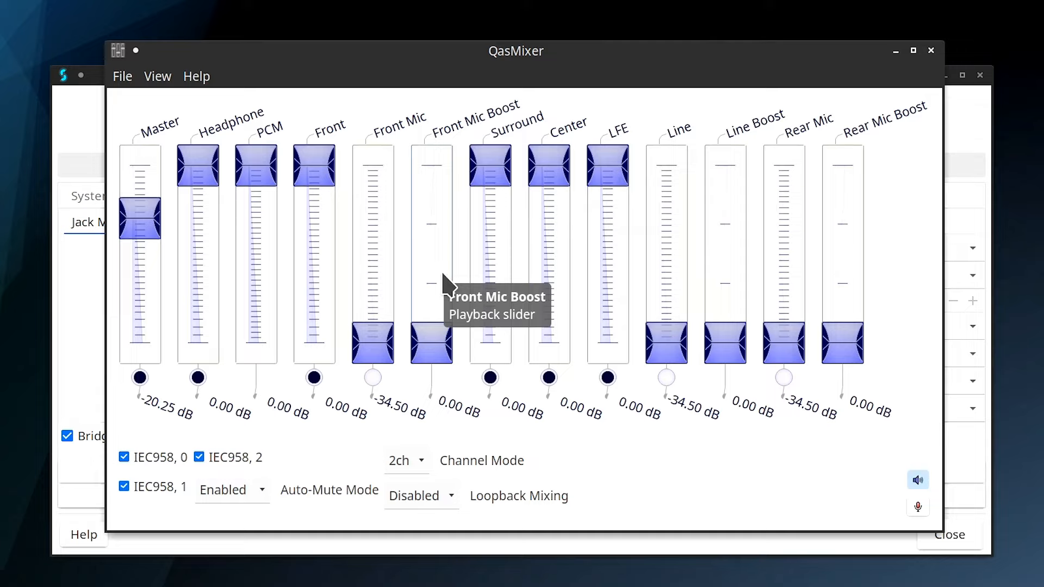
mouse_move(905, 129)
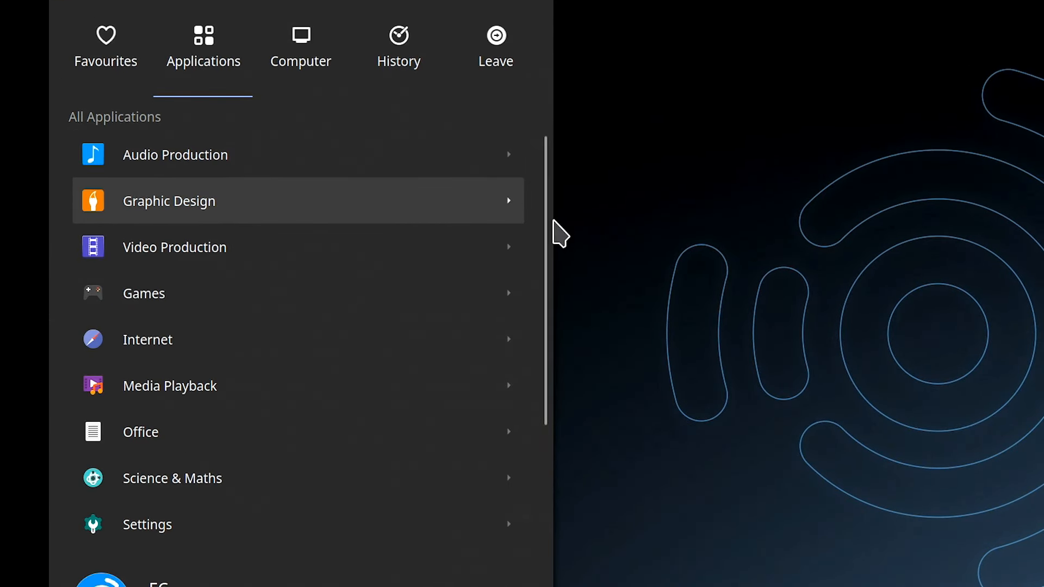
Step: Browse the application categories, looking into Video Production and returning to the full list
scroll(down, 3)
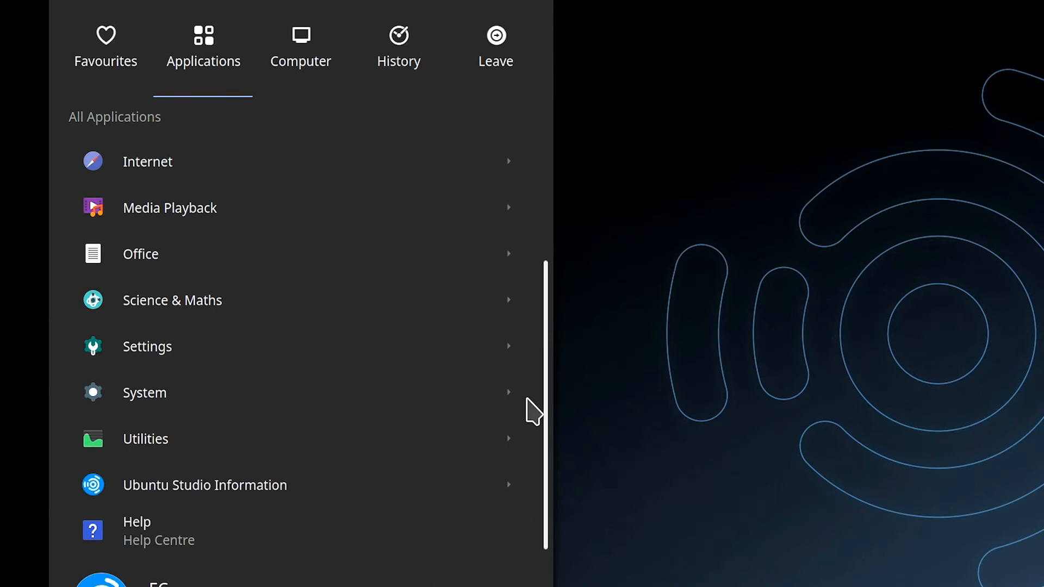
mouse_move(239, 276)
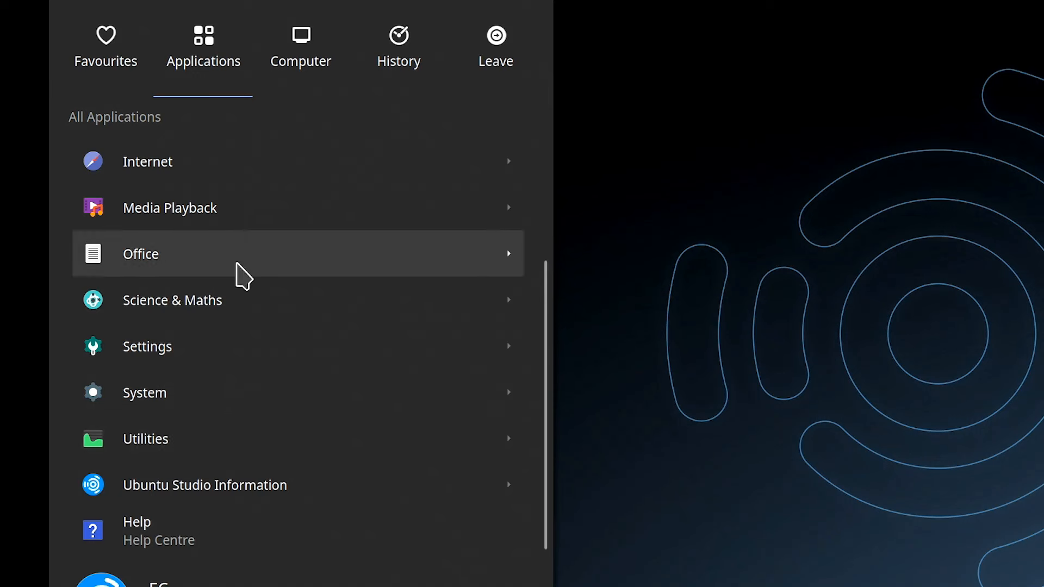
click(148, 161)
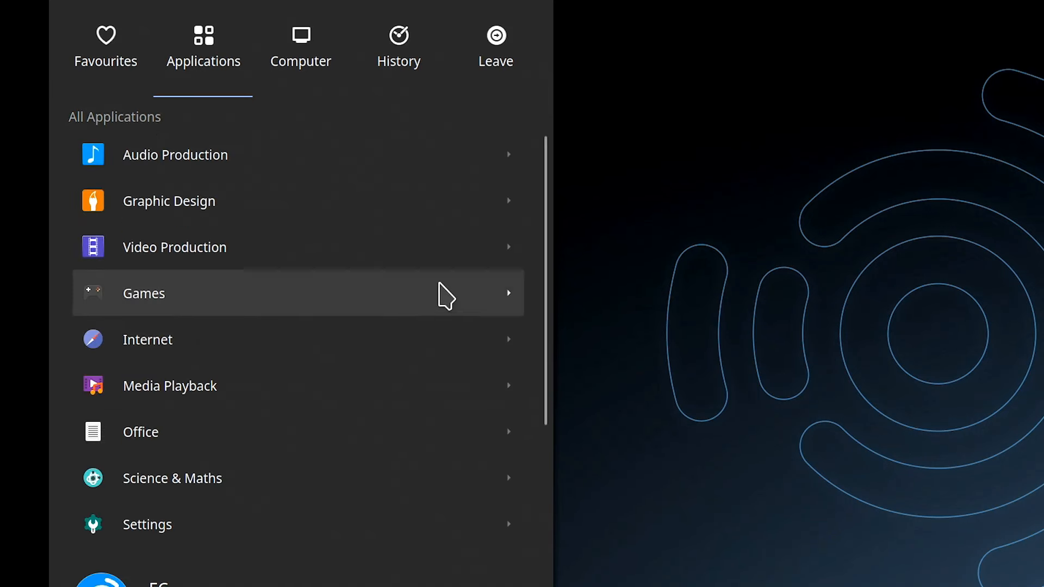
mouse_move(546, 366)
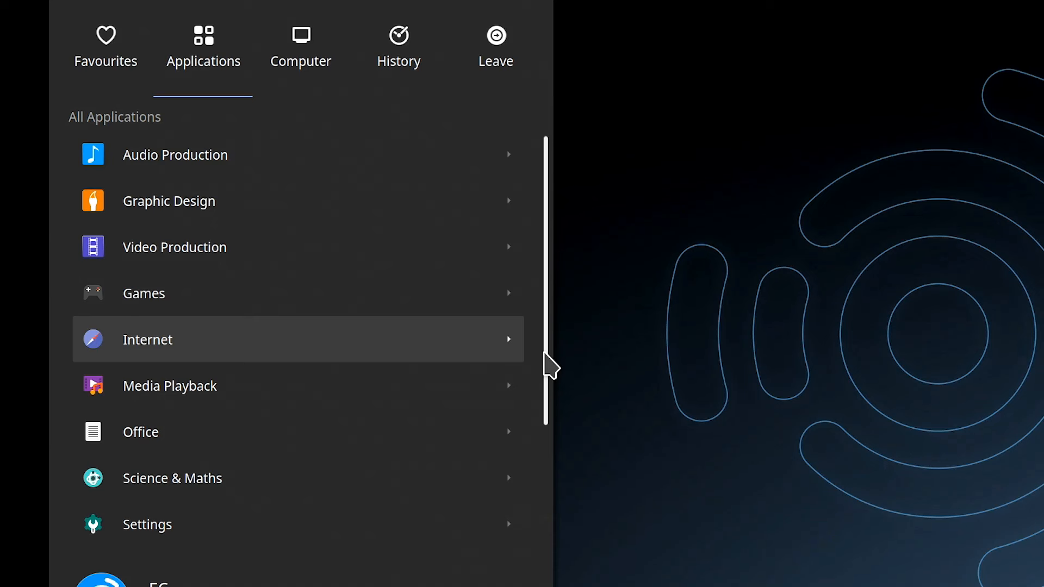
mouse_move(246, 260)
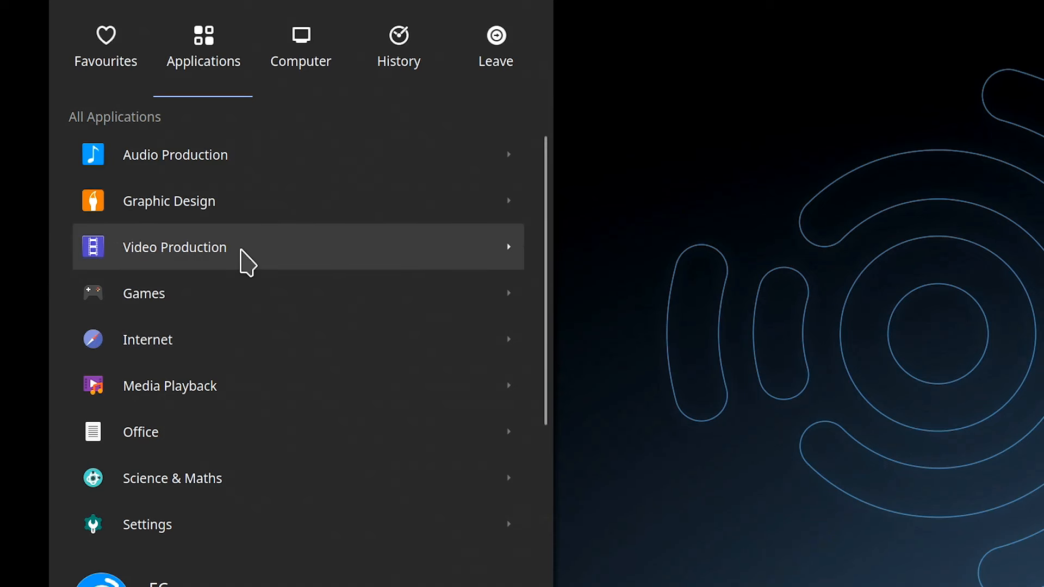
click(174, 247)
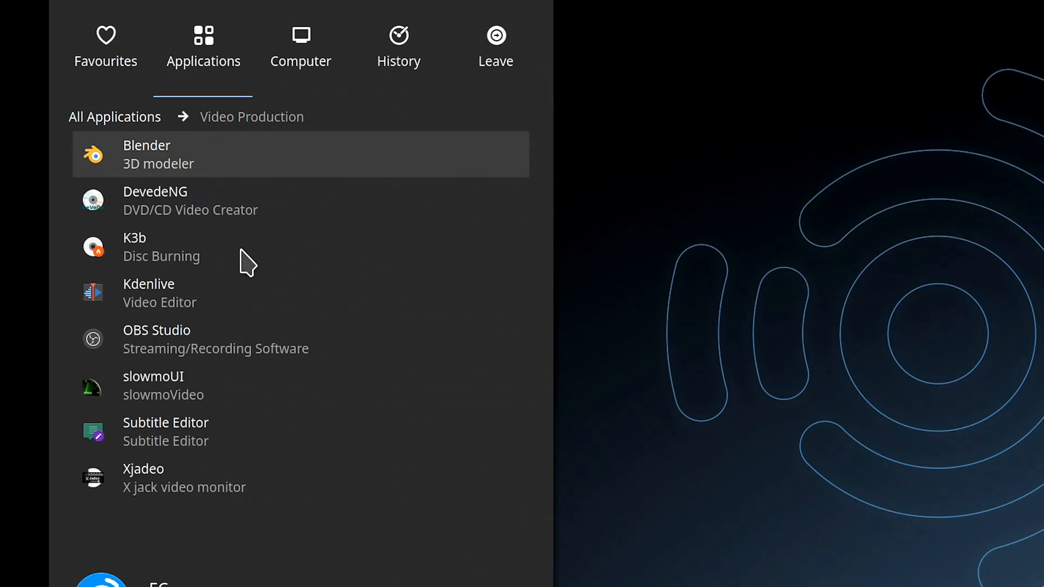
mouse_move(226, 156)
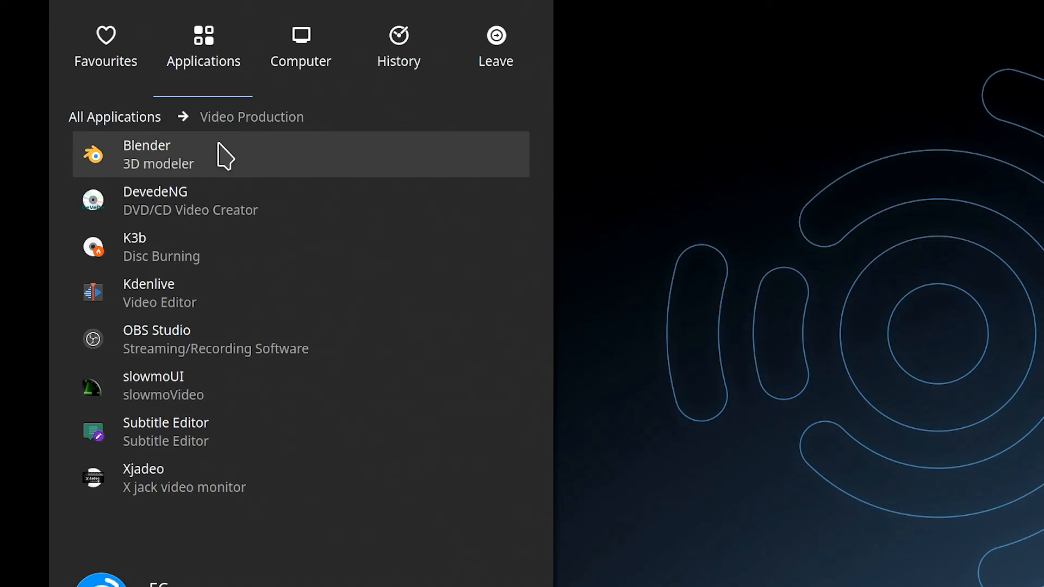
mouse_move(240, 292)
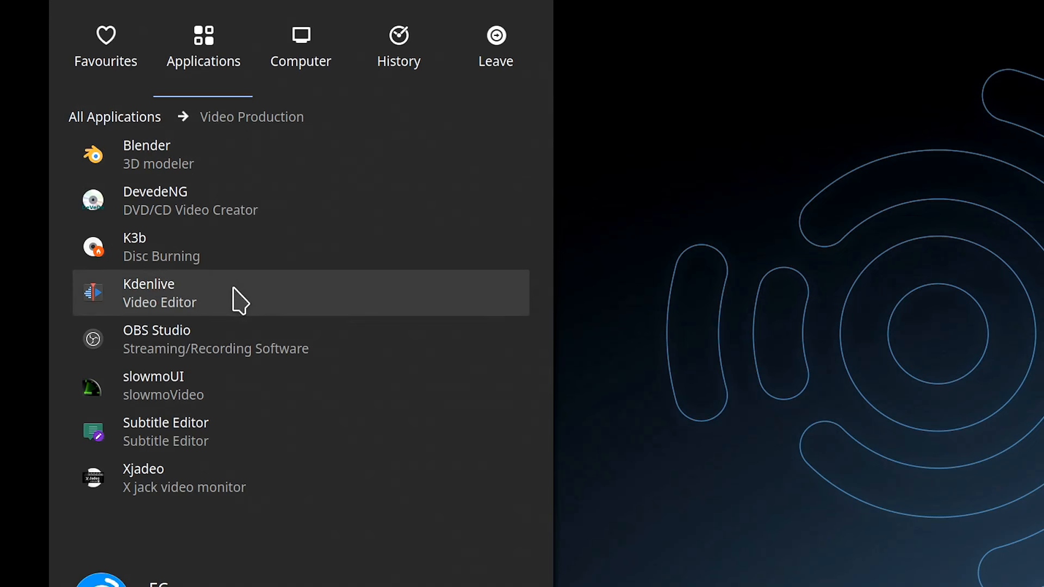
mouse_move(259, 365)
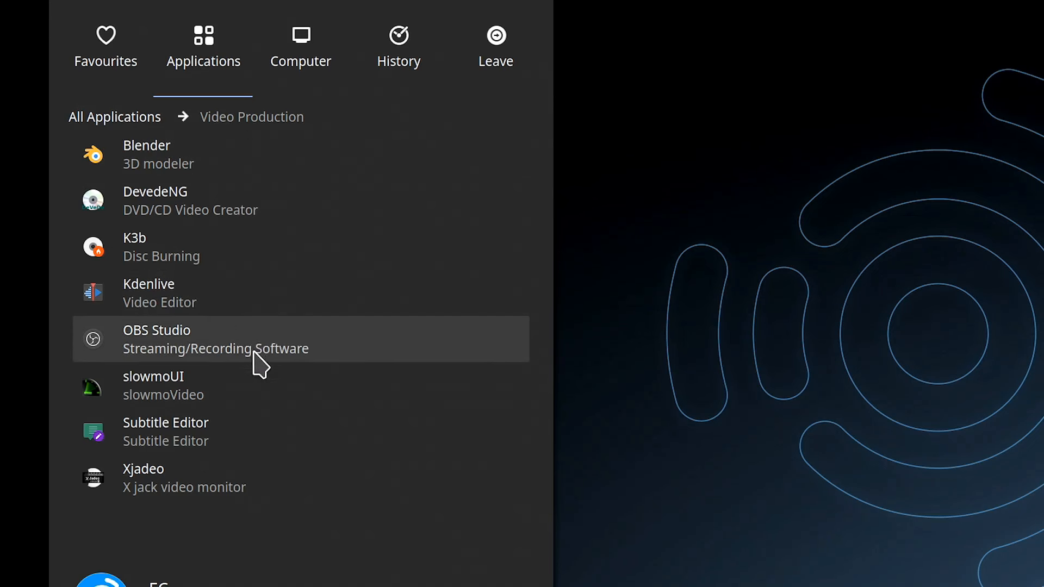
mouse_move(180, 200)
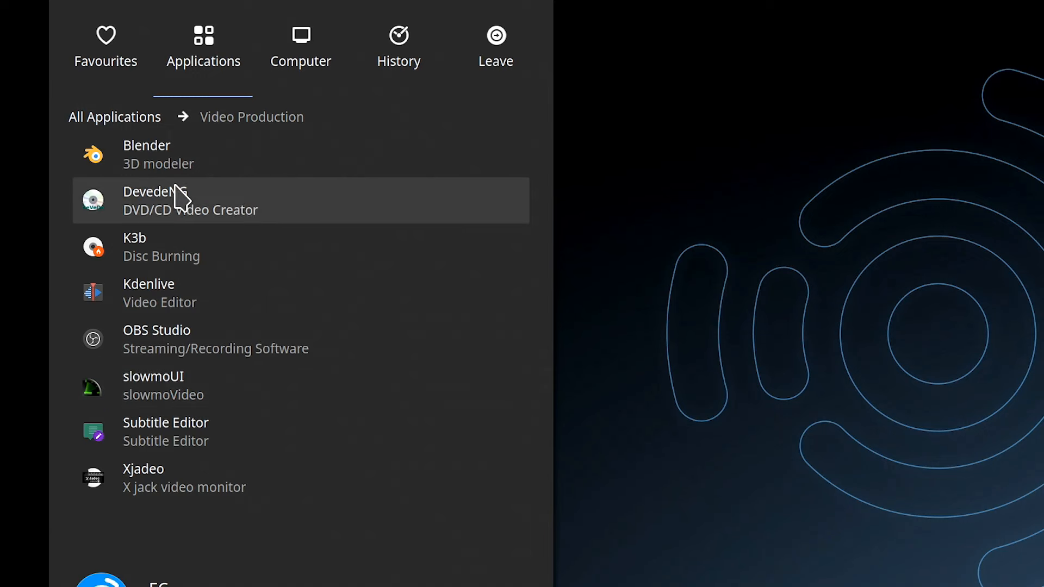
click(114, 116)
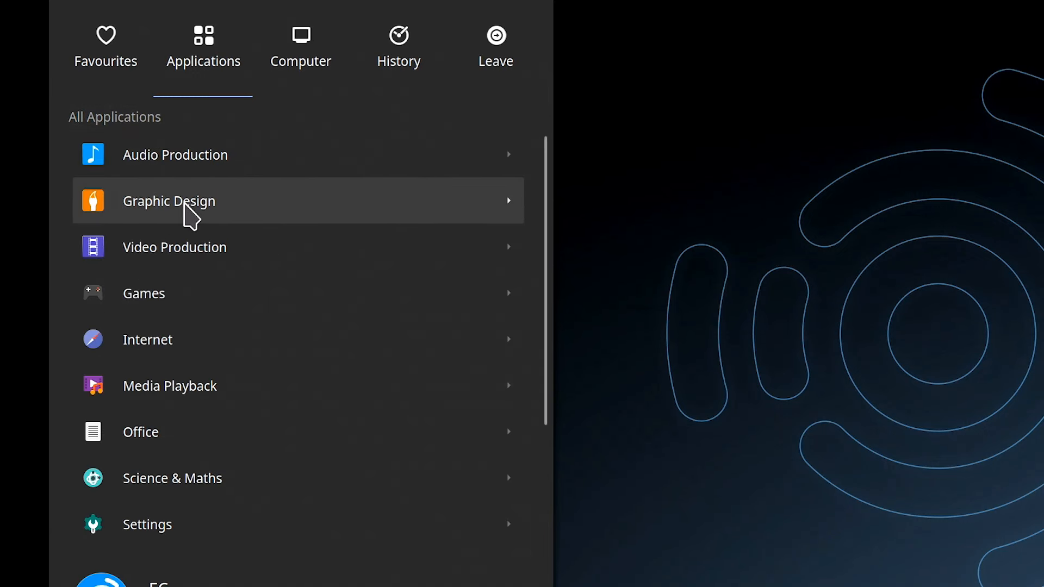
Step: Browse Graphic Design and its Graphics Utilities subcategory, then launch MyPaint
click(169, 201)
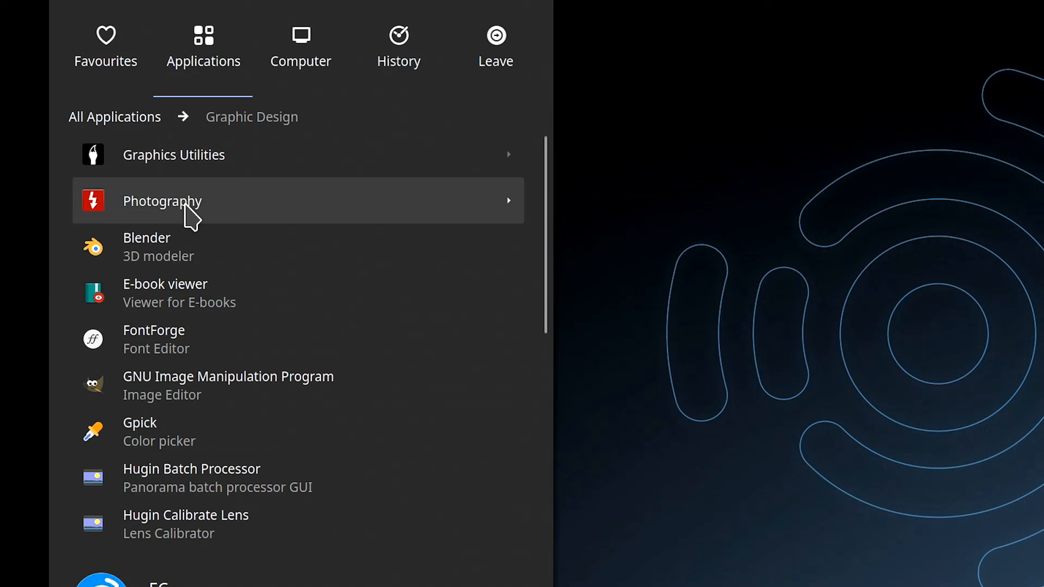
click(174, 155)
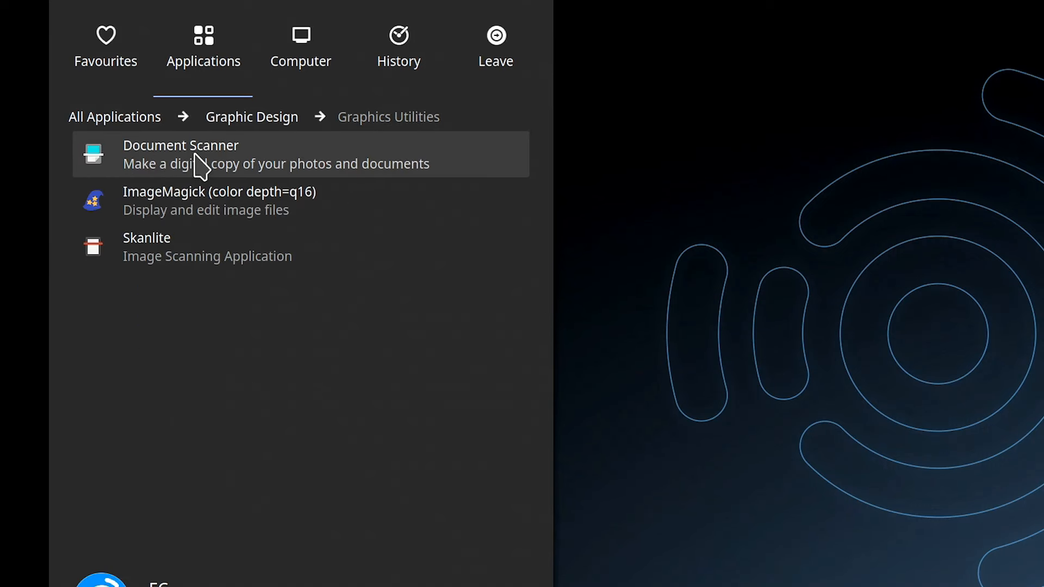
mouse_move(251, 116)
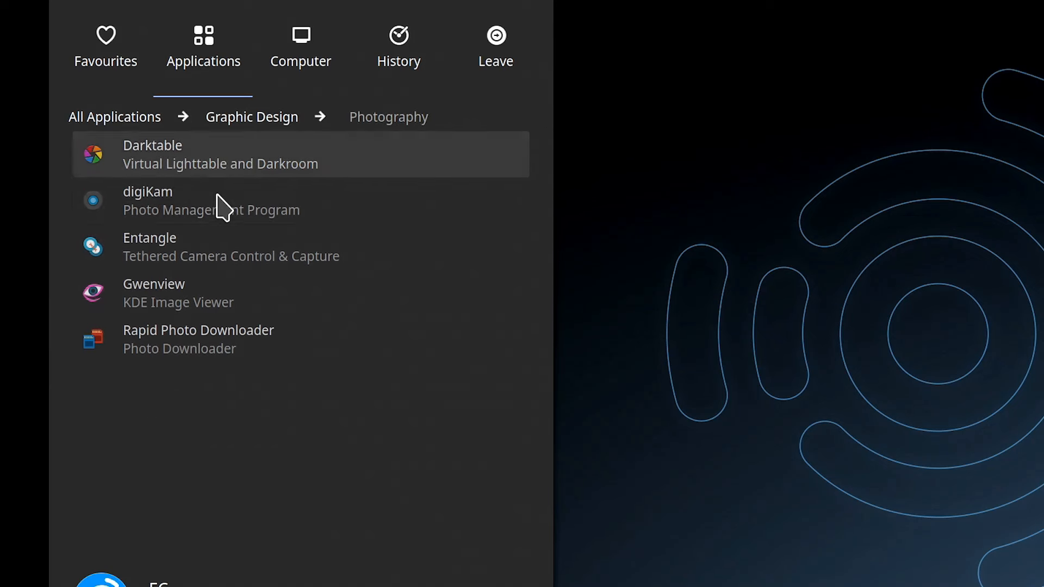
mouse_move(228, 183)
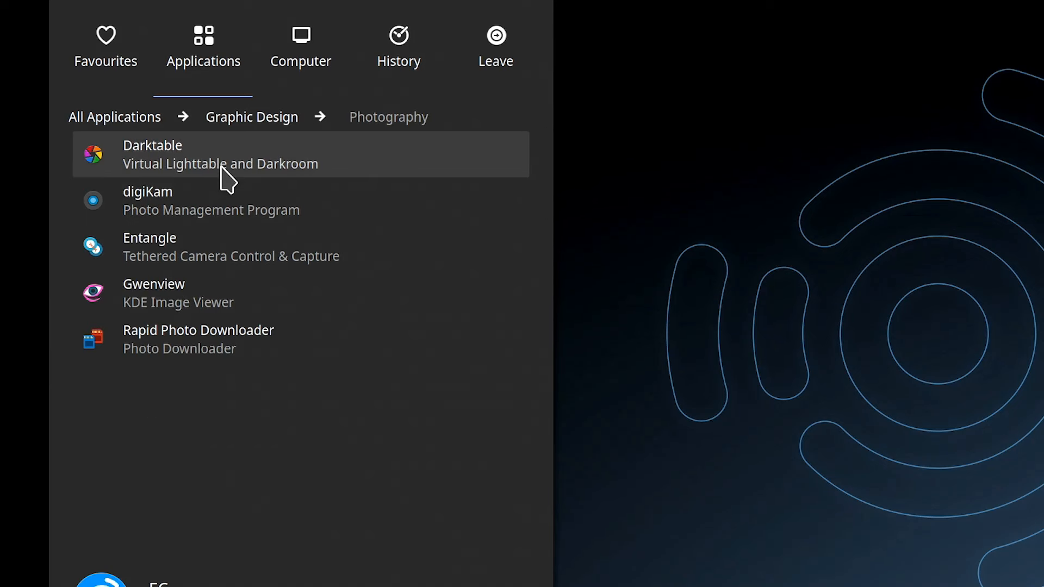
click(251, 116)
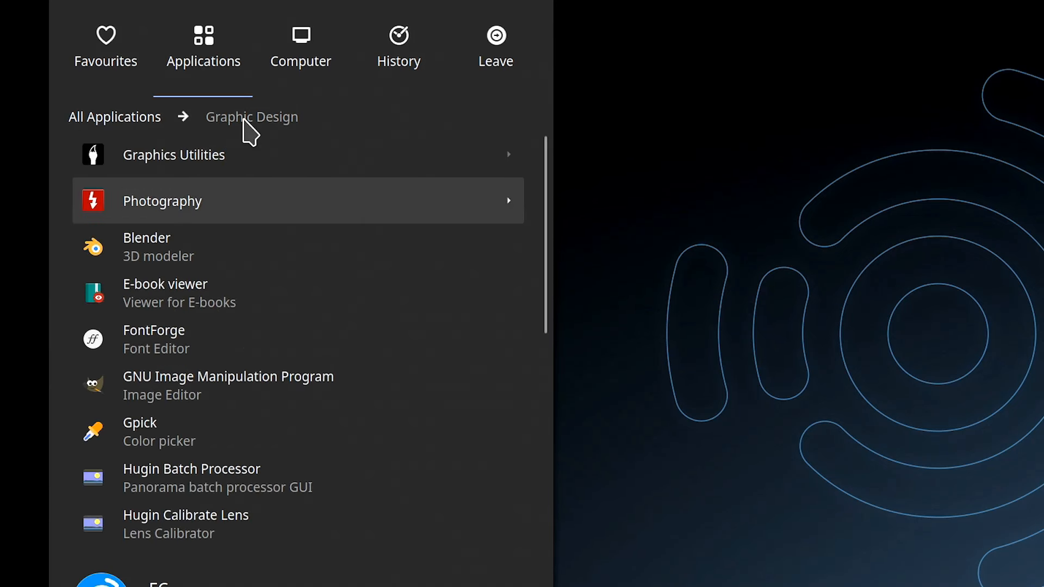
mouse_move(233, 242)
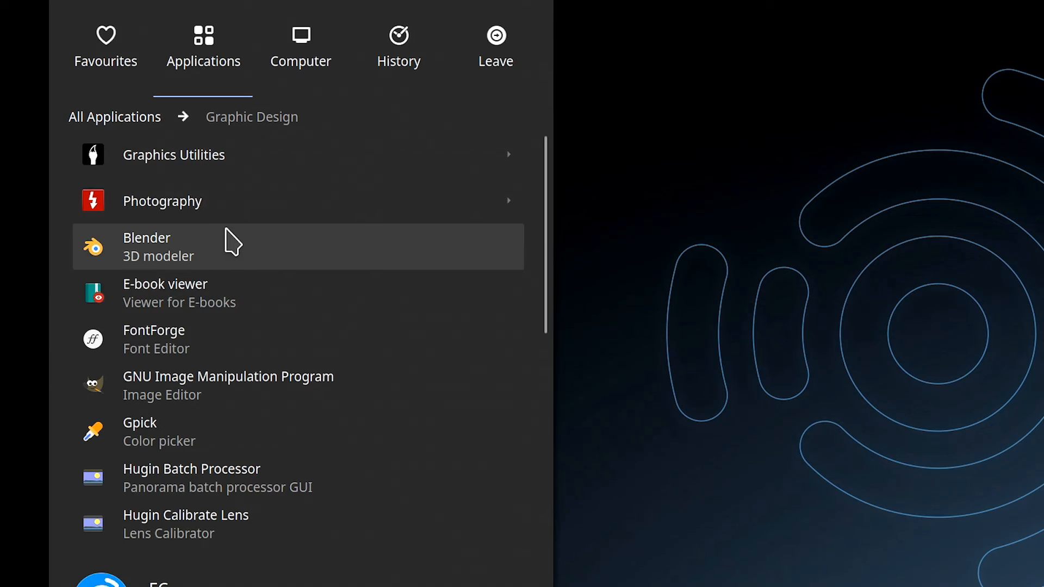
mouse_move(303, 396)
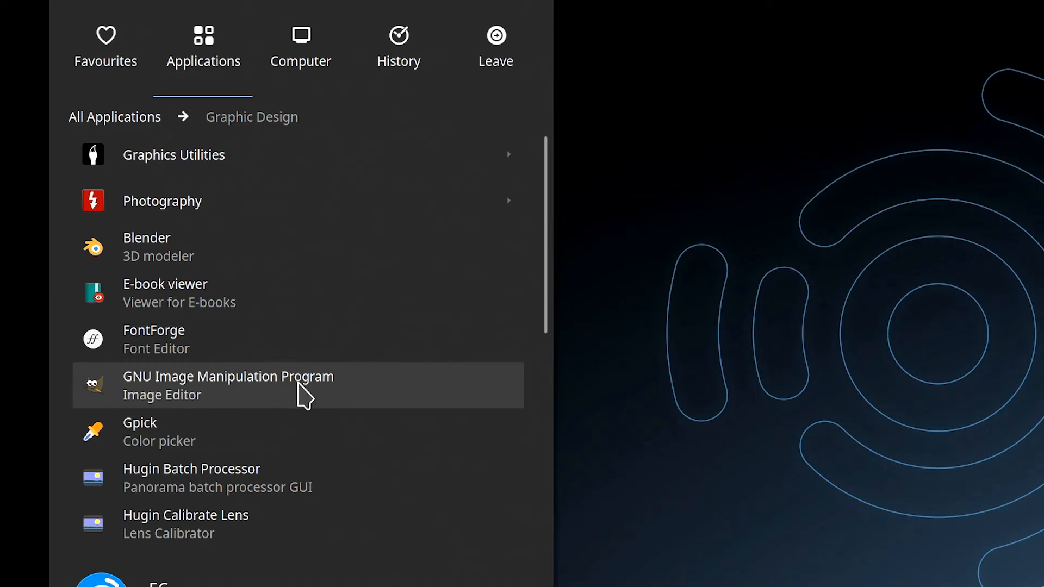
mouse_move(552, 292)
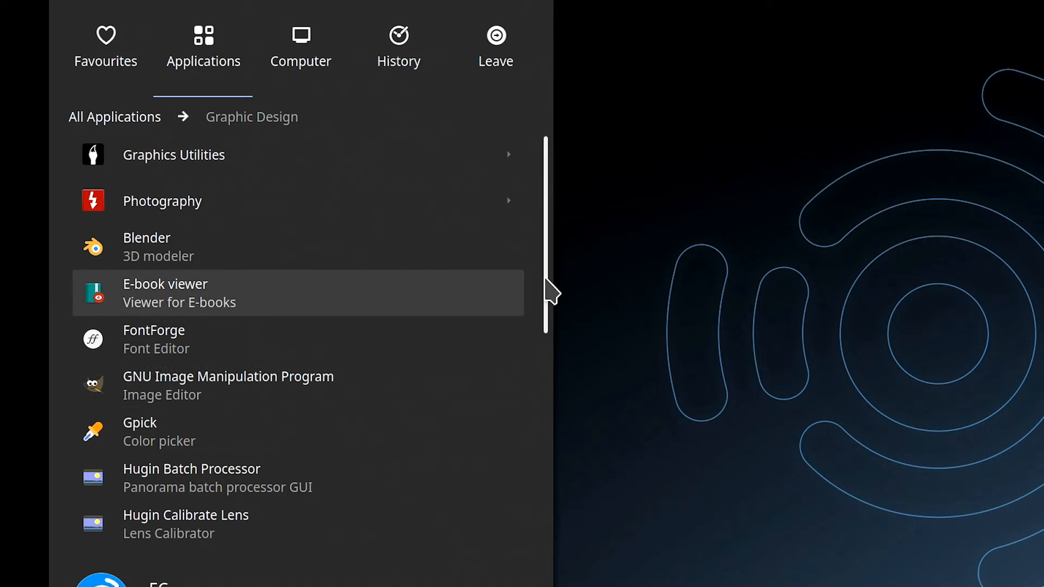
scroll(down, 3)
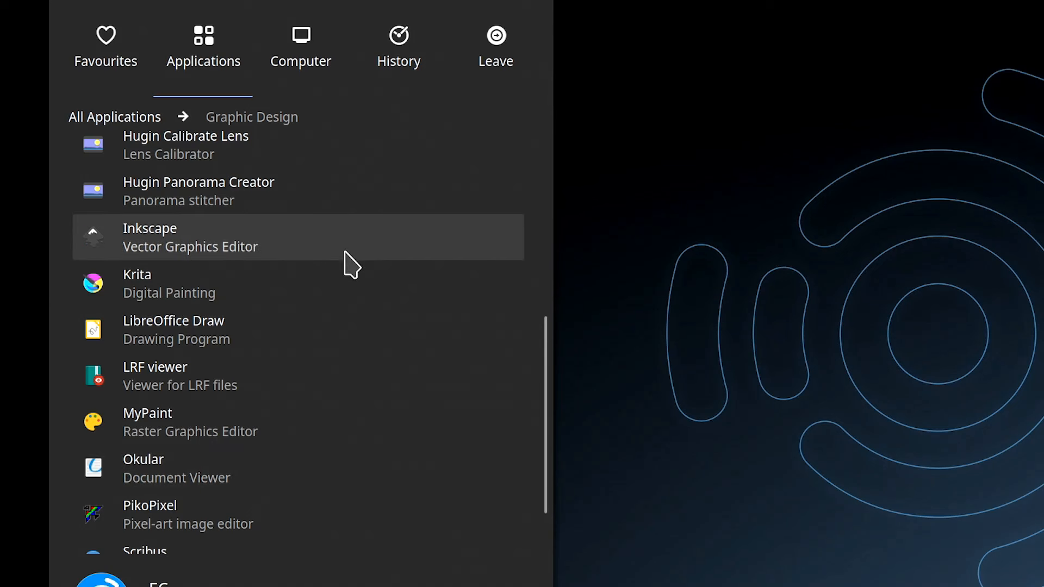
mouse_move(346, 259)
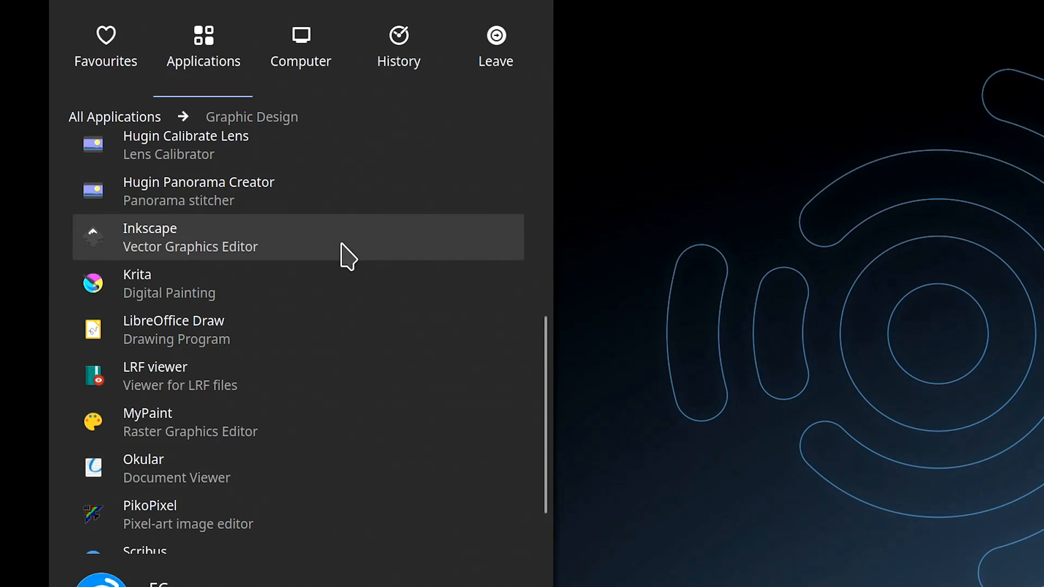
mouse_move(349, 299)
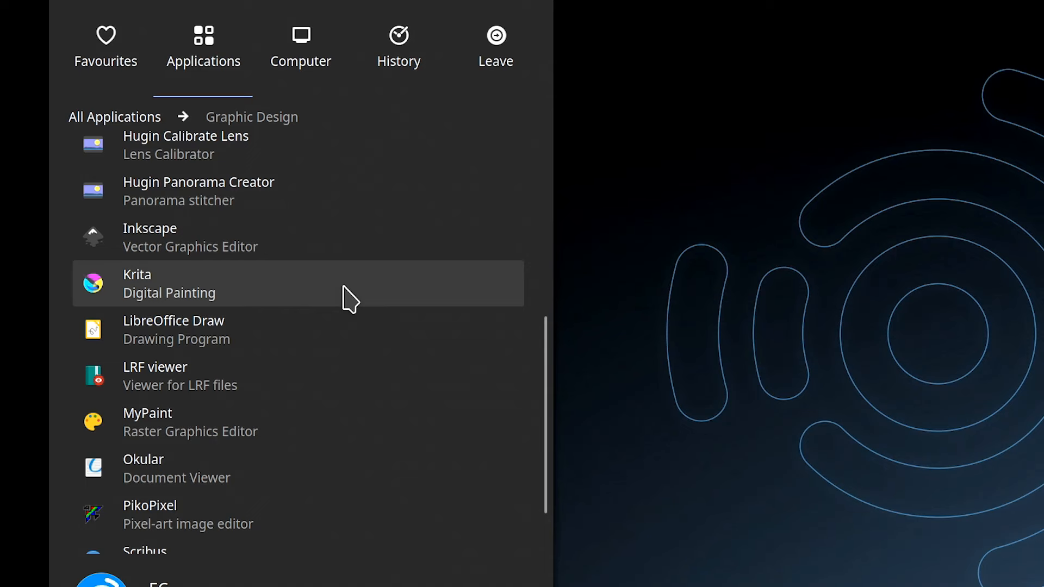
click(148, 413)
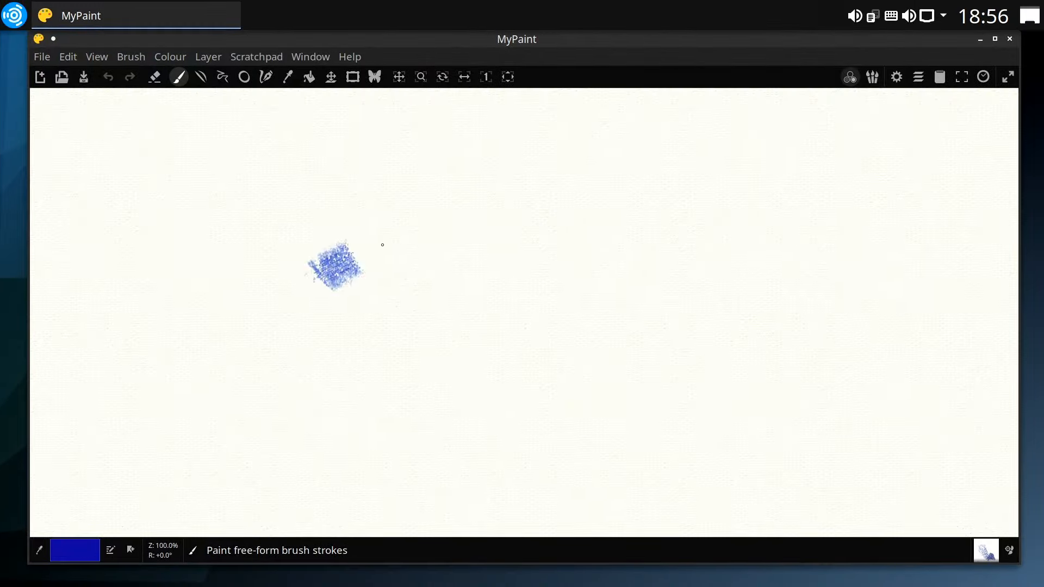
Step: After painting blue strokes in MyPaint, bring up the application launcher again
click(13, 15)
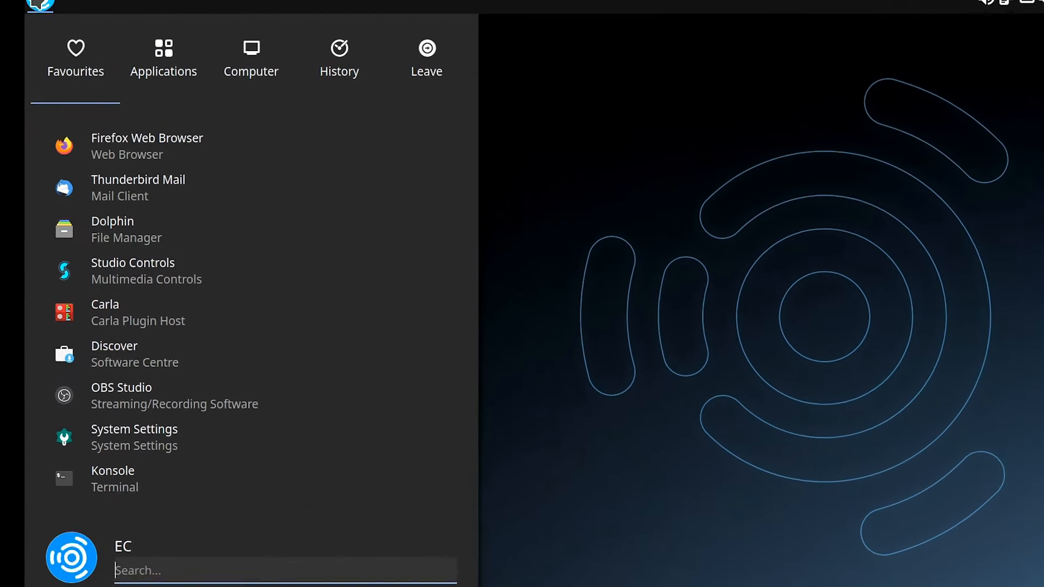
Step: Browse the Audio Production category and its Instruments subcategory
click(163, 57)
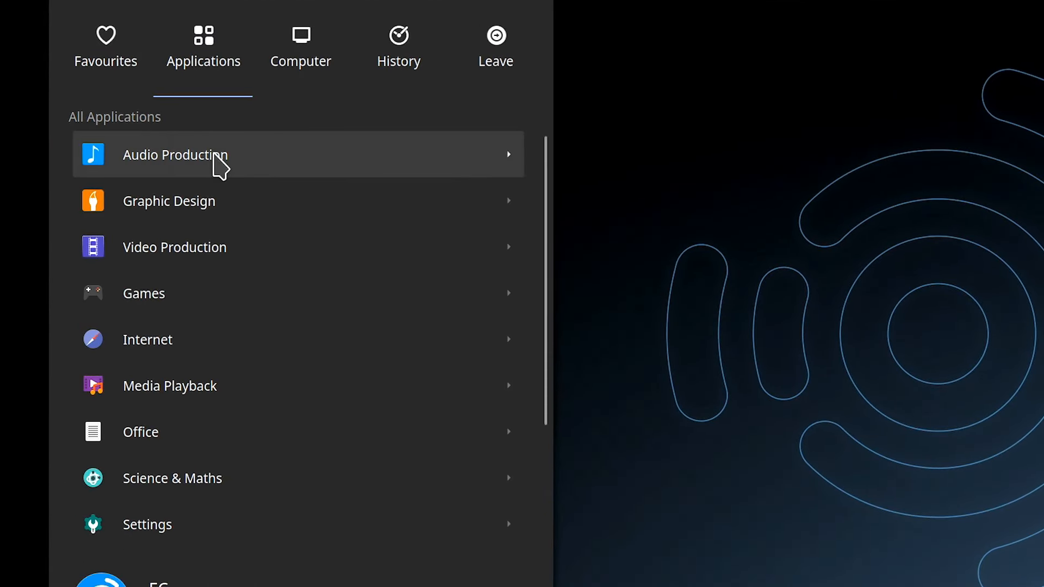
click(175, 155)
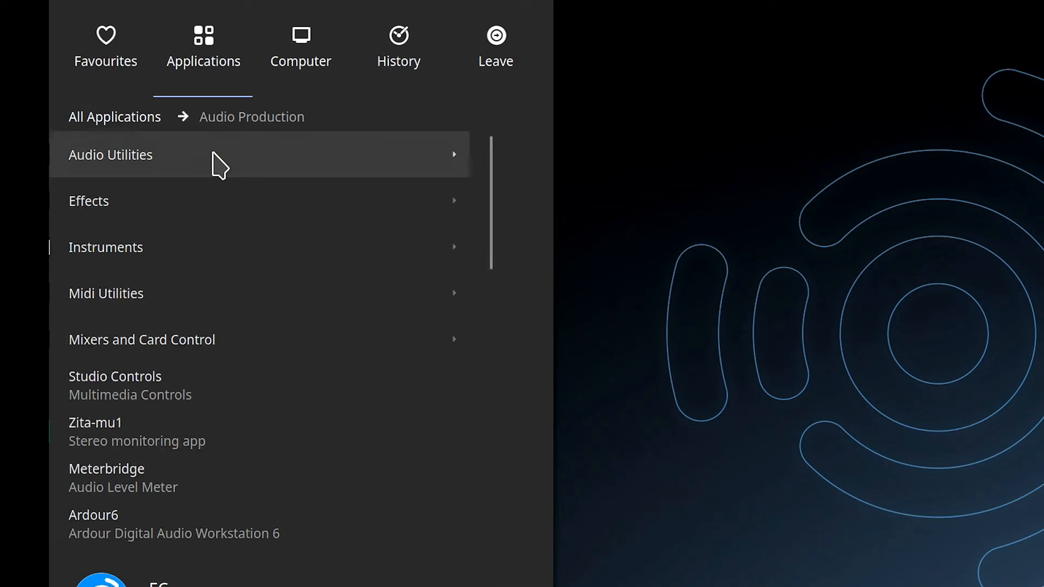
click(111, 155)
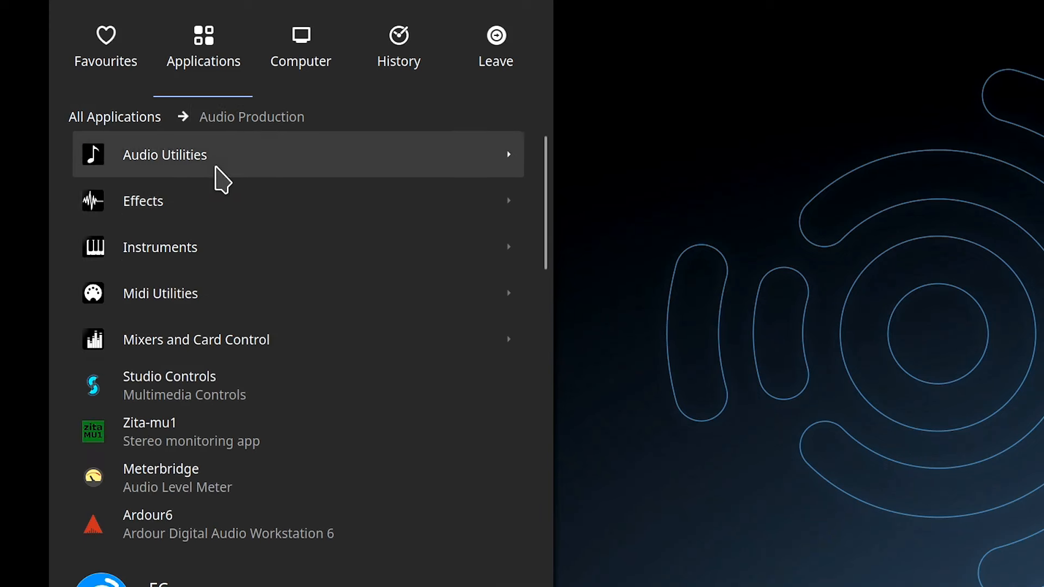
click(159, 247)
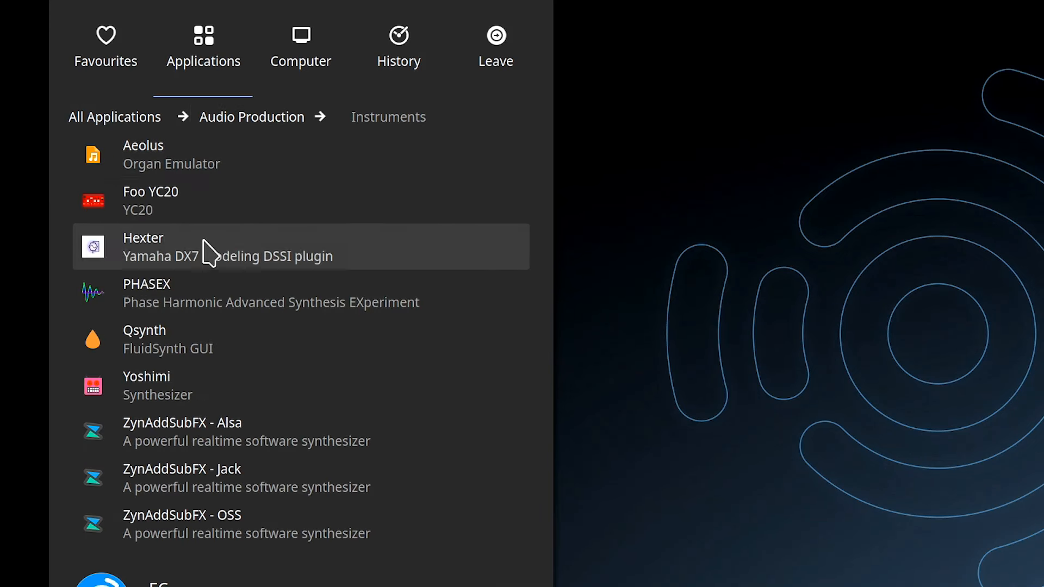
click(251, 116)
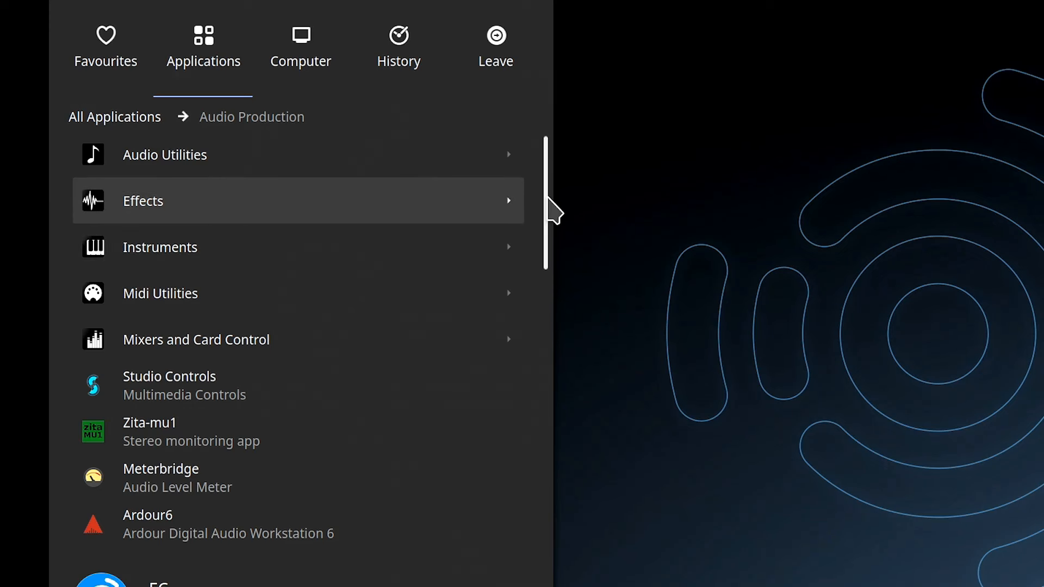
Step: Scroll to Ardour6, launch it and start a New Session
scroll(down, 3)
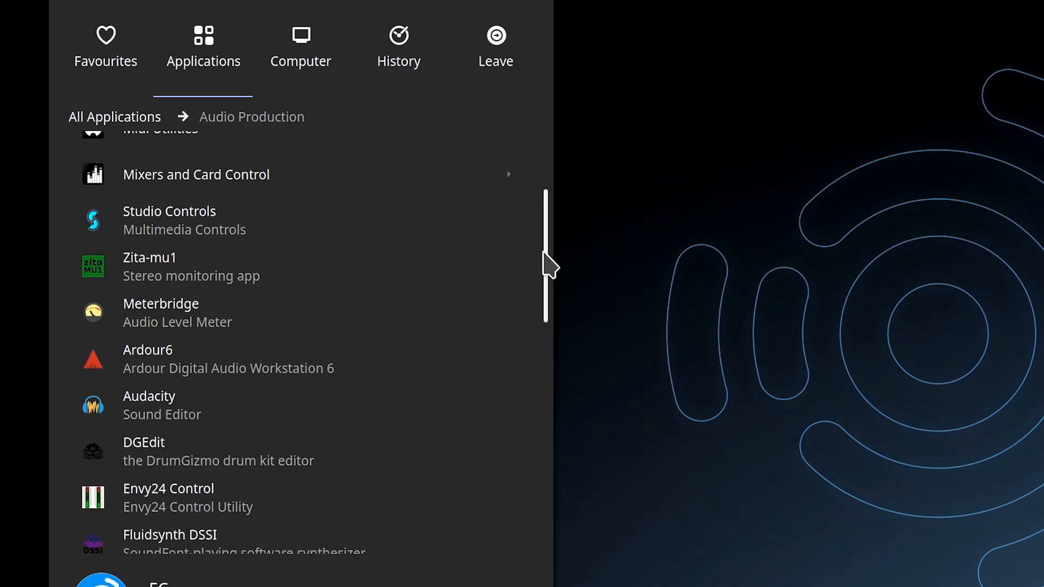
scroll(down, 3)
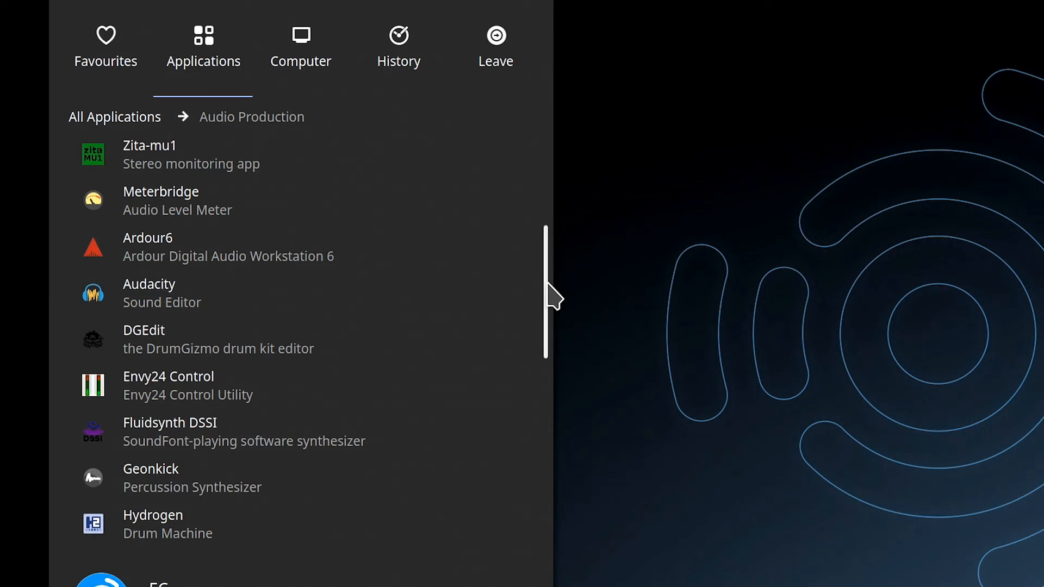
scroll(down, 3)
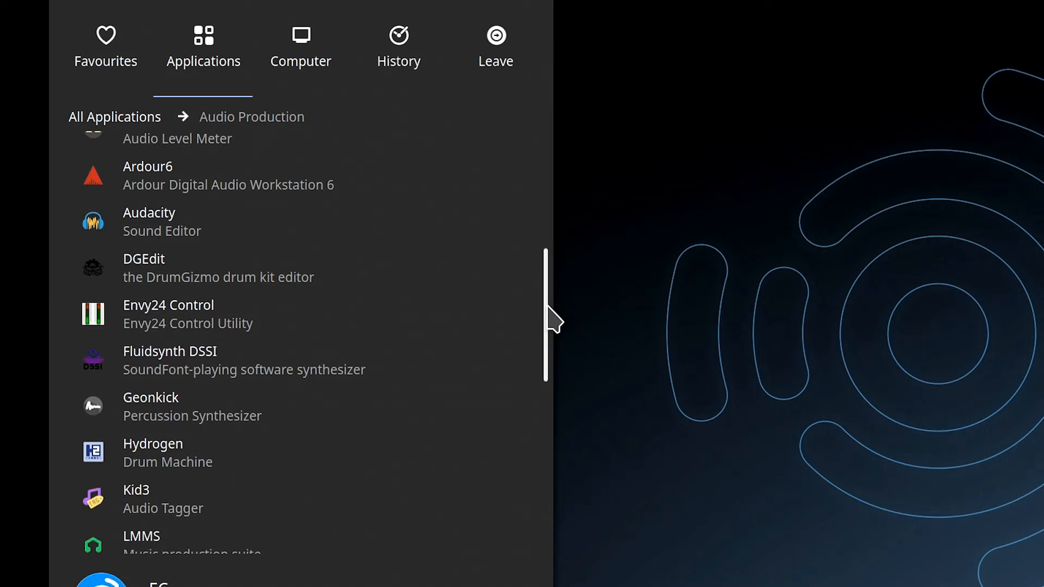
mouse_move(298, 196)
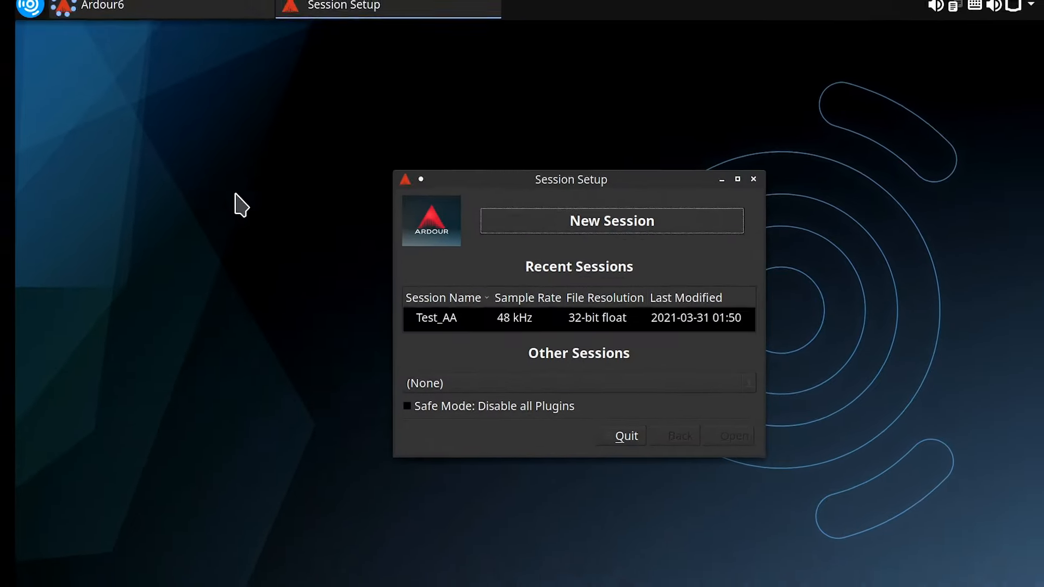
click(610, 221)
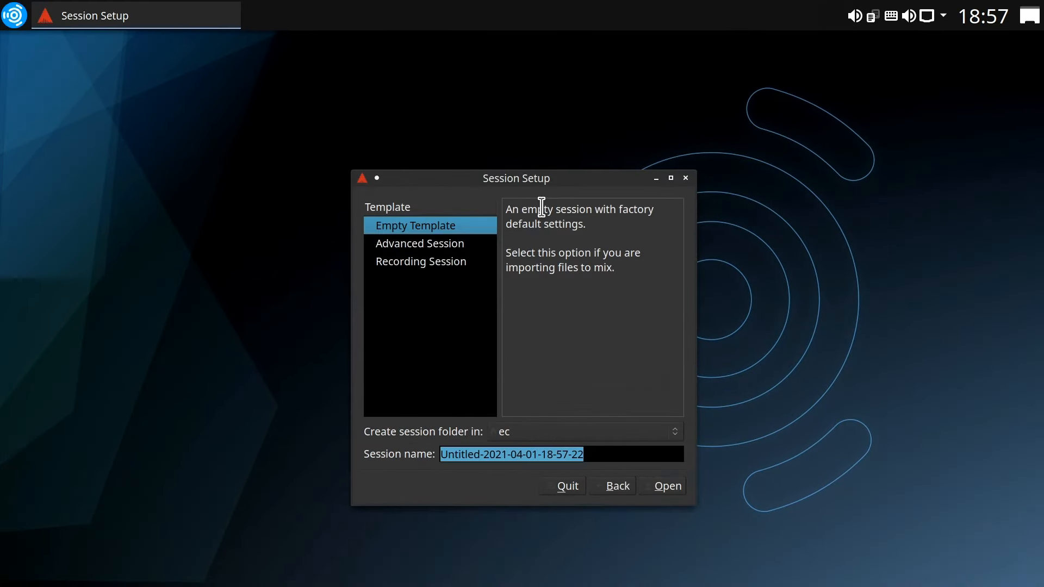
Step: Open an untitled session from the Empty Template, then close Ardour discarding it unsaved
click(667, 485)
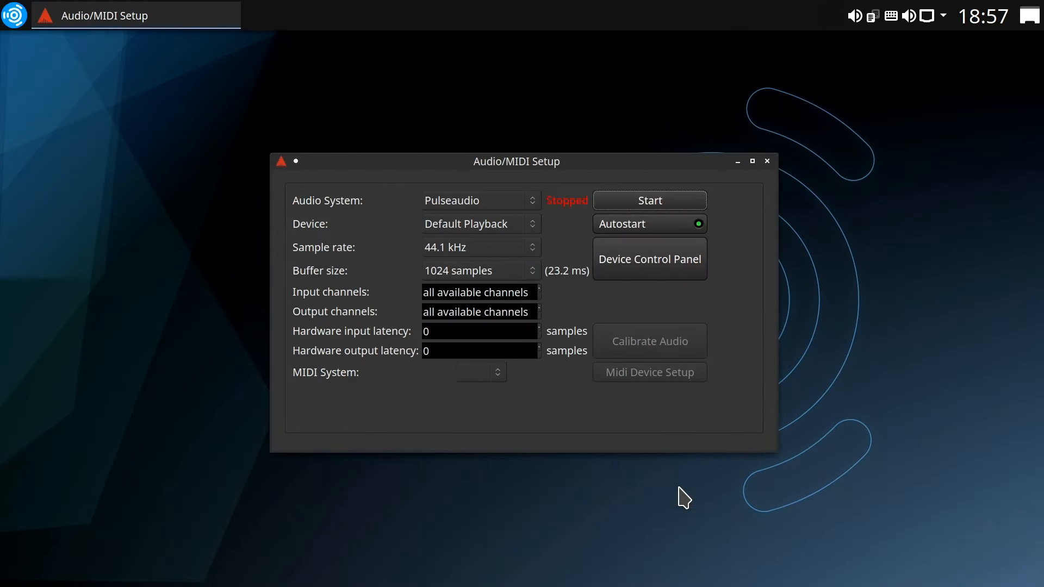
click(767, 160)
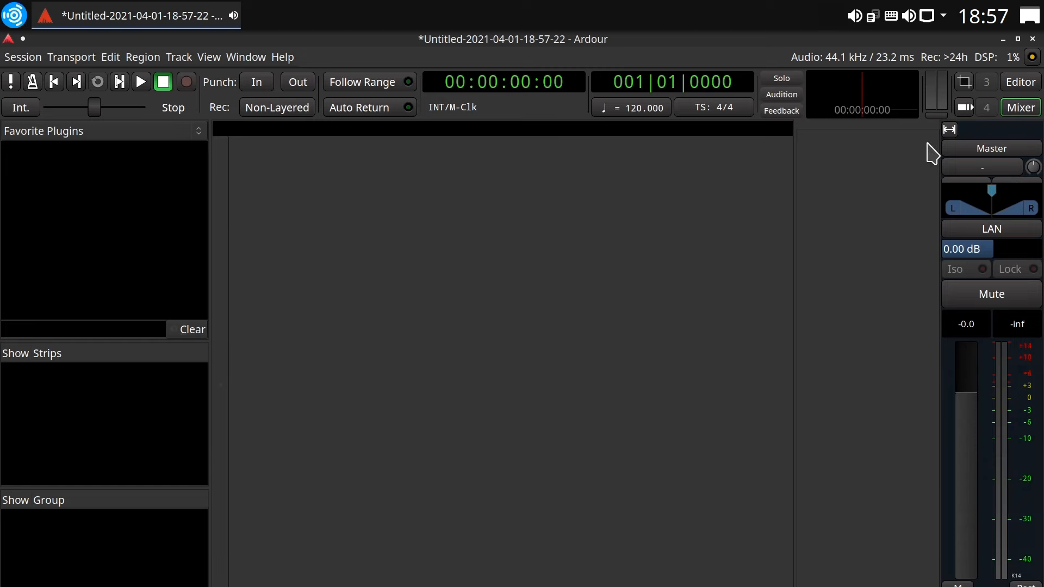
click(1035, 39)
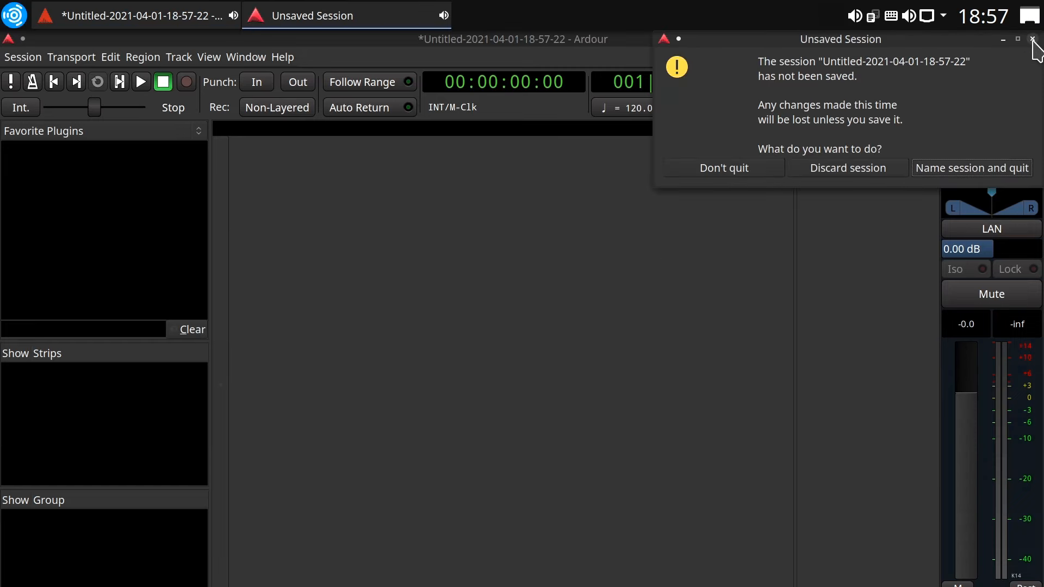
mouse_move(847, 167)
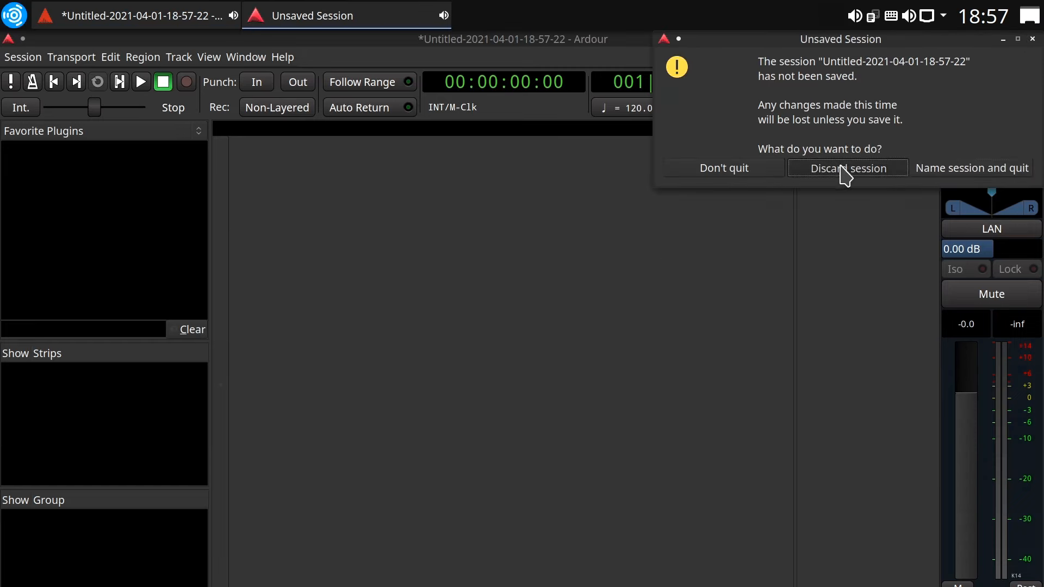
click(847, 167)
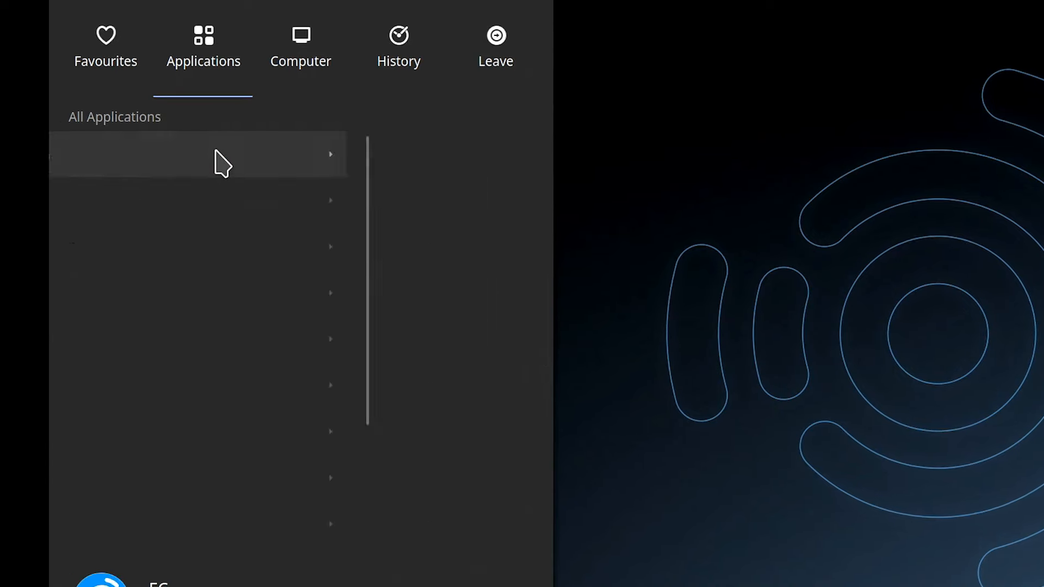
Step: Scroll through the Audio Production list from Mixers and Card Control to ZynAddSubFX
click(200, 155)
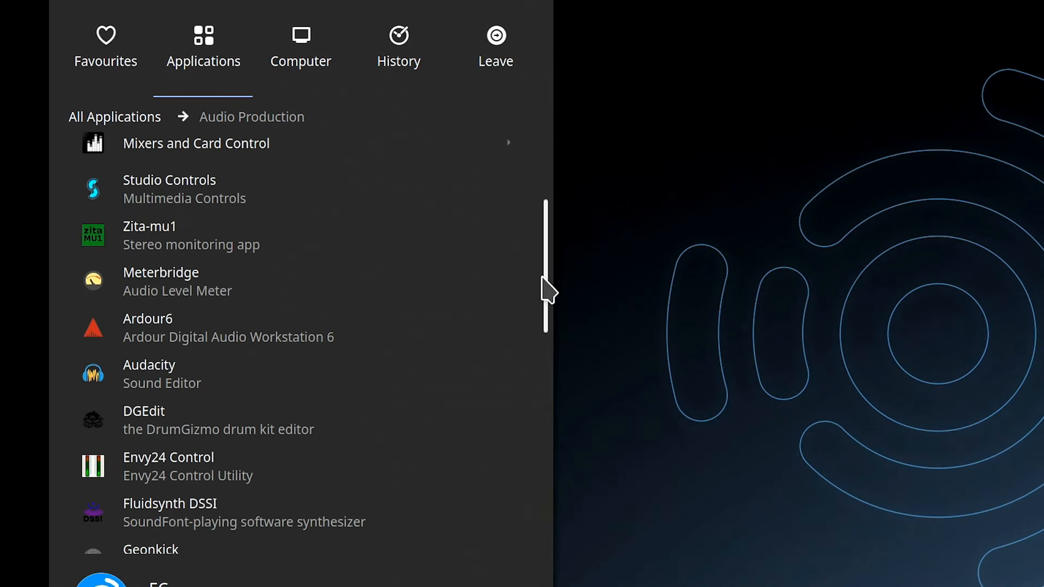
scroll(down, 3)
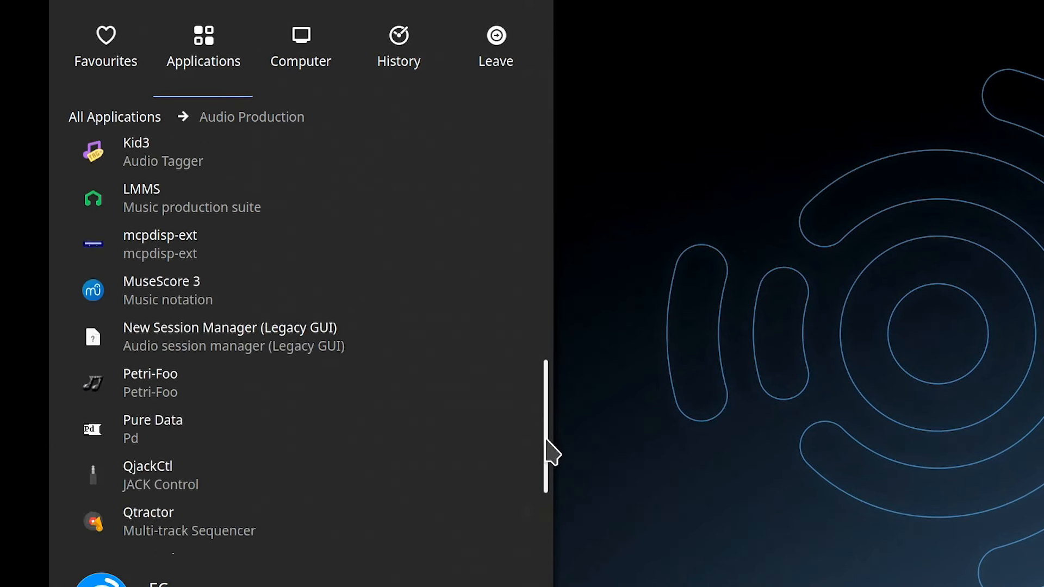
scroll(down, 3)
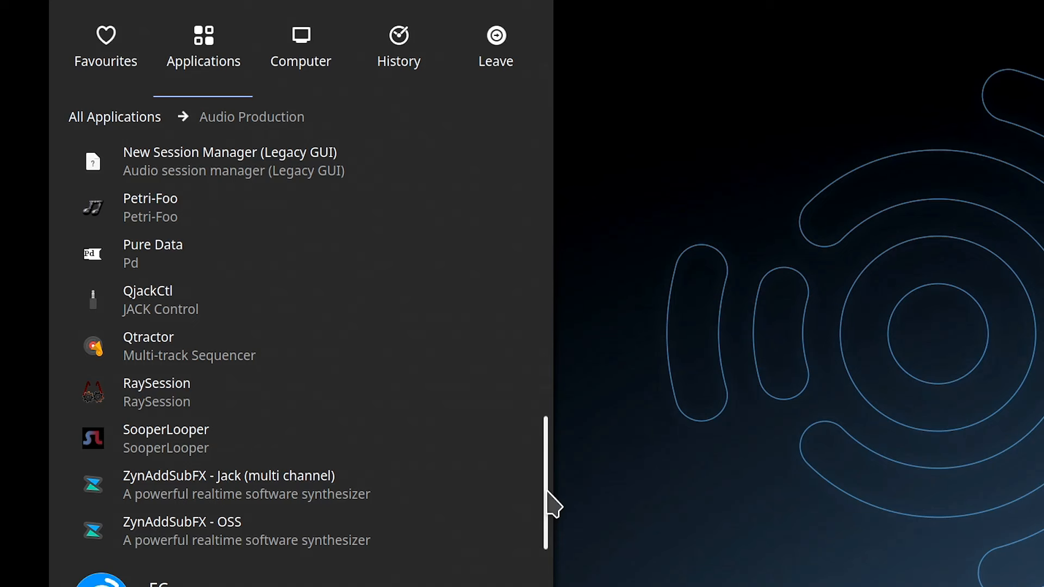
scroll(up, 3)
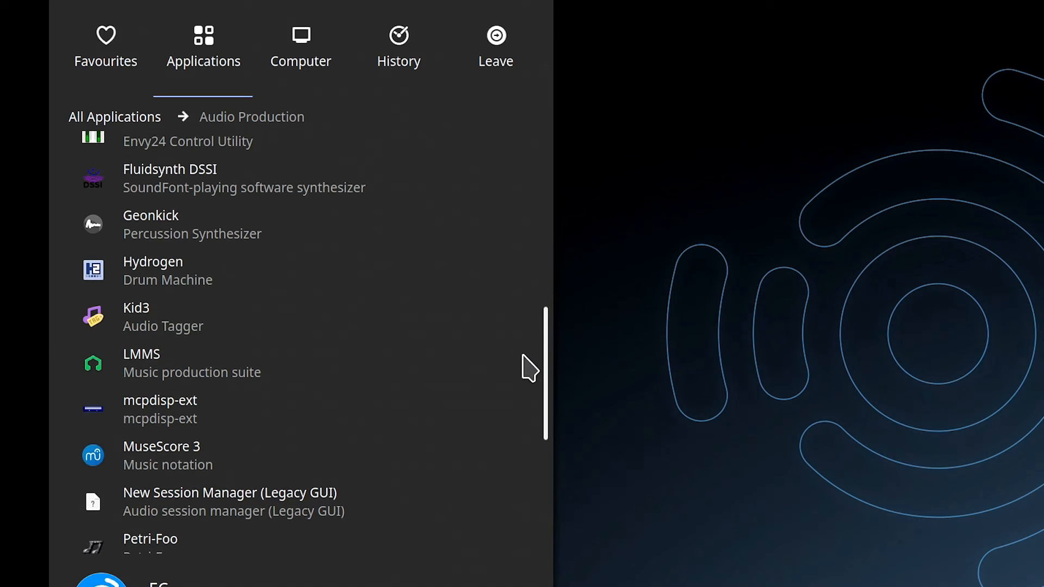
mouse_move(266, 276)
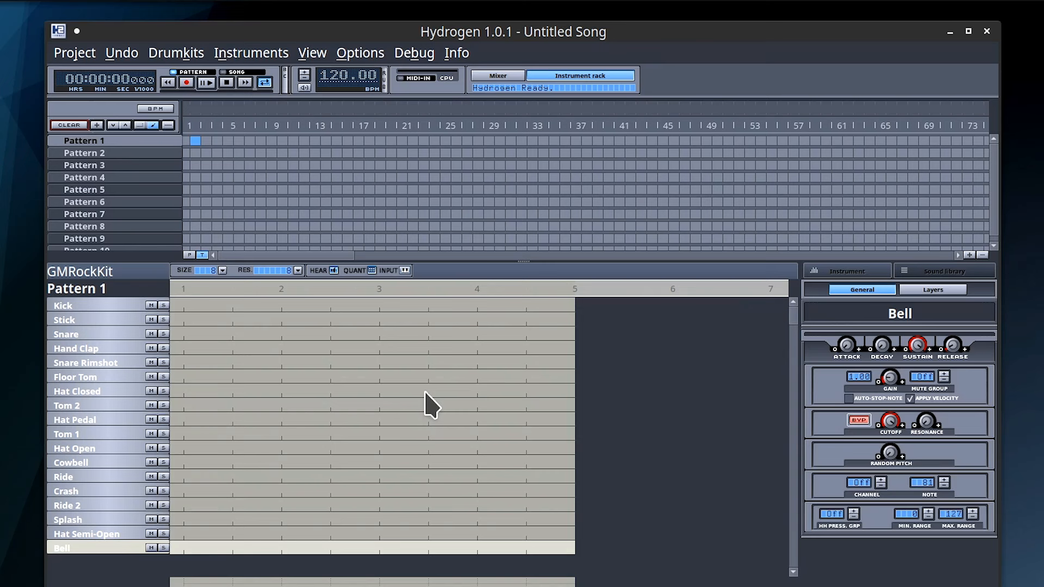
mouse_move(208, 333)
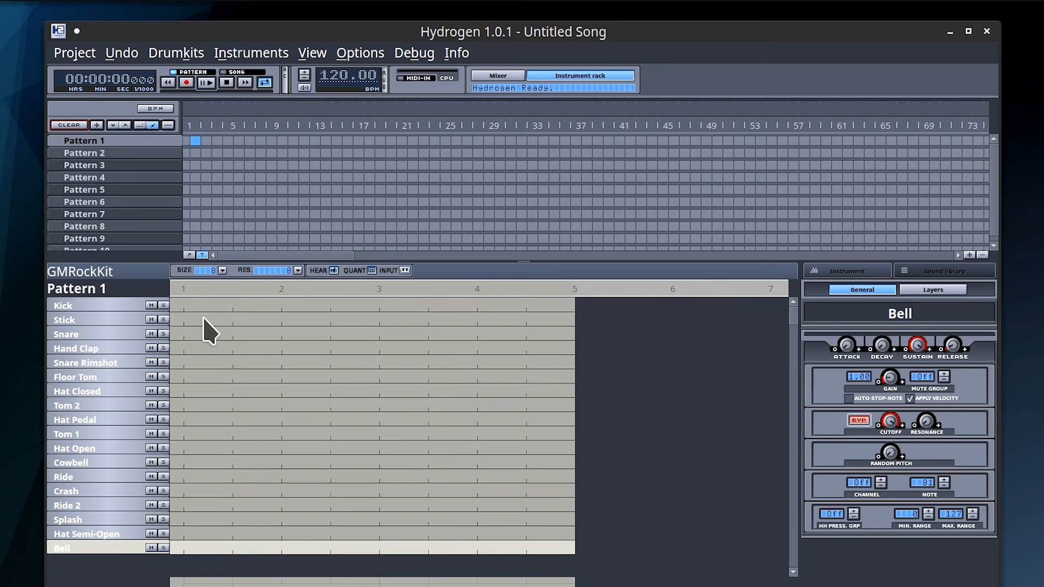
Step: Place a Stick hit on beat 1, two Hand Clap hits and another drum hit in Pattern 1
click(64, 319)
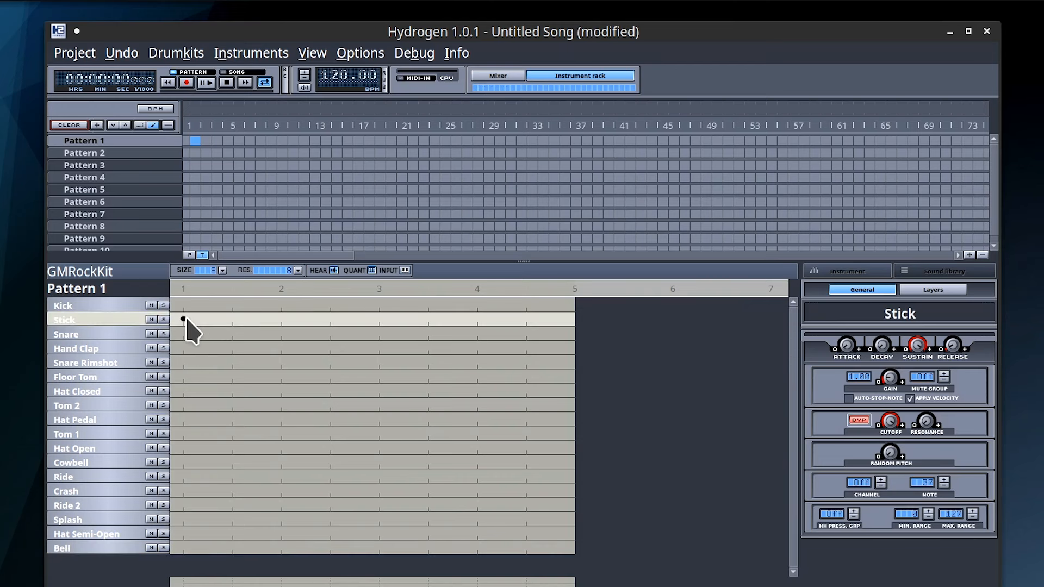
click(232, 348)
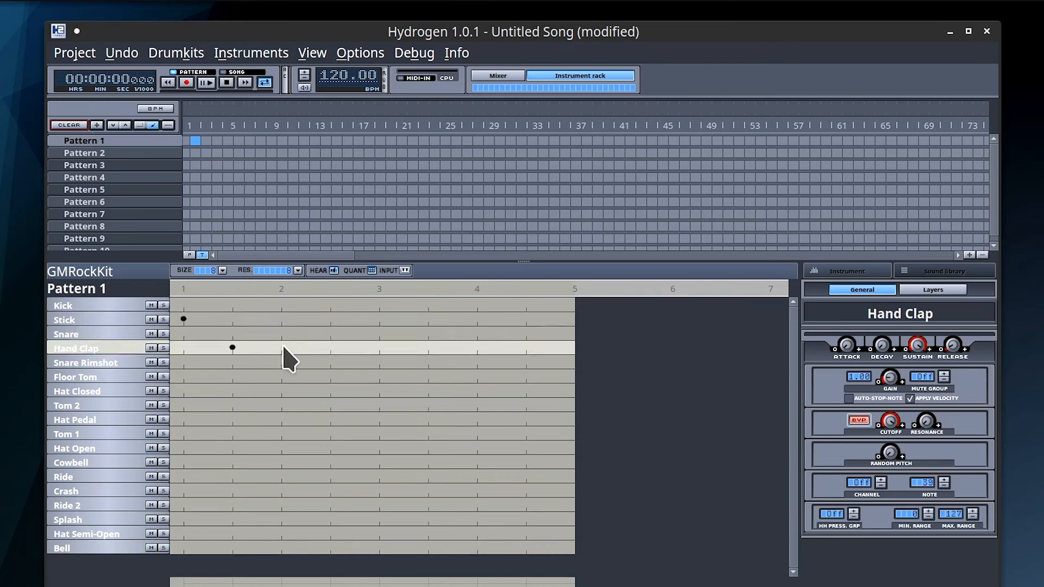
click(279, 348)
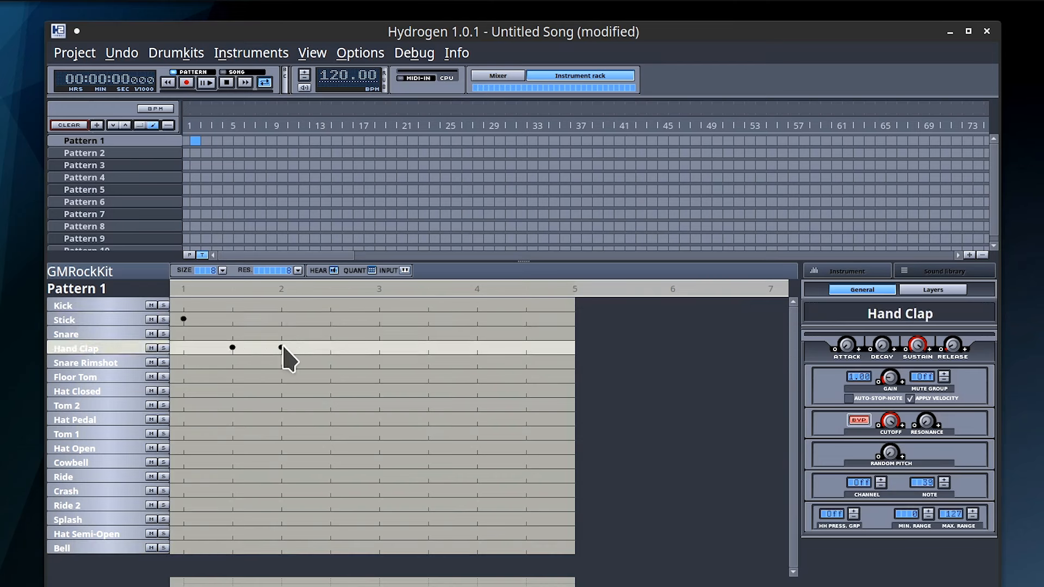
click(378, 518)
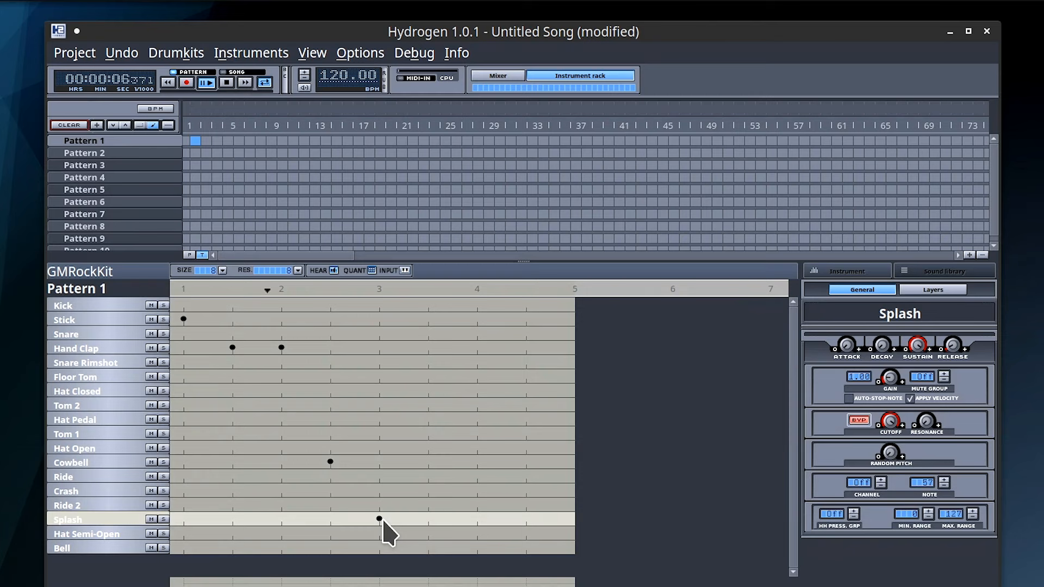
mouse_move(259, 213)
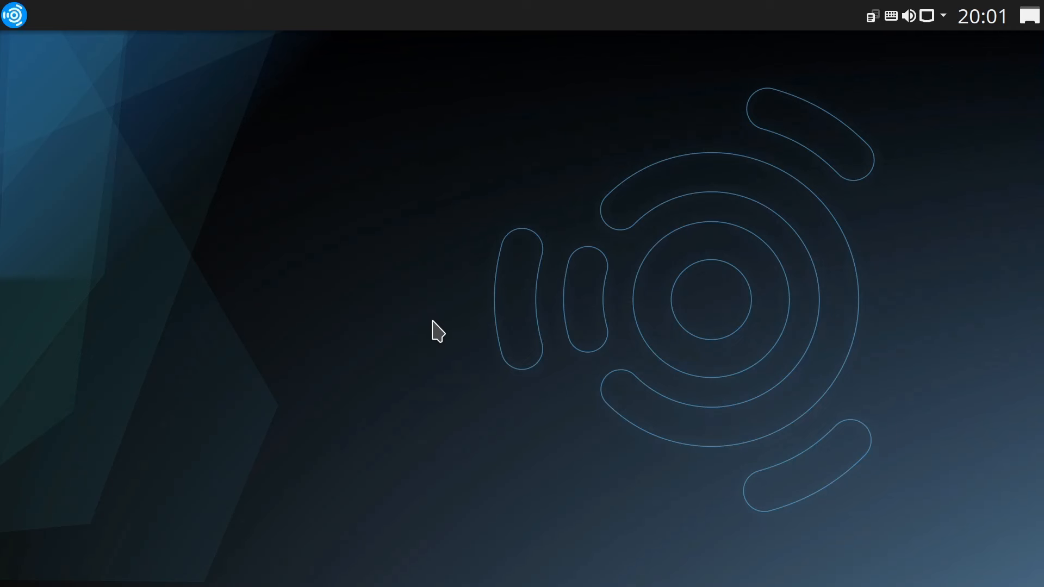
mouse_move(379, 318)
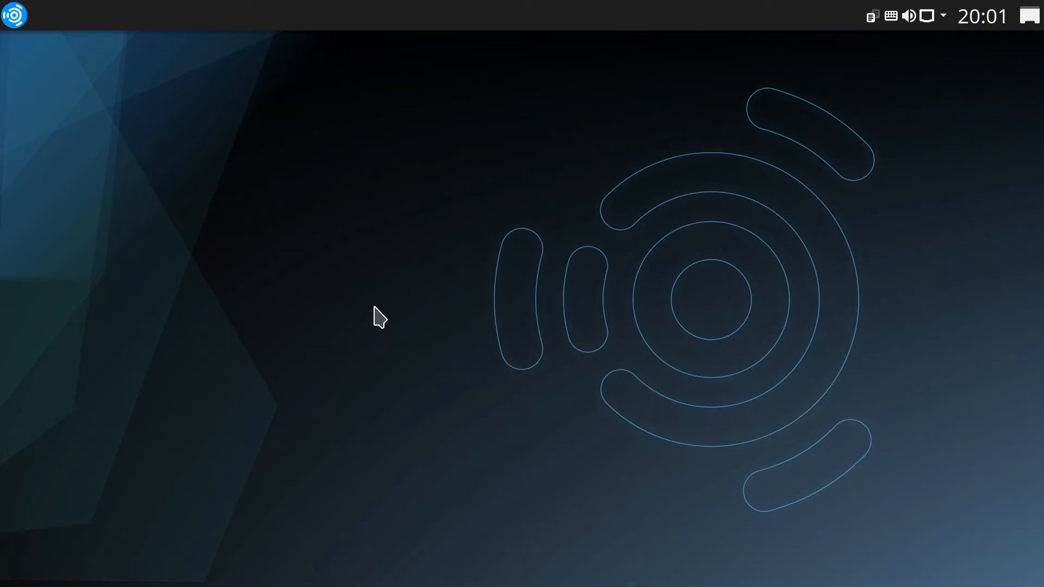
Step: Launch Blender from the Video Production category of the application menu
click(13, 14)
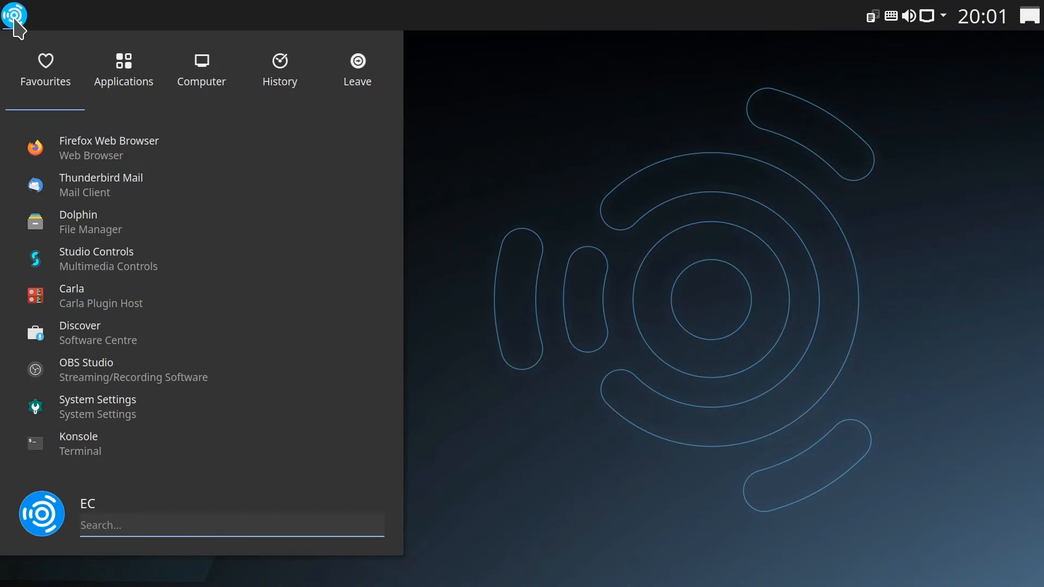
click(123, 67)
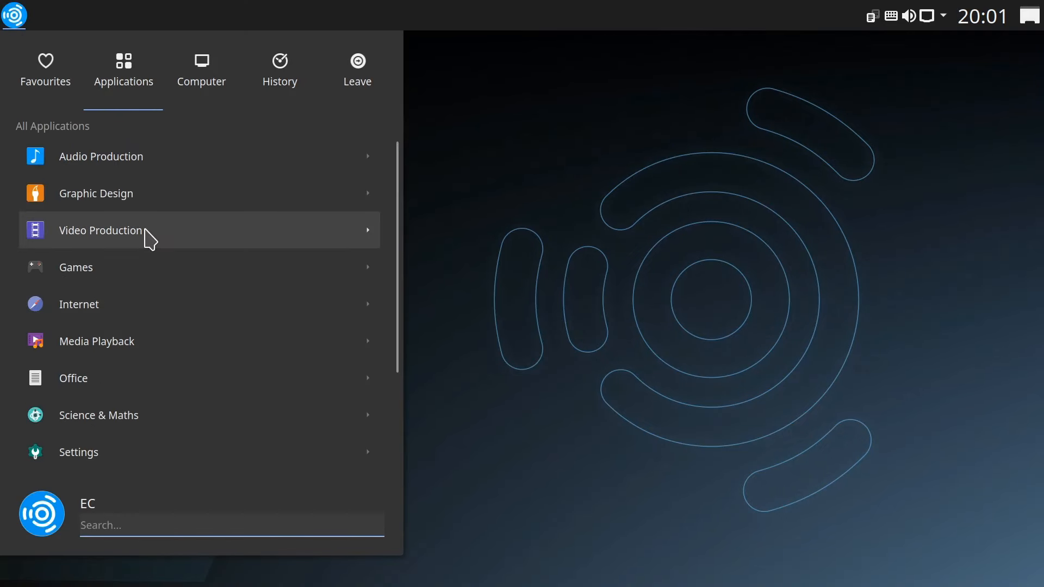
click(100, 230)
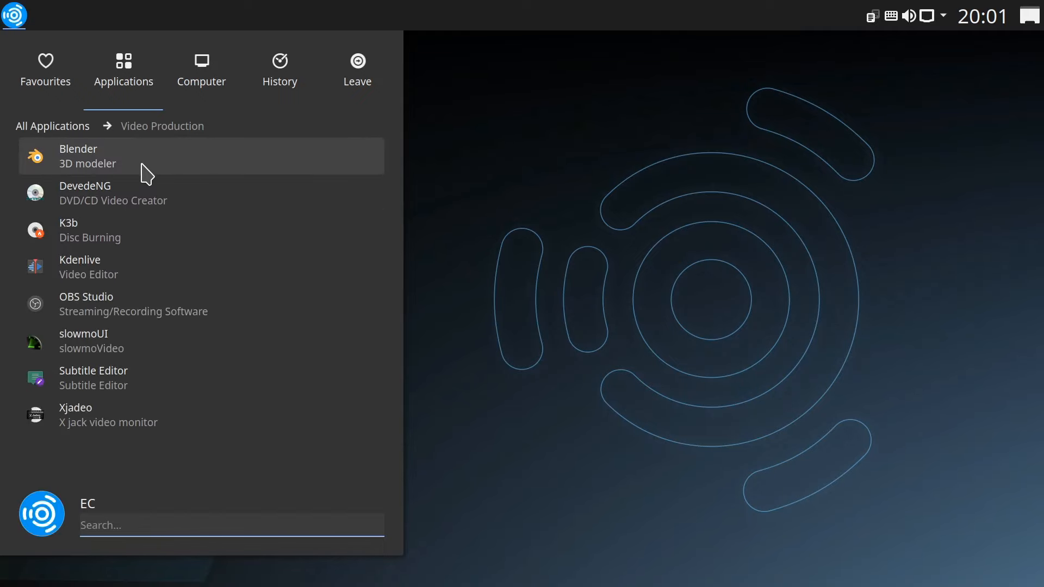
click(78, 155)
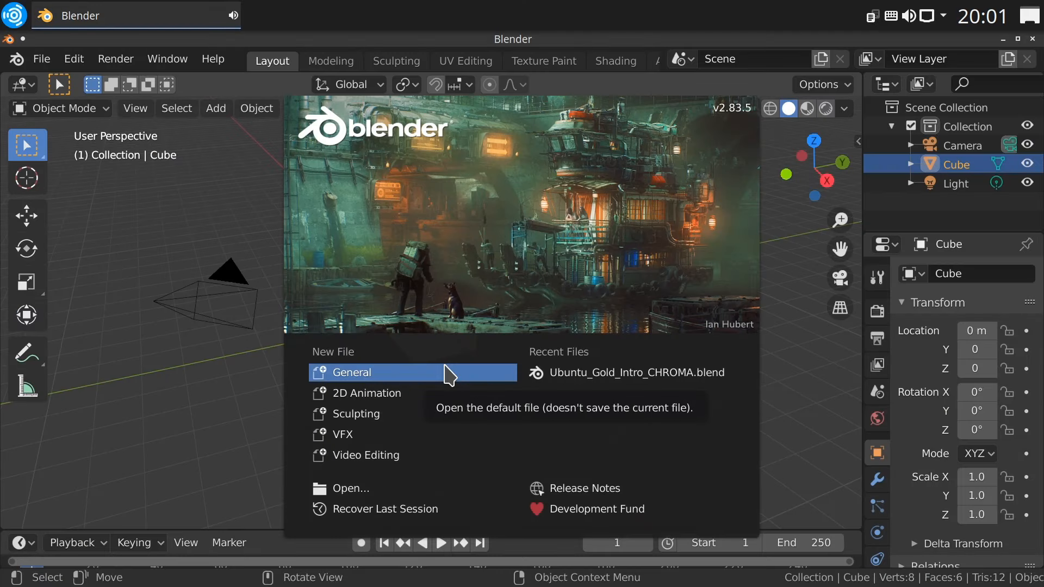
mouse_move(619, 372)
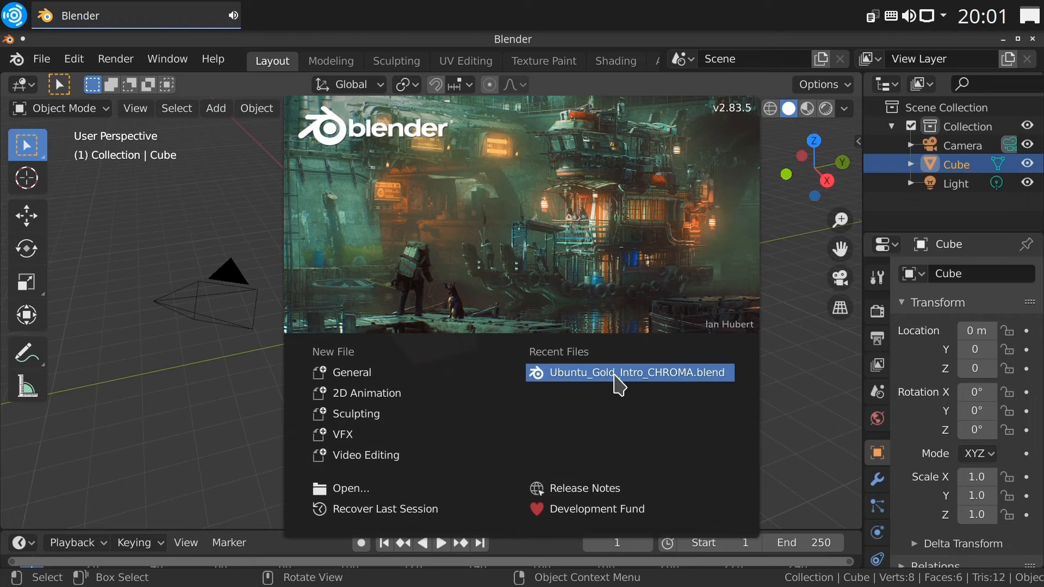
Step: Open the recent Ubuntu_Gold_Intro_CHROMA.blend and reposition the Keying node in the compositor
click(627, 371)
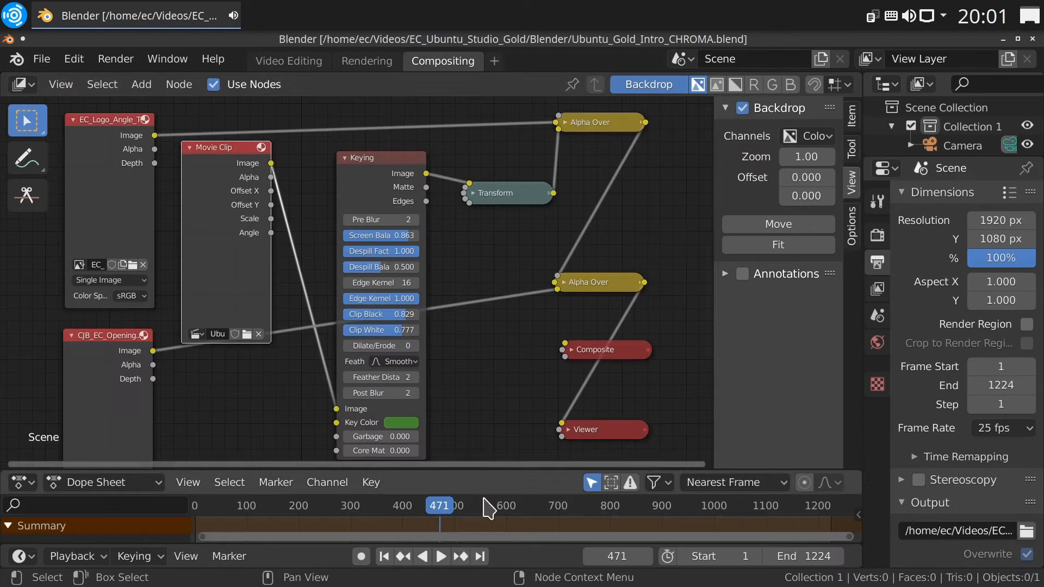
click(442, 555)
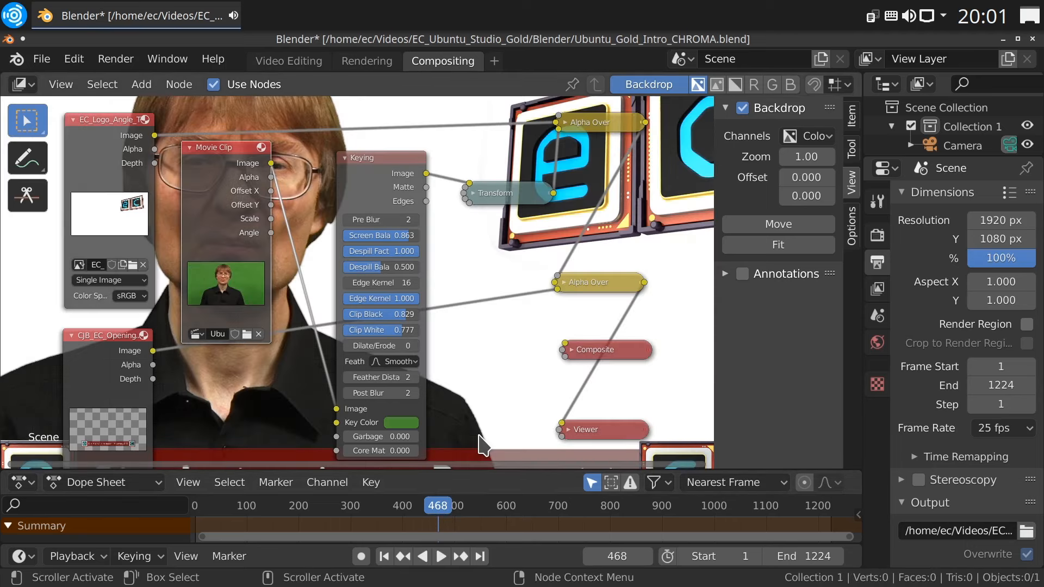
mouse_move(489, 380)
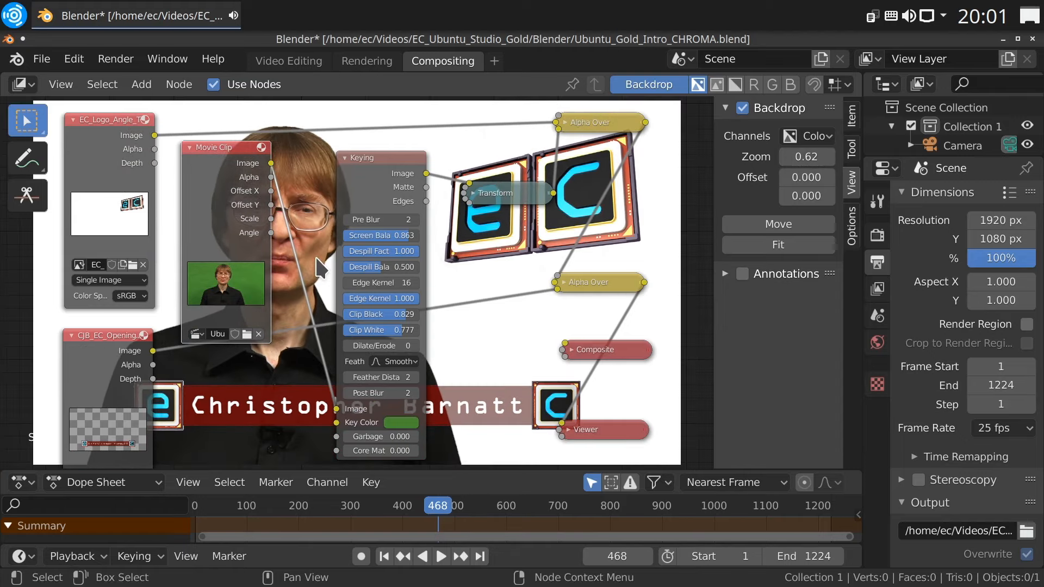
mouse_move(229, 156)
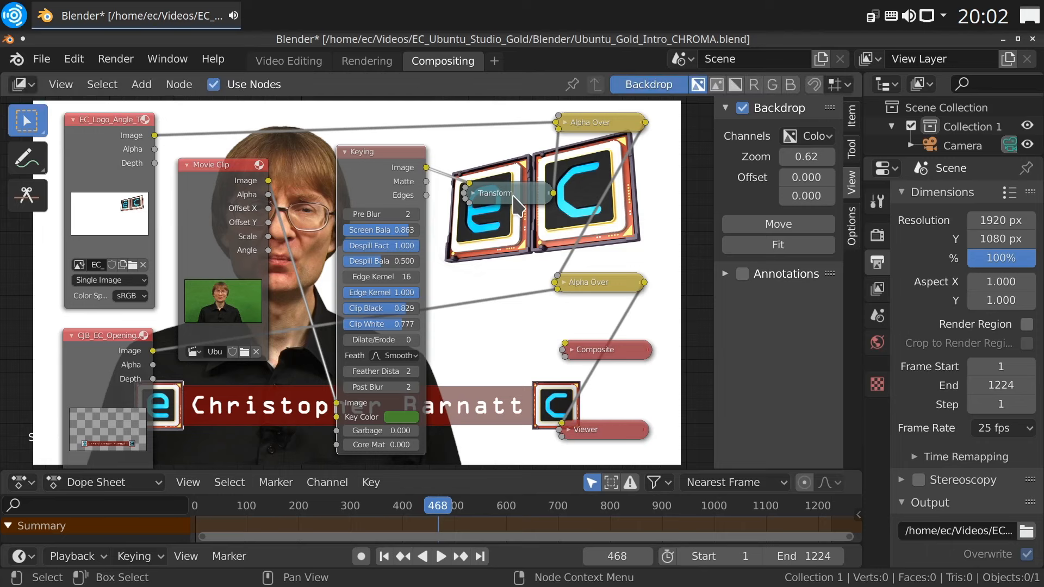
mouse_move(380, 214)
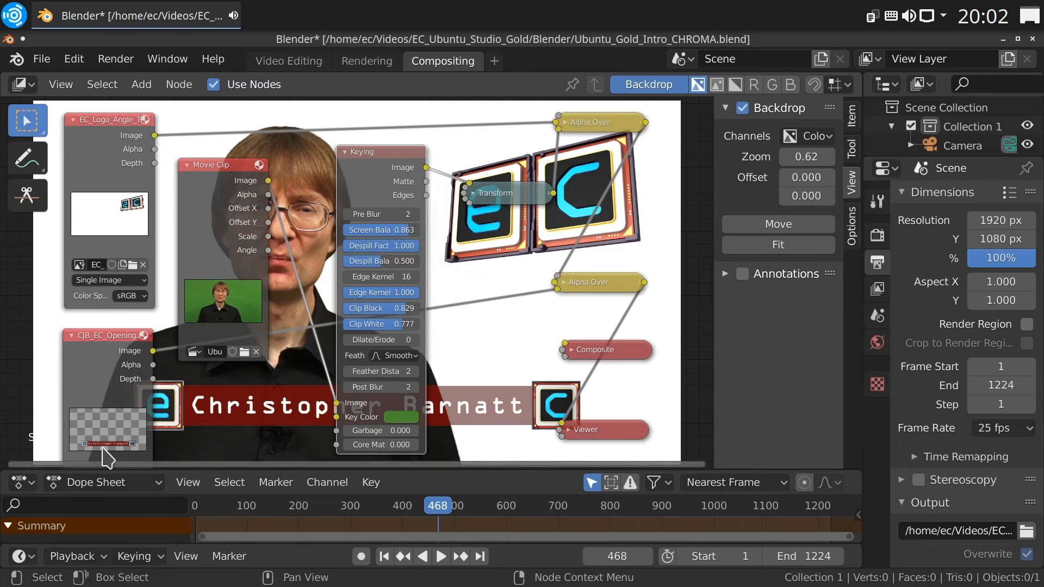
mouse_move(273, 426)
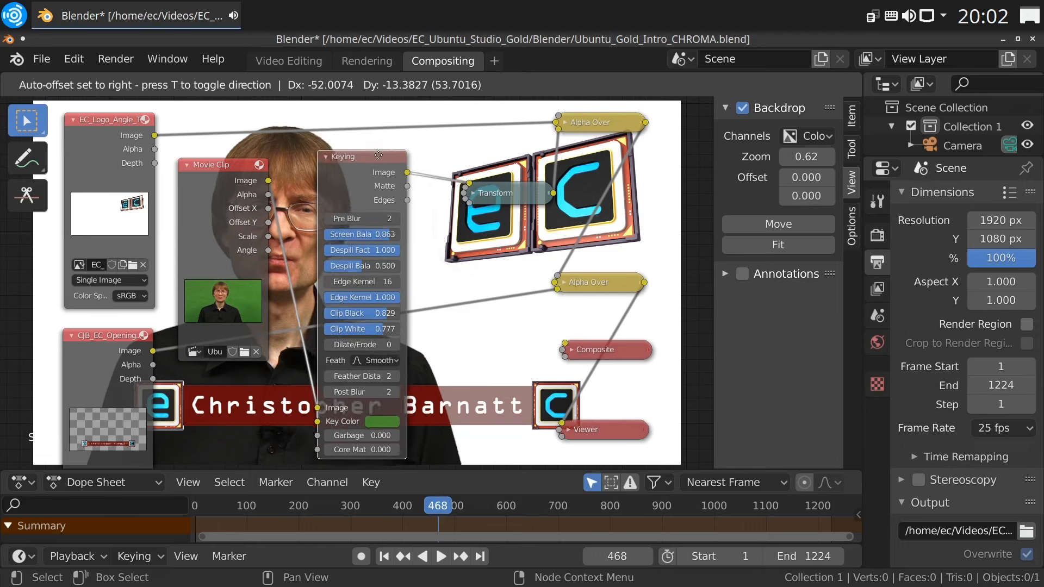
click(463, 264)
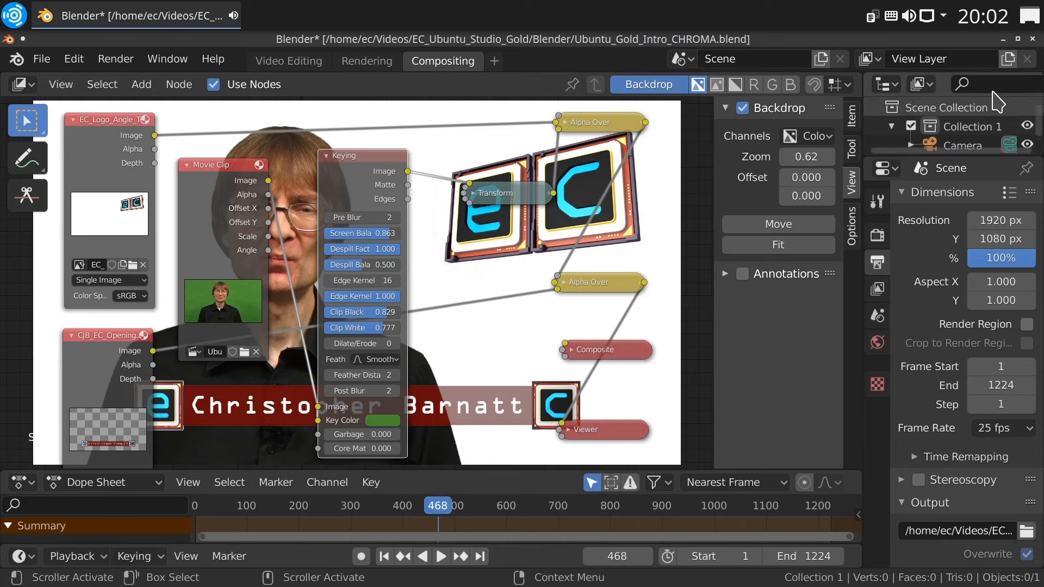
mouse_move(1028, 47)
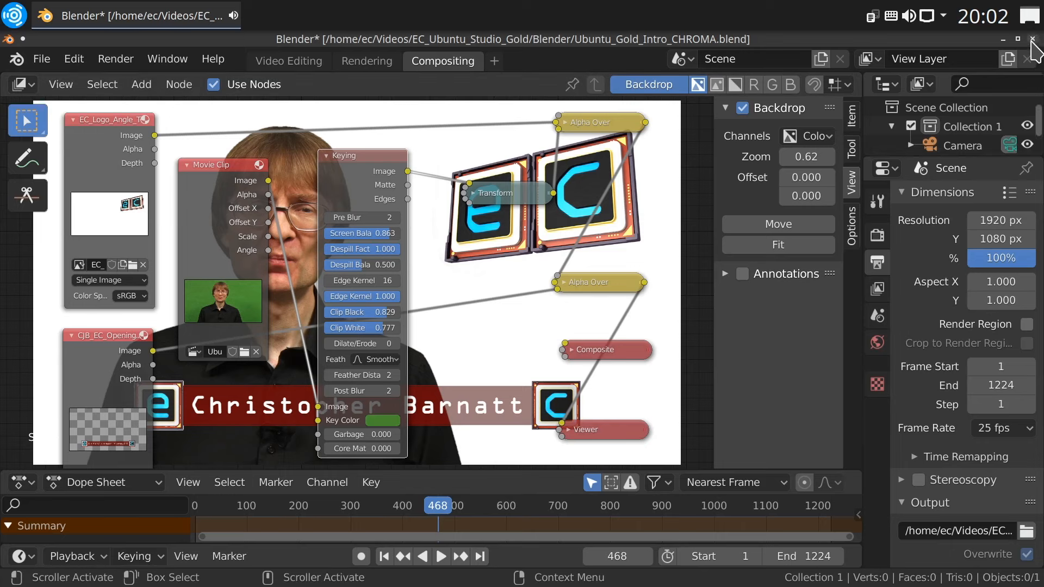
Step: Quit Blender without saving and bring up the application launcher again
click(1033, 39)
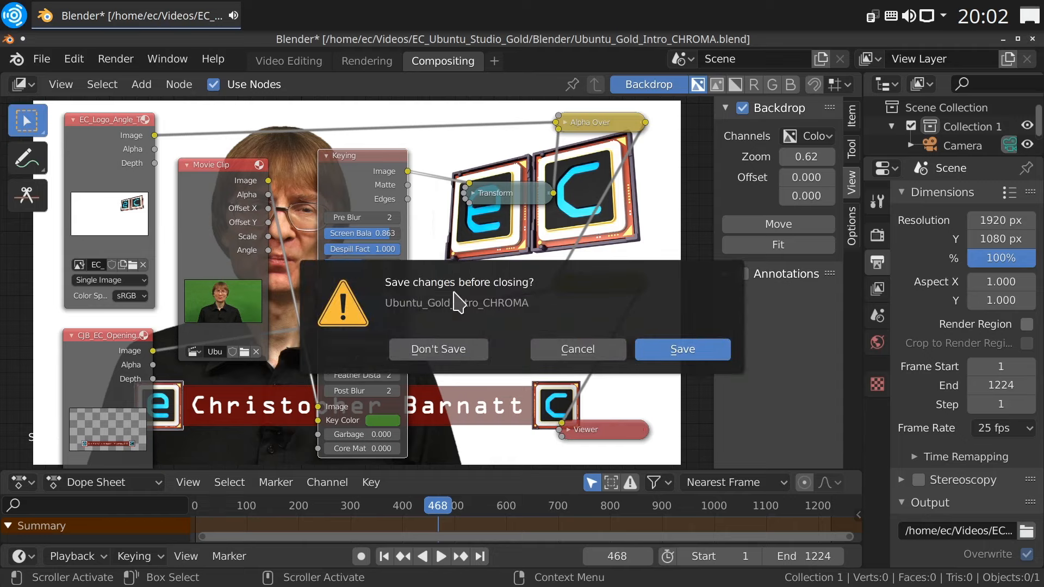
click(438, 349)
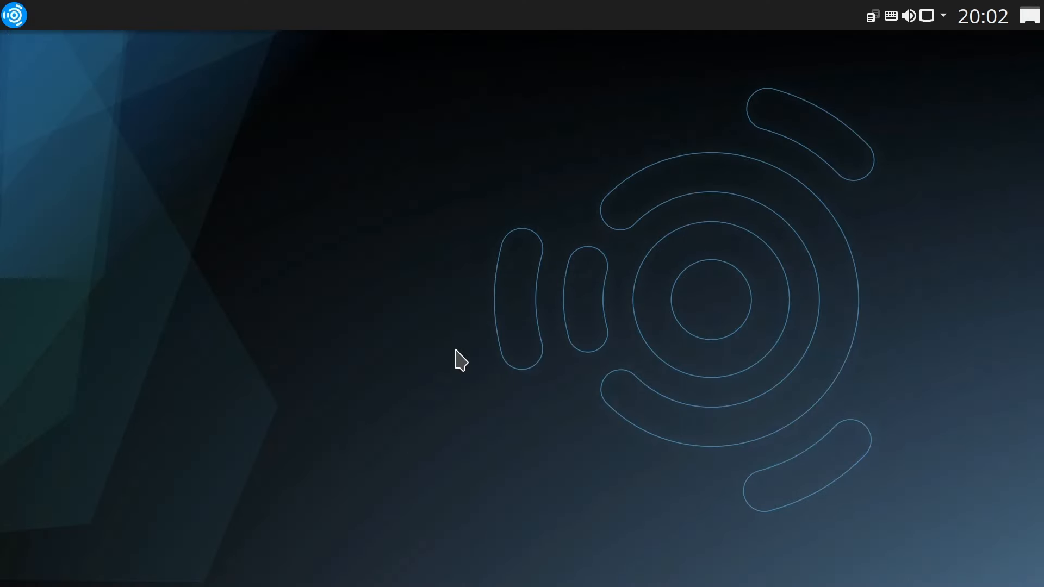
click(13, 14)
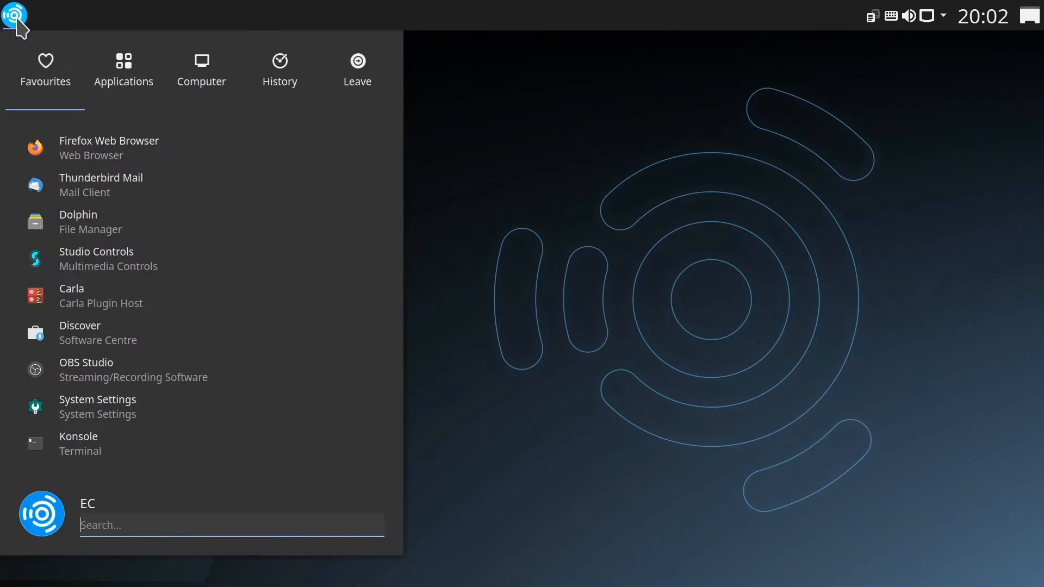
Step: Launch Audacity from Audio Production and open the recent Gold_Ubuntu_Intro project
click(123, 66)
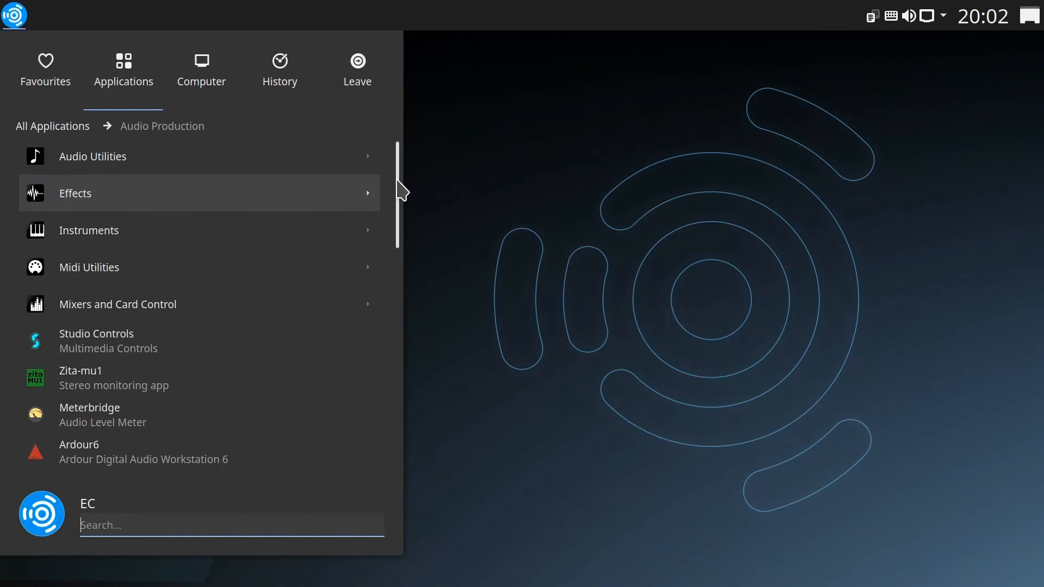
scroll(down, 3)
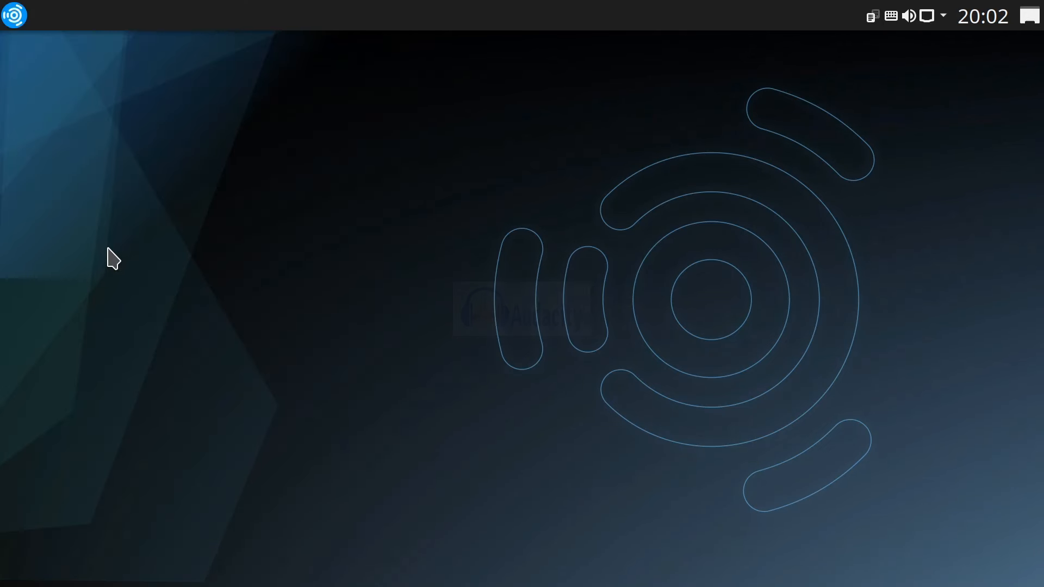
click(13, 14)
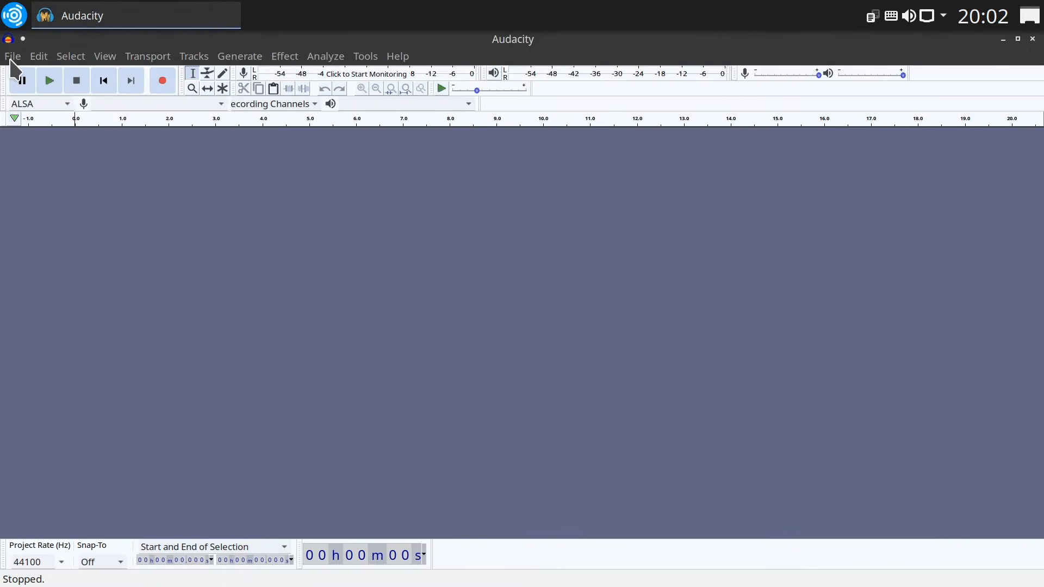
click(12, 56)
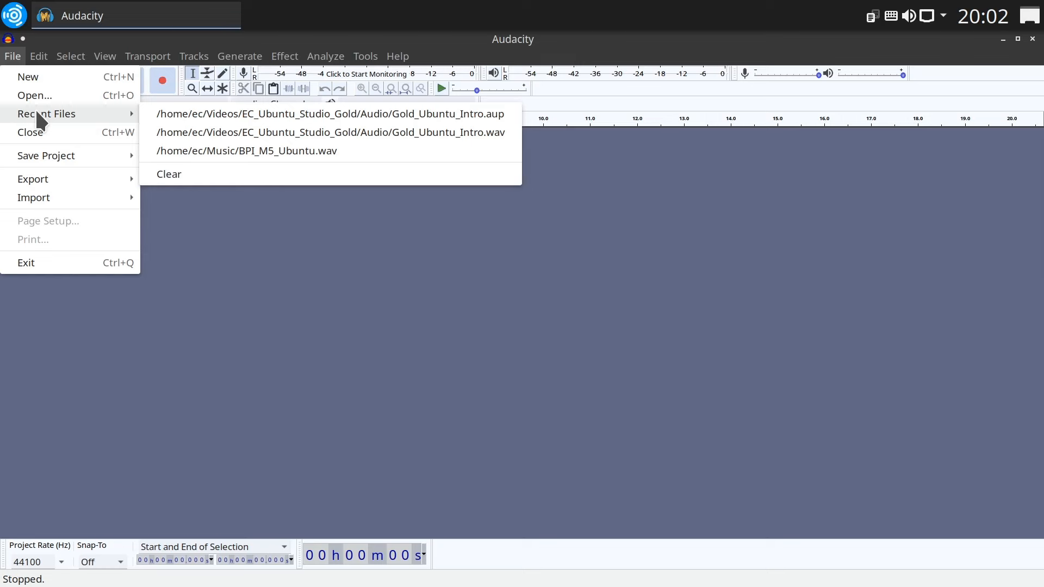
mouse_move(227, 129)
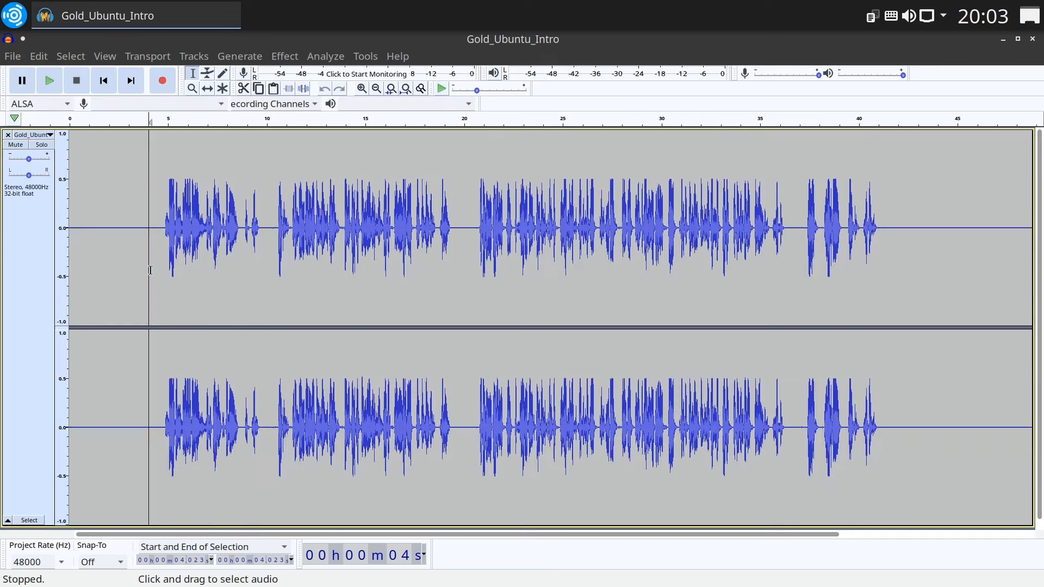
mouse_move(162, 299)
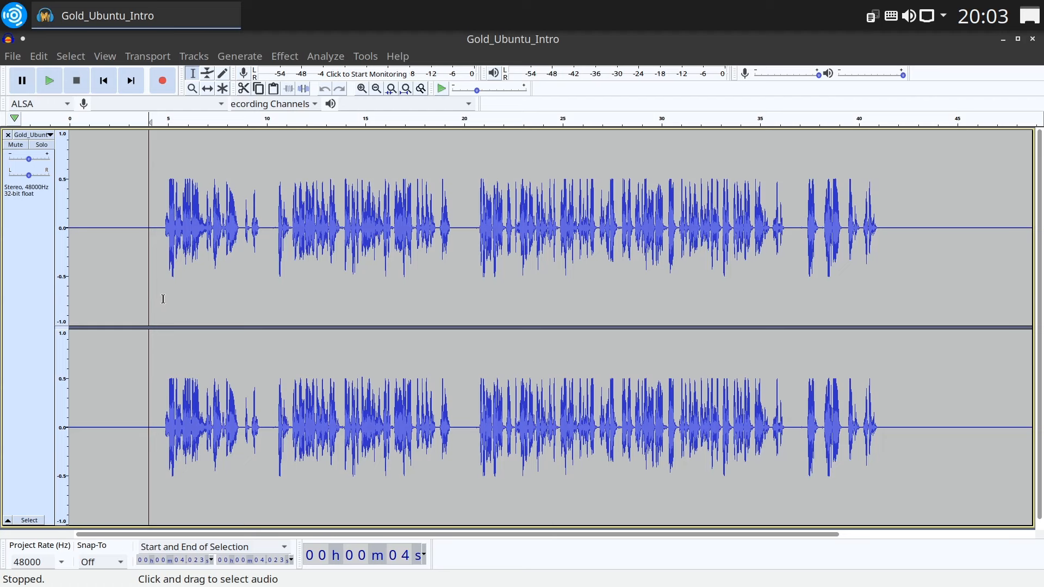
Step: Play the Gold_Ubuntu_Intro narration, then close Audacity
click(48, 79)
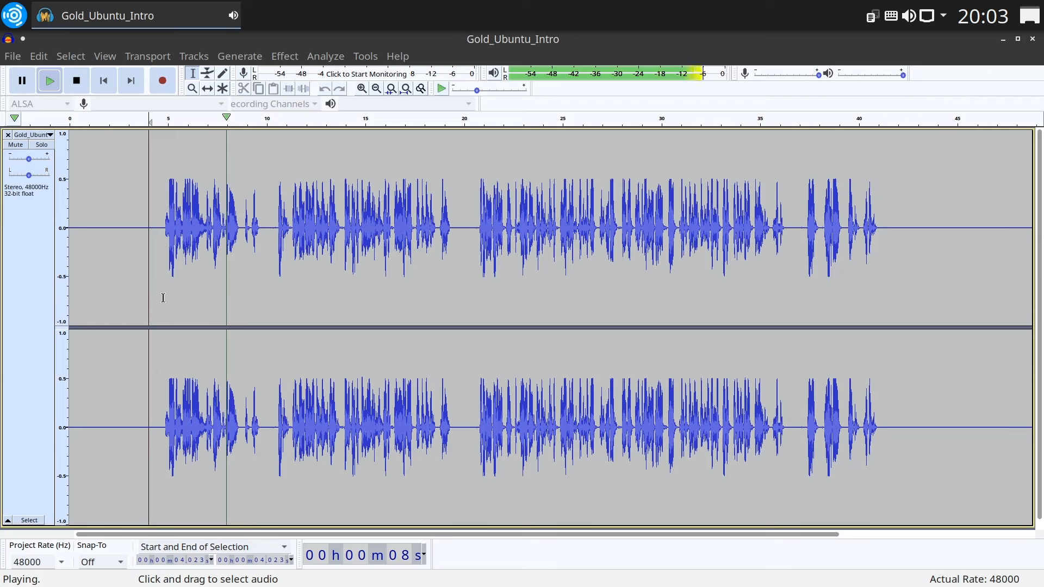
click(75, 79)
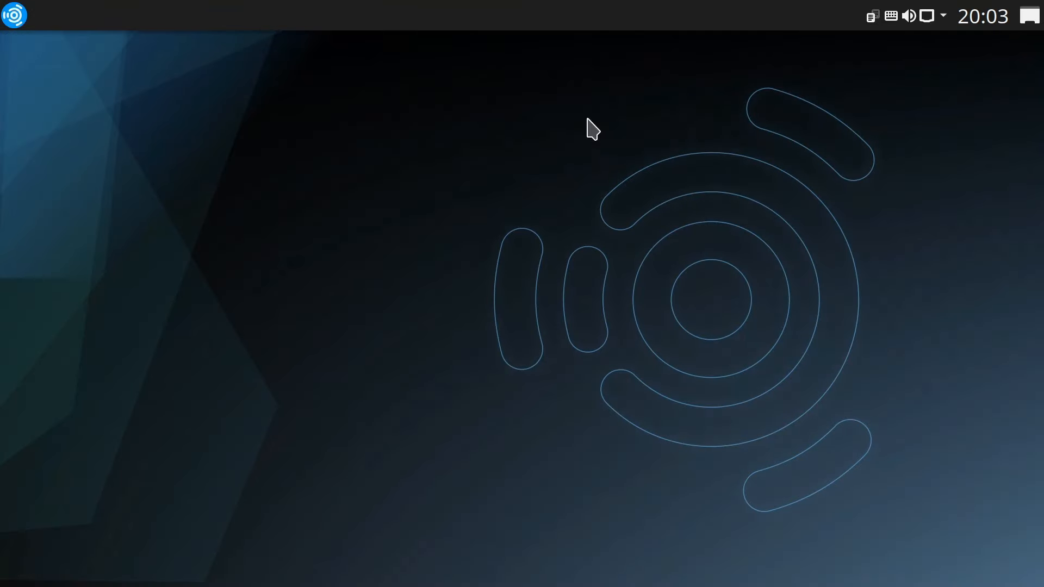
click(13, 14)
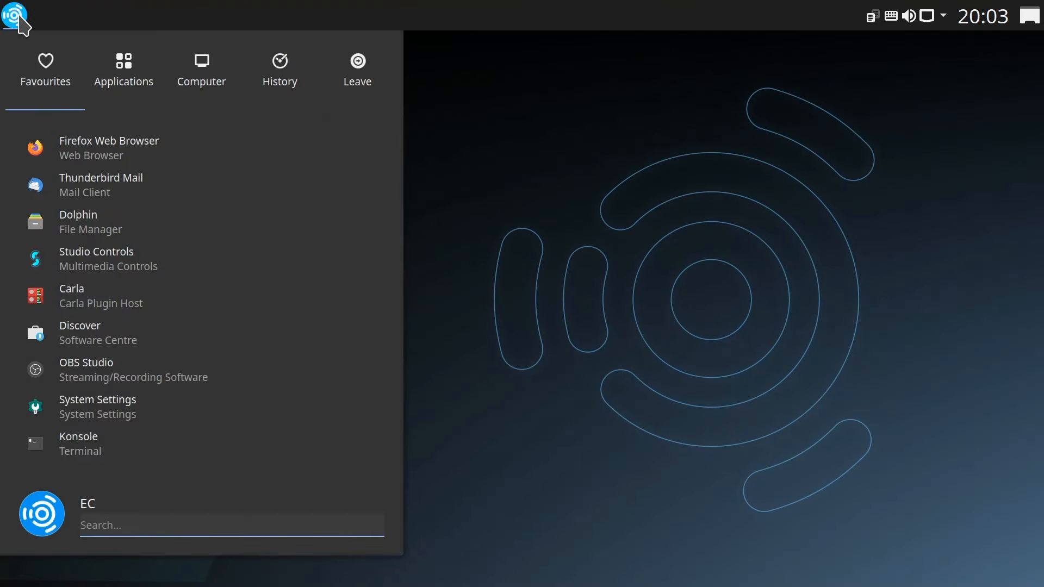
click(123, 67)
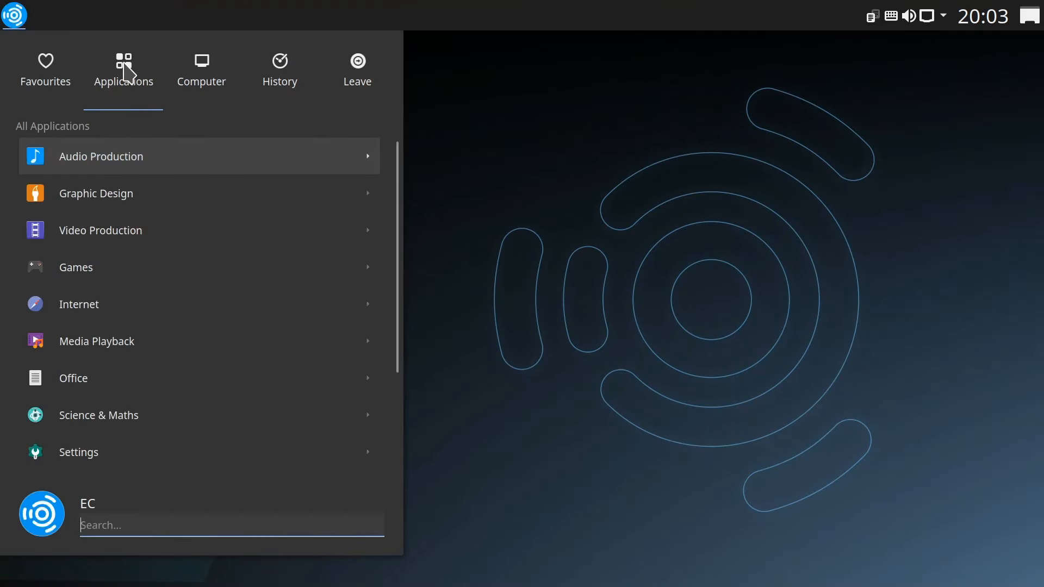
click(96, 193)
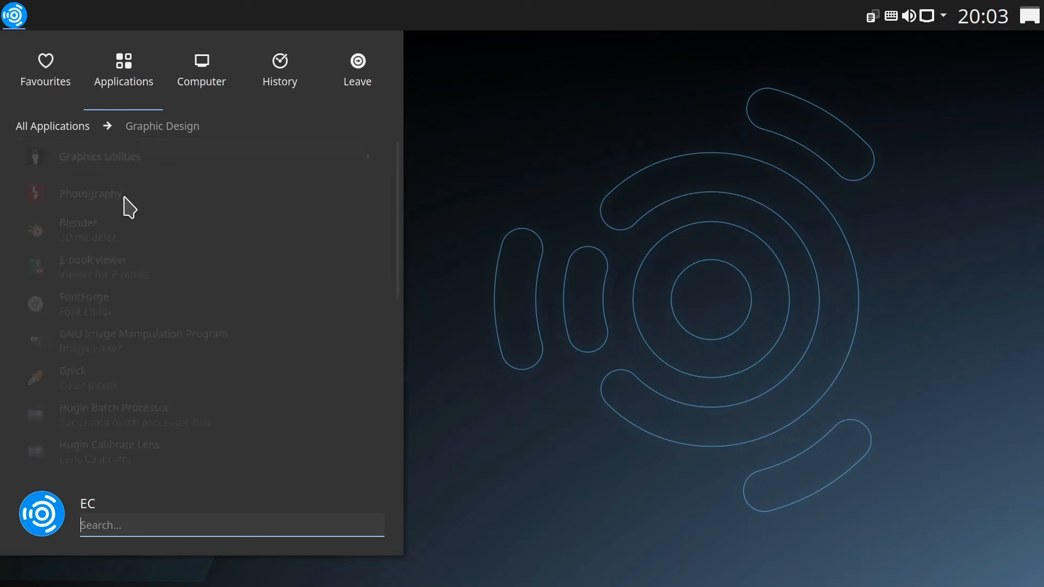
mouse_move(180, 352)
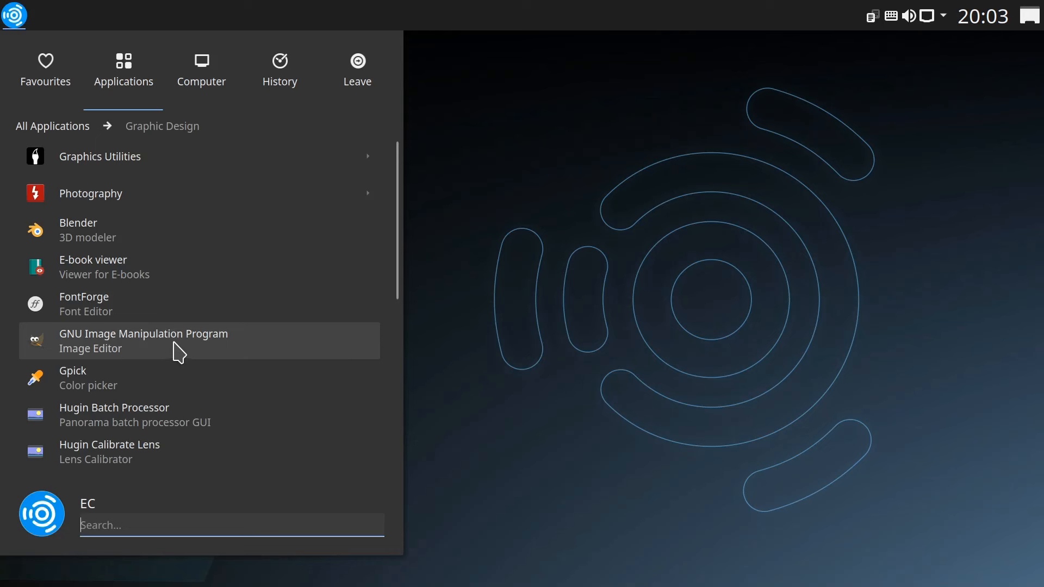
mouse_move(395, 214)
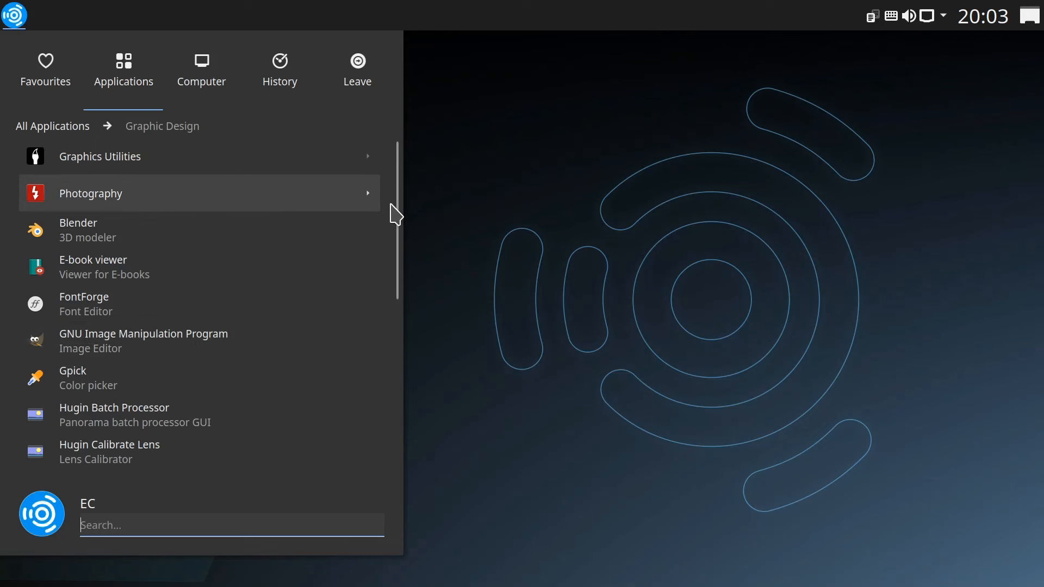
scroll(down, 3)
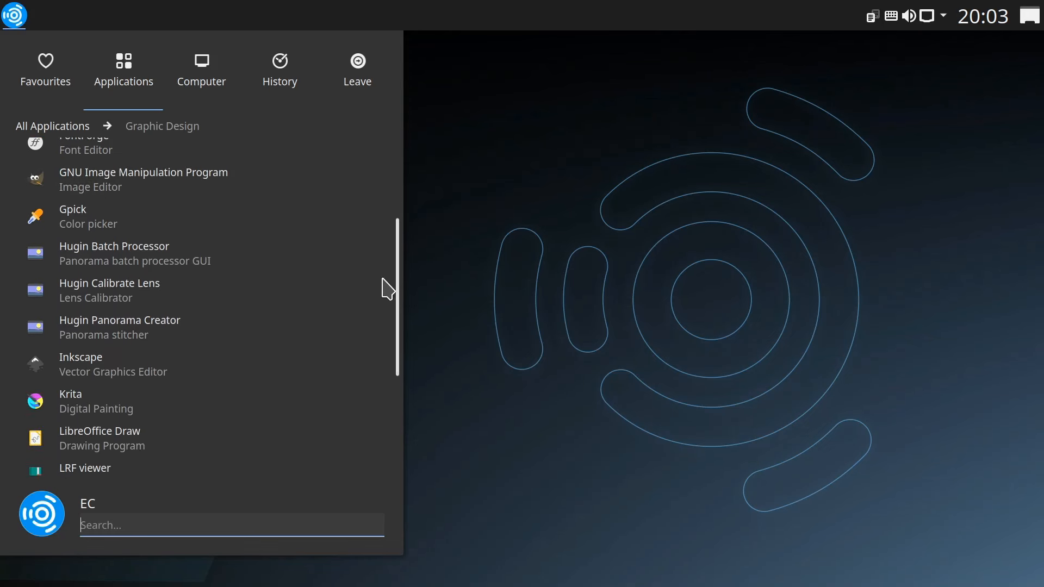
scroll(down, 3)
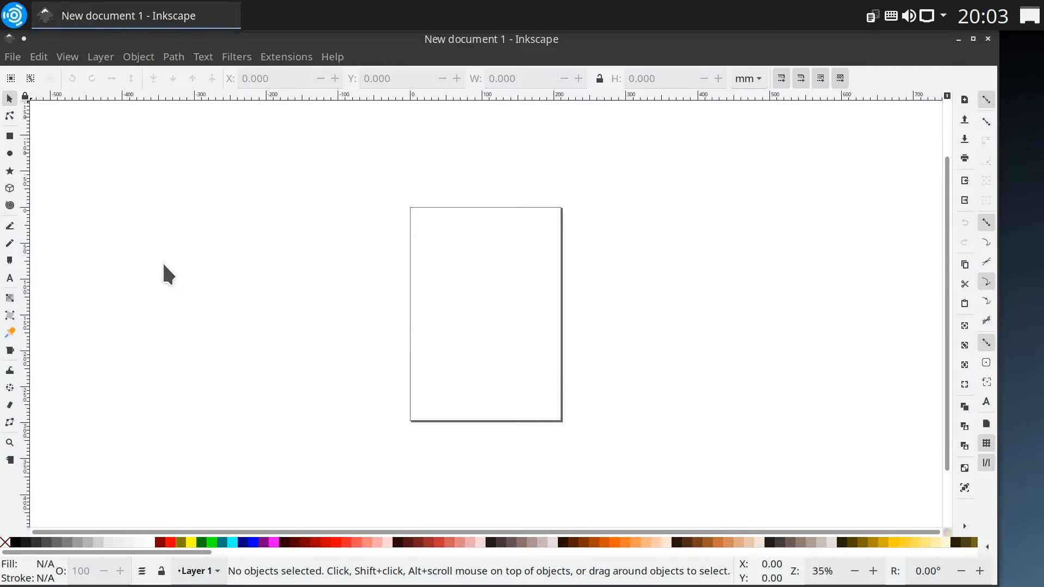
click(12, 56)
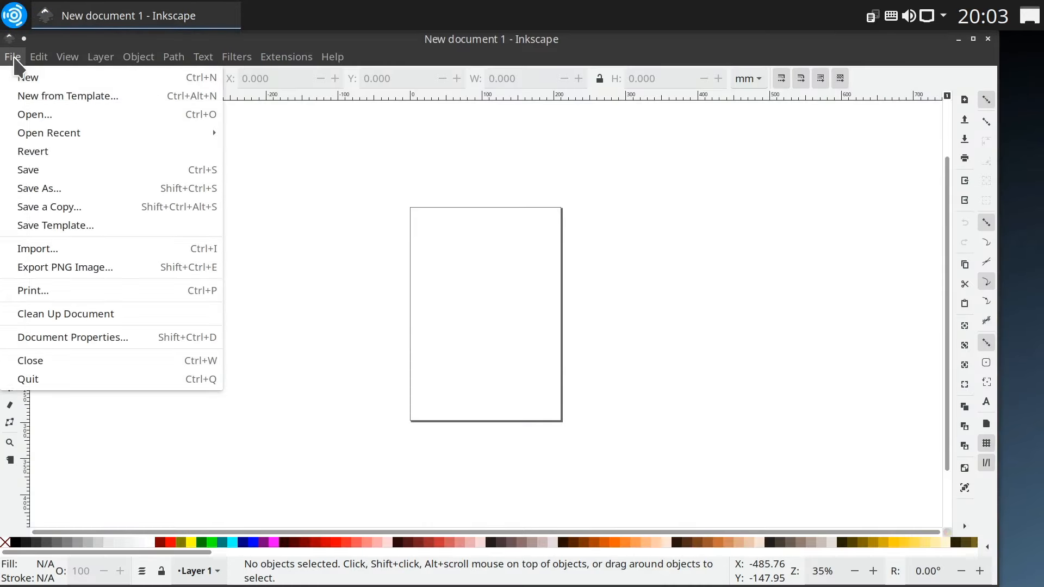
mouse_move(48, 133)
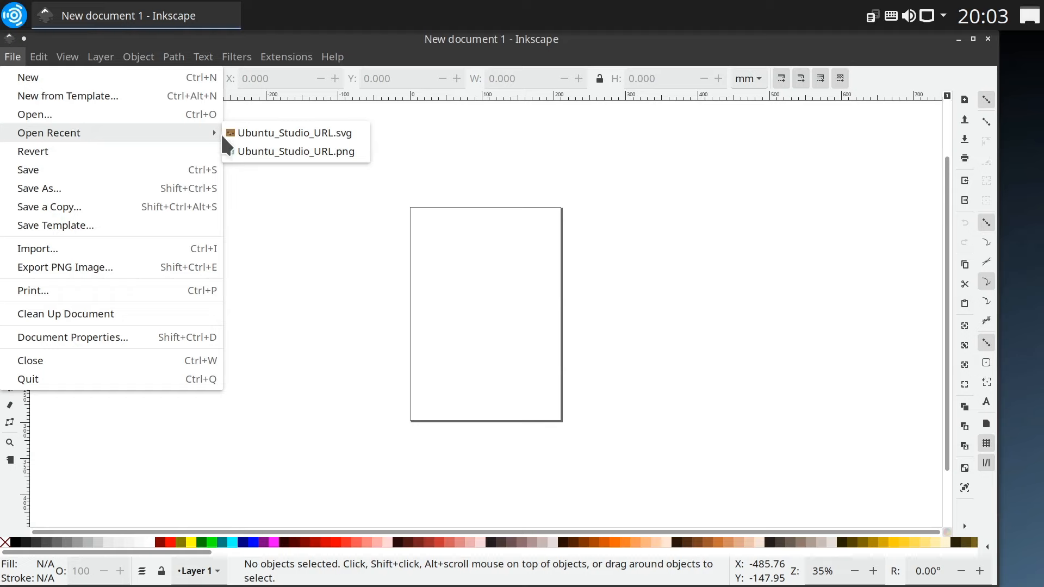
click(295, 133)
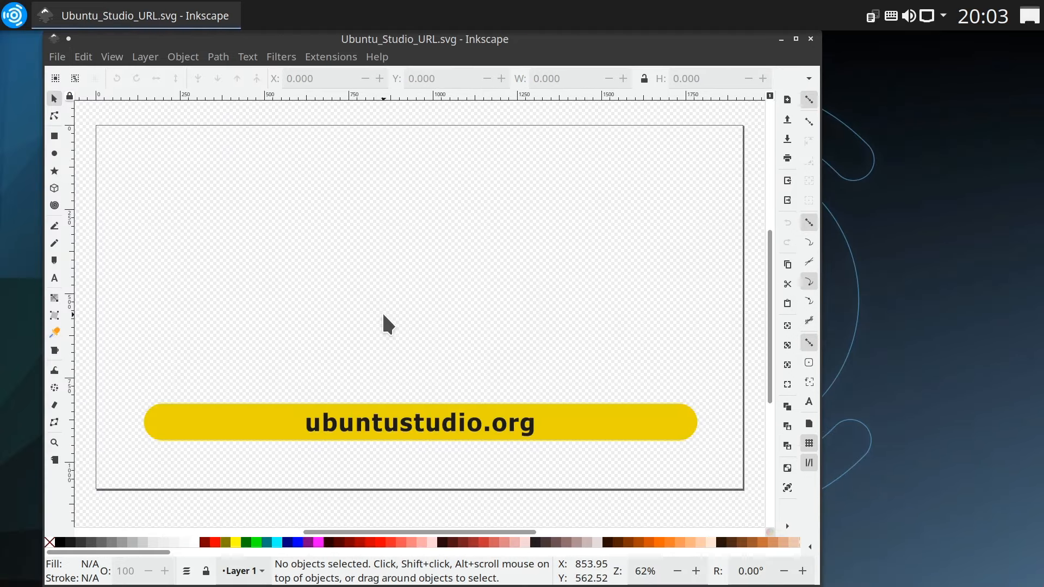
mouse_move(499, 345)
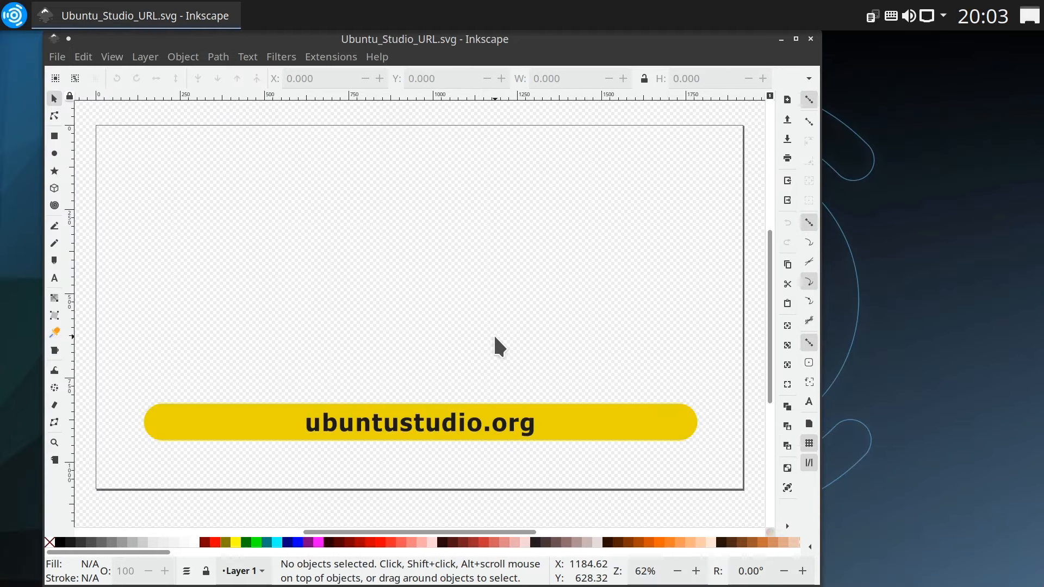
click(57, 56)
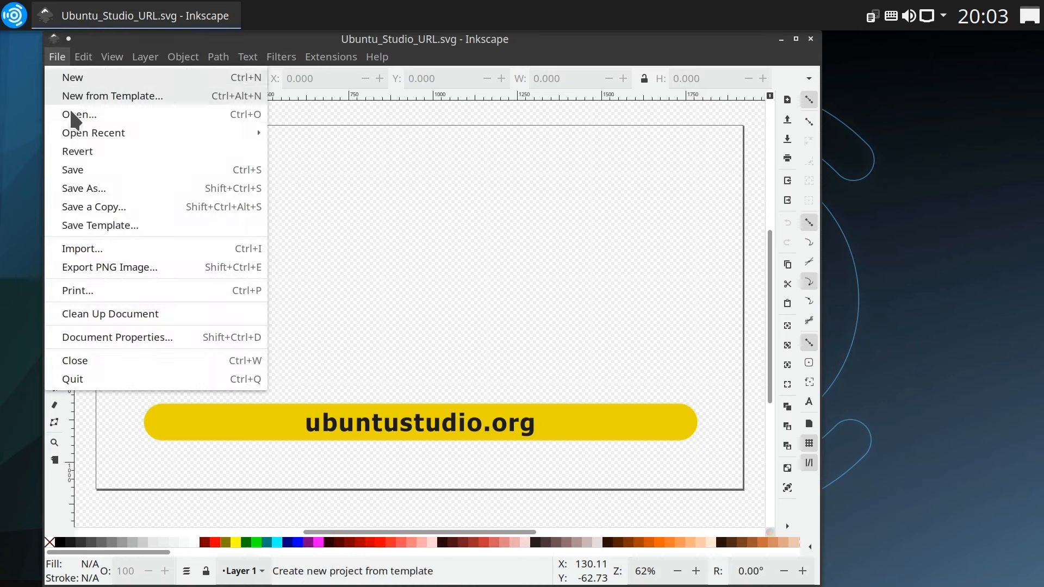
click(117, 337)
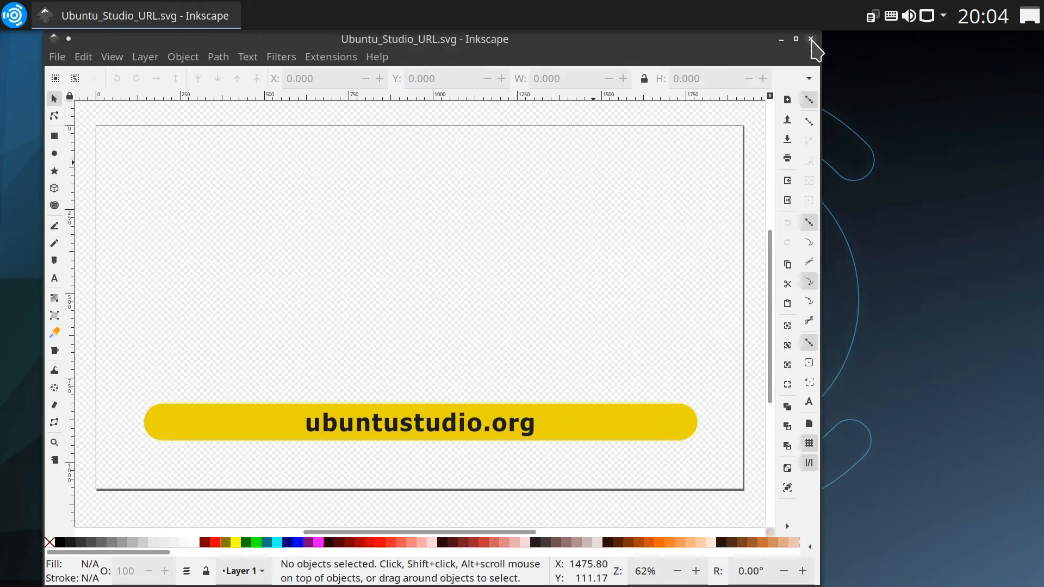
click(811, 40)
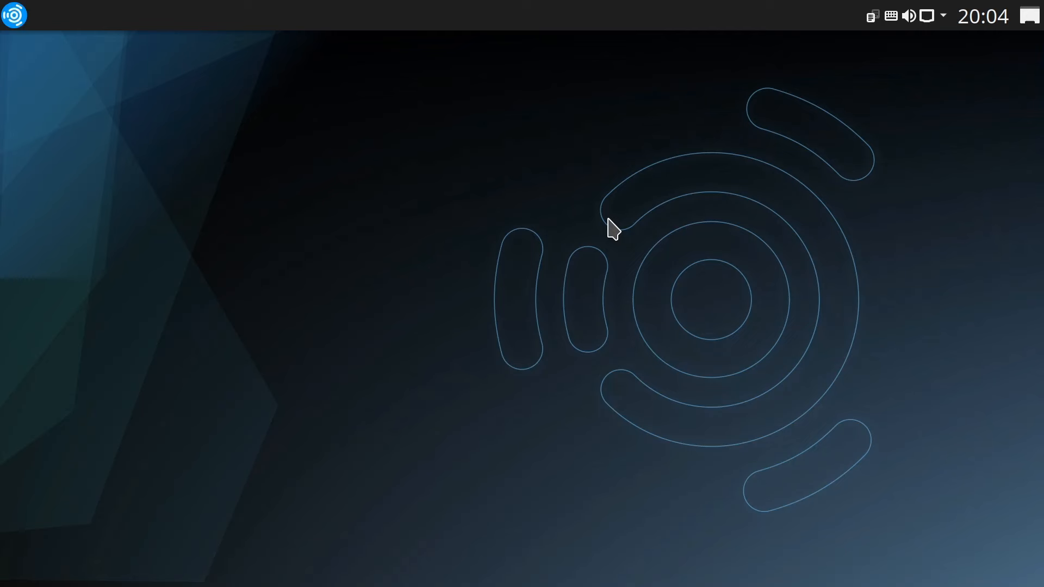
Step: Launch Kdenlive from Video Production and load the EC_Ubuntu_Gold_AA.kdenlive project
click(13, 15)
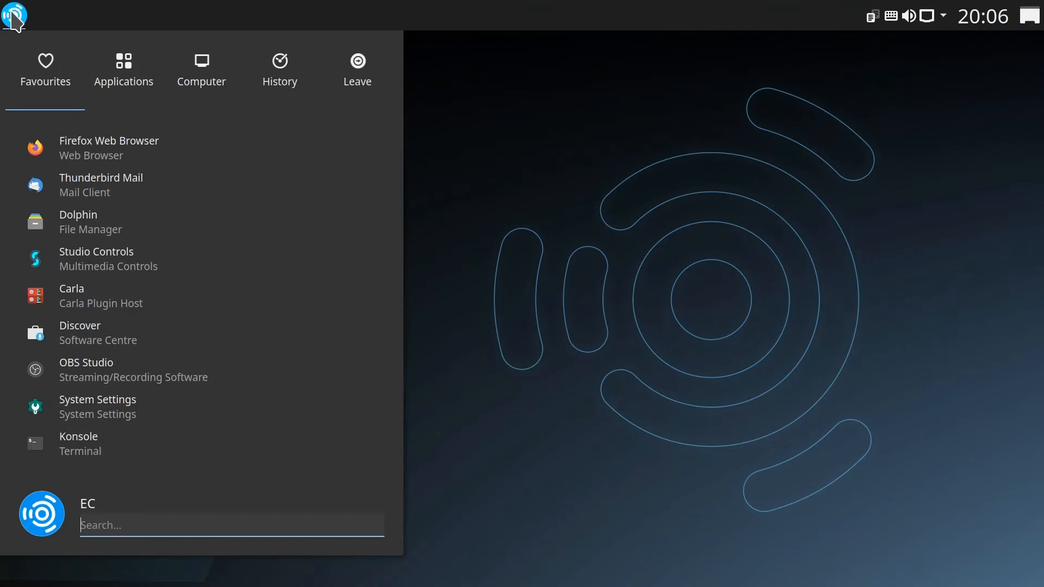
click(122, 67)
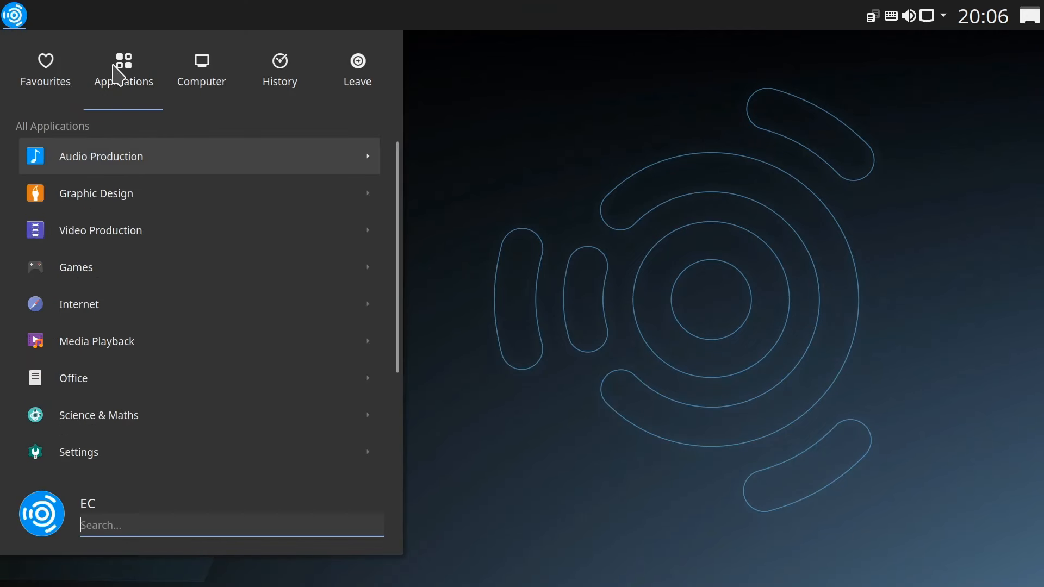
mouse_move(157, 235)
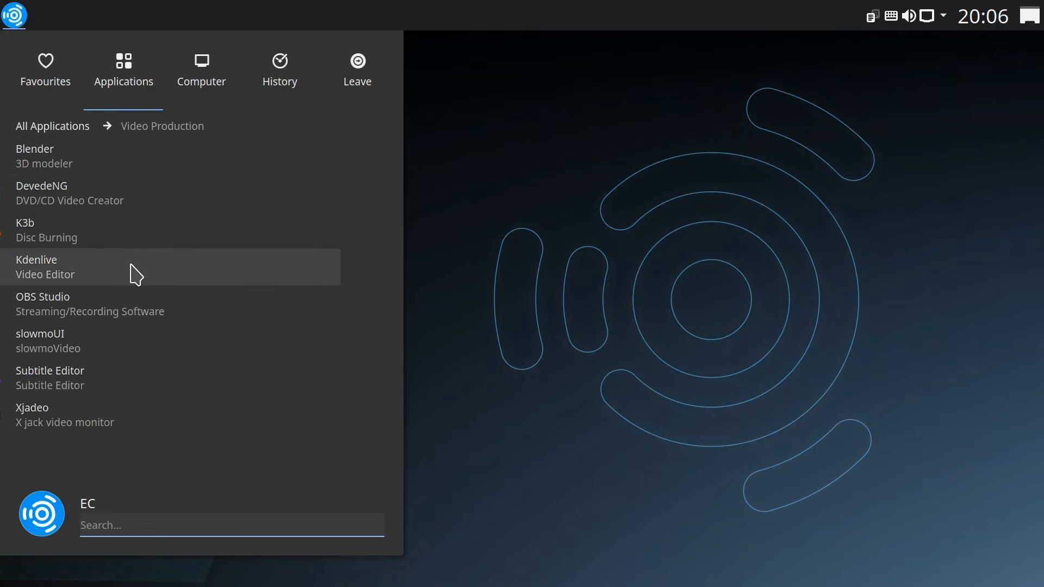
click(45, 266)
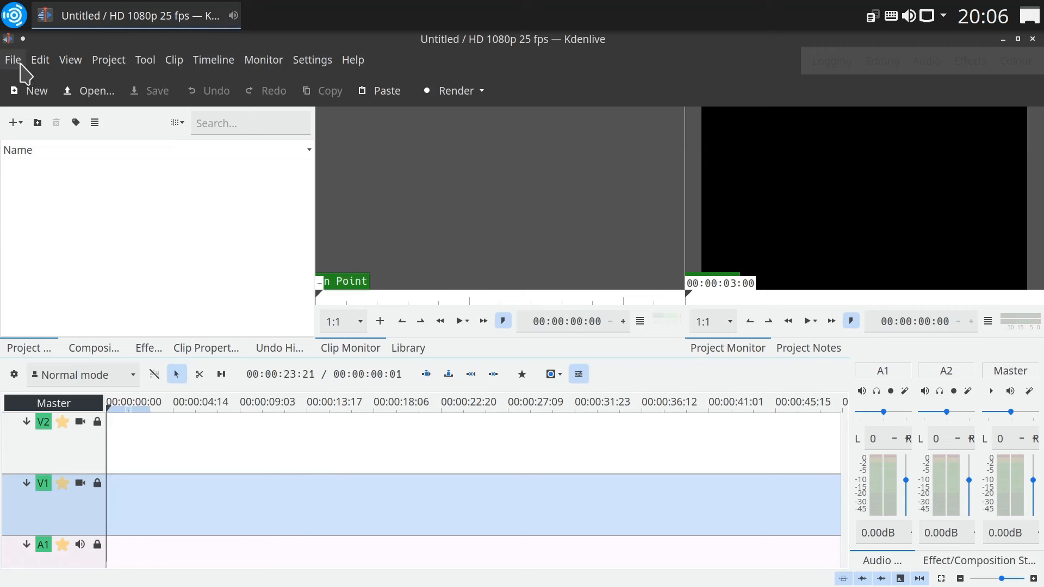
click(12, 59)
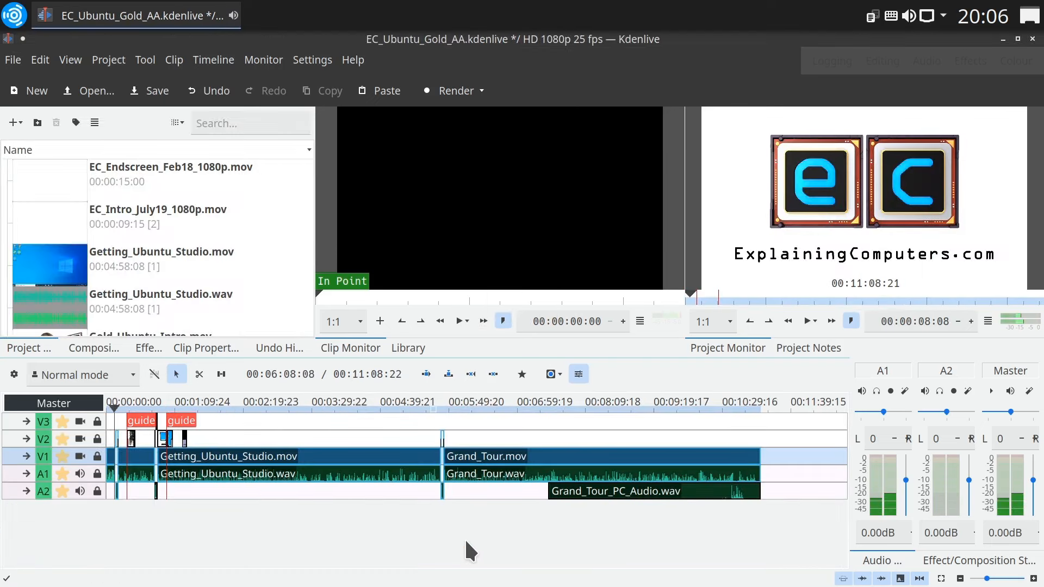
Step: Play and pause the Grand Tour section, then move the playhead to the Grand_Tour.mov and boot-footage clips
click(807, 321)
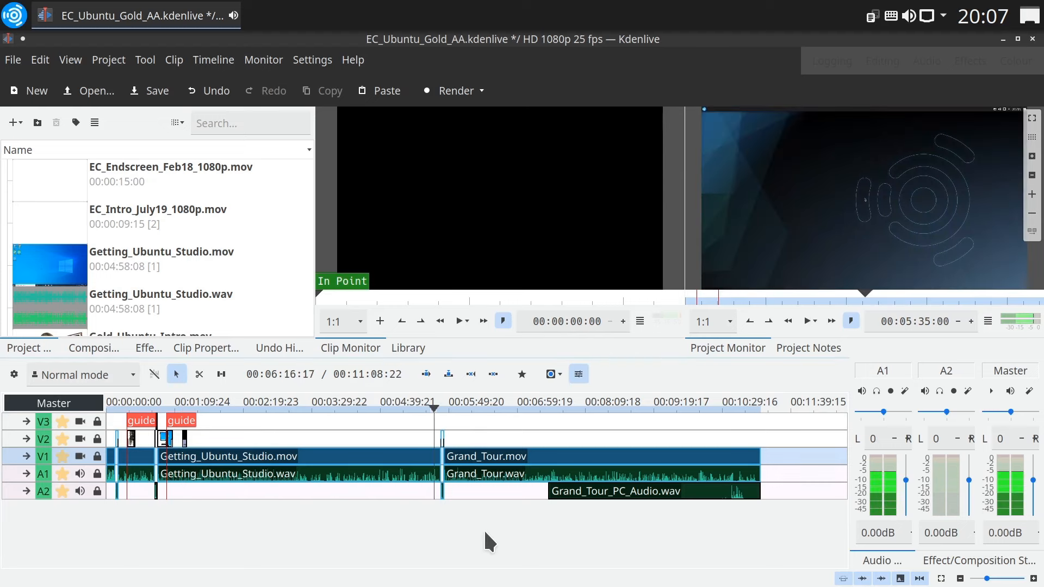
click(808, 321)
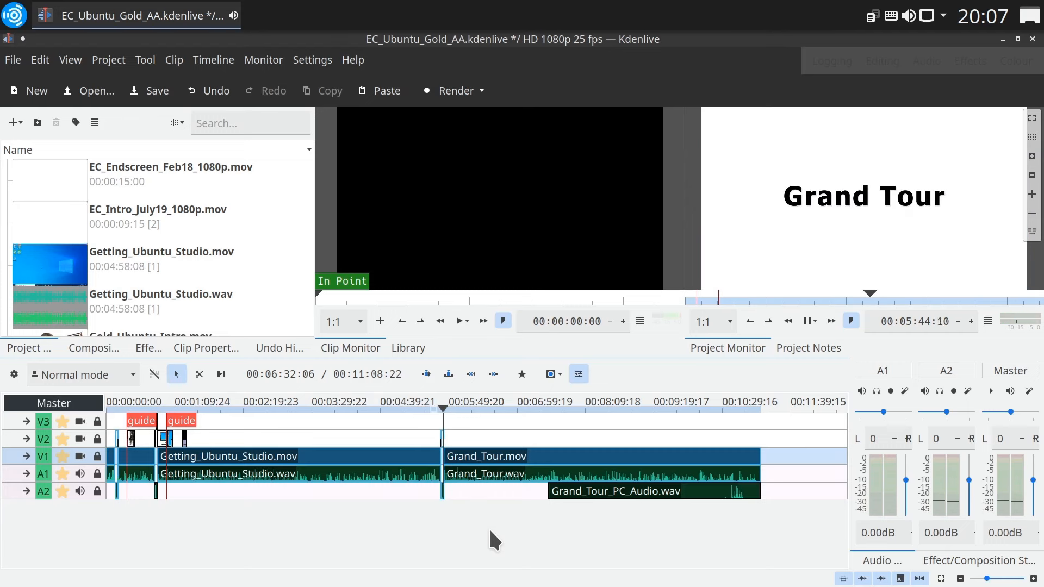
click(808, 321)
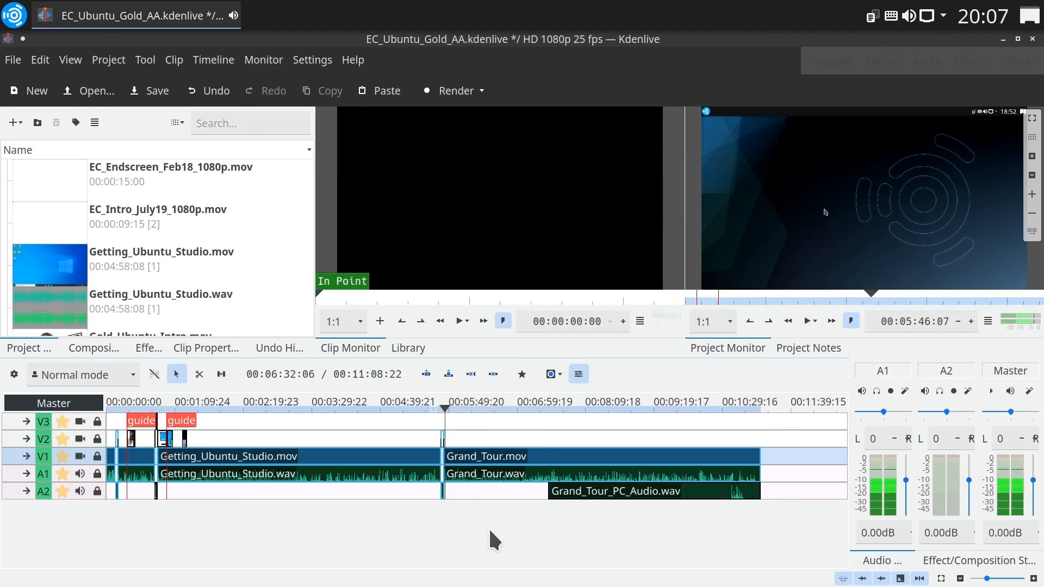
click(439, 420)
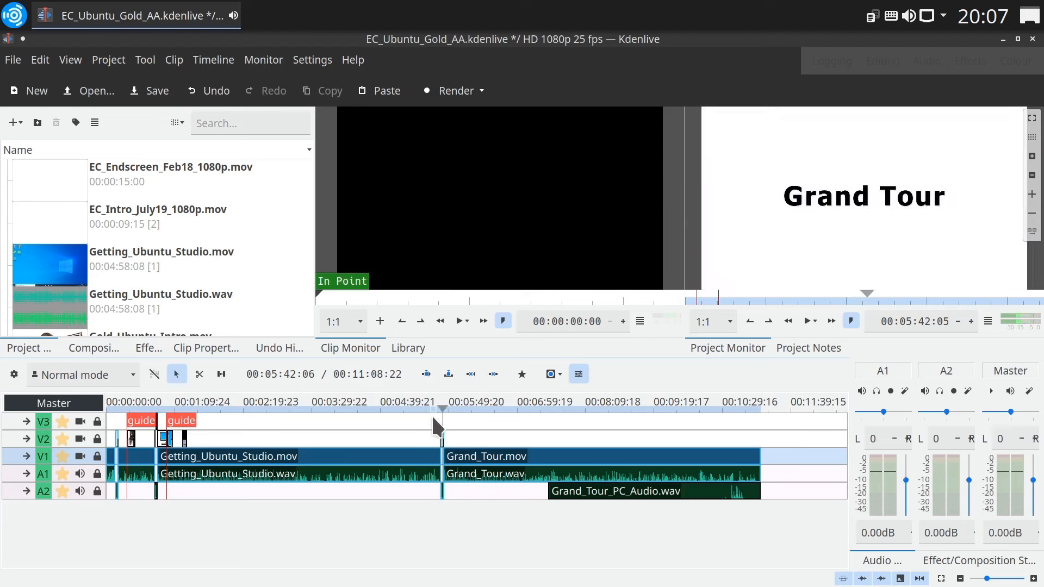
click(320, 406)
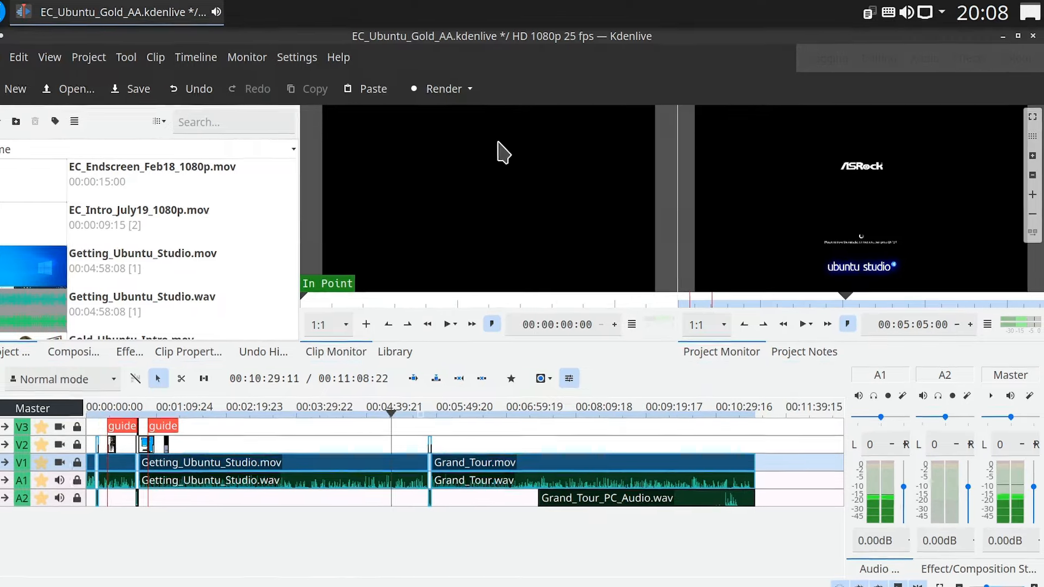
Step: Render the edit to EC_Ubuntu_Gold_AA.mp4 via a generated render script
click(442, 88)
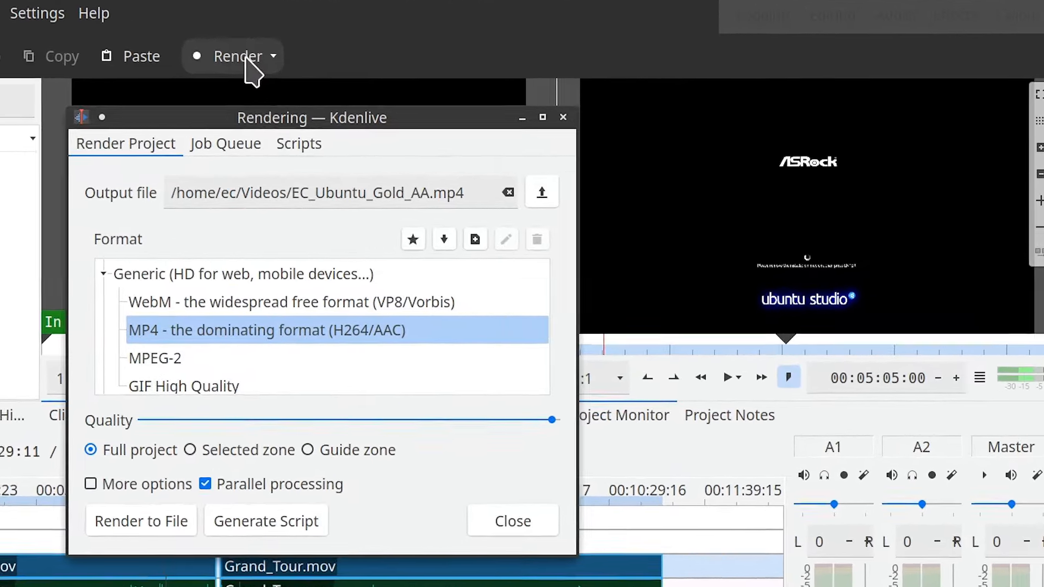
click(298, 143)
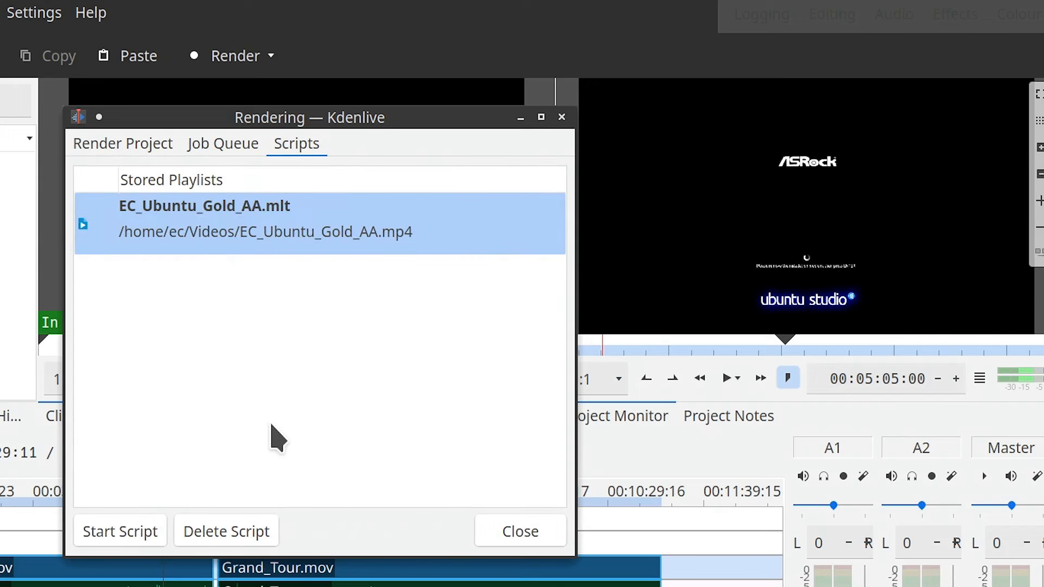
mouse_move(132, 539)
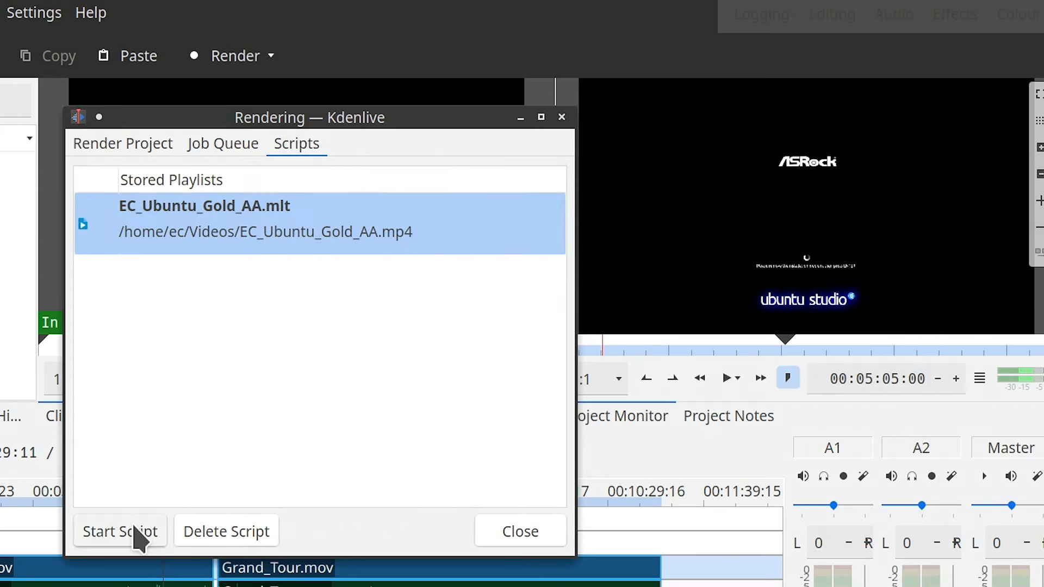
click(120, 532)
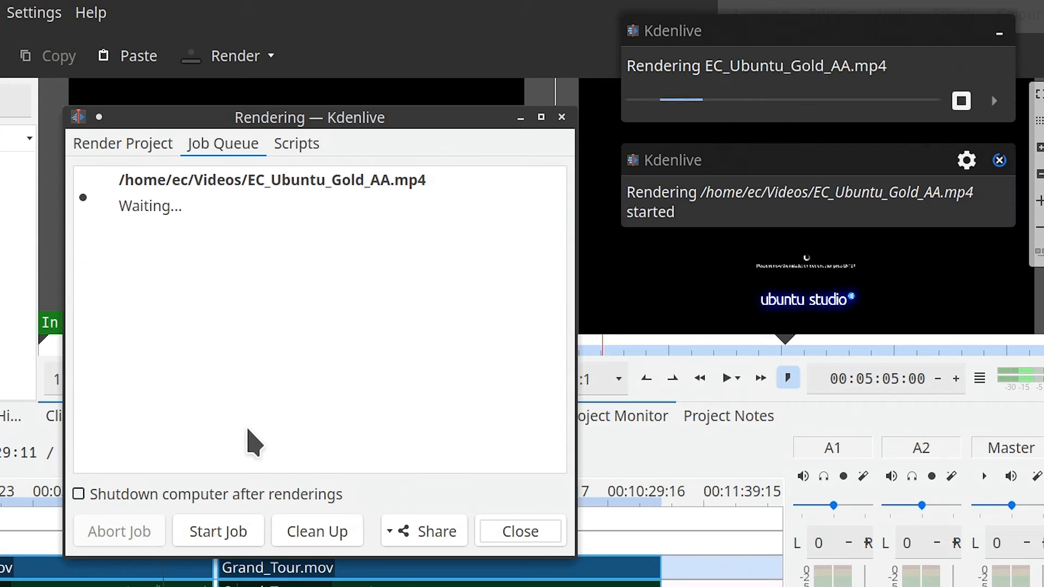
mouse_move(692, 259)
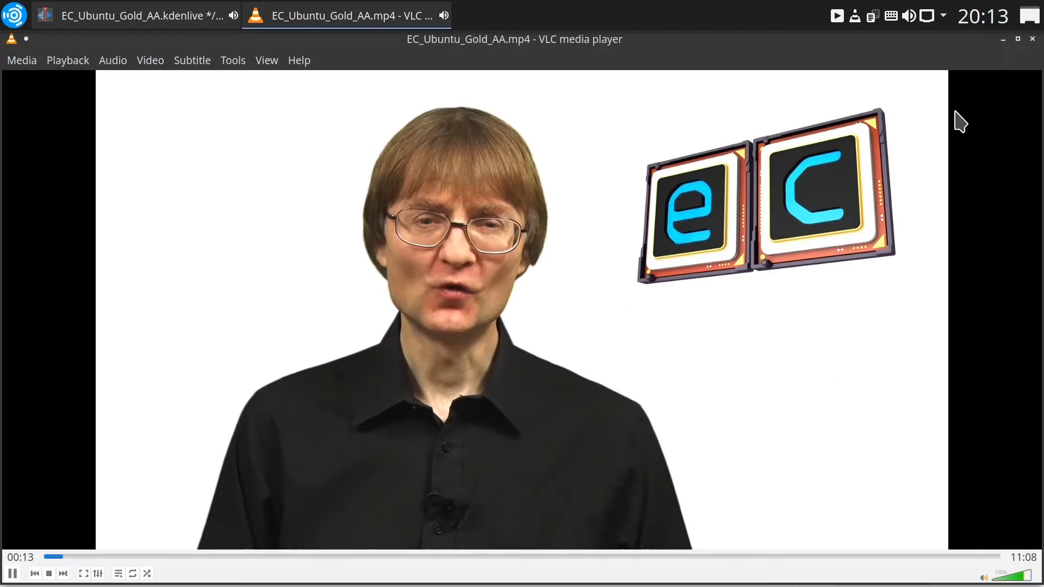
Step: Close the VLC playback of the finished MP4 and dismiss the rendering queue window
click(132, 14)
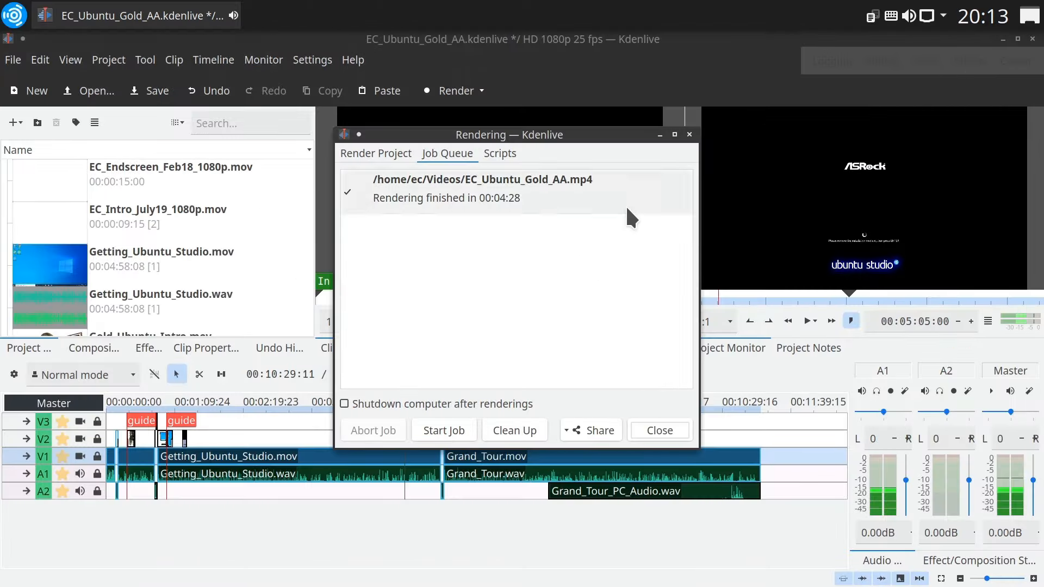
click(657, 430)
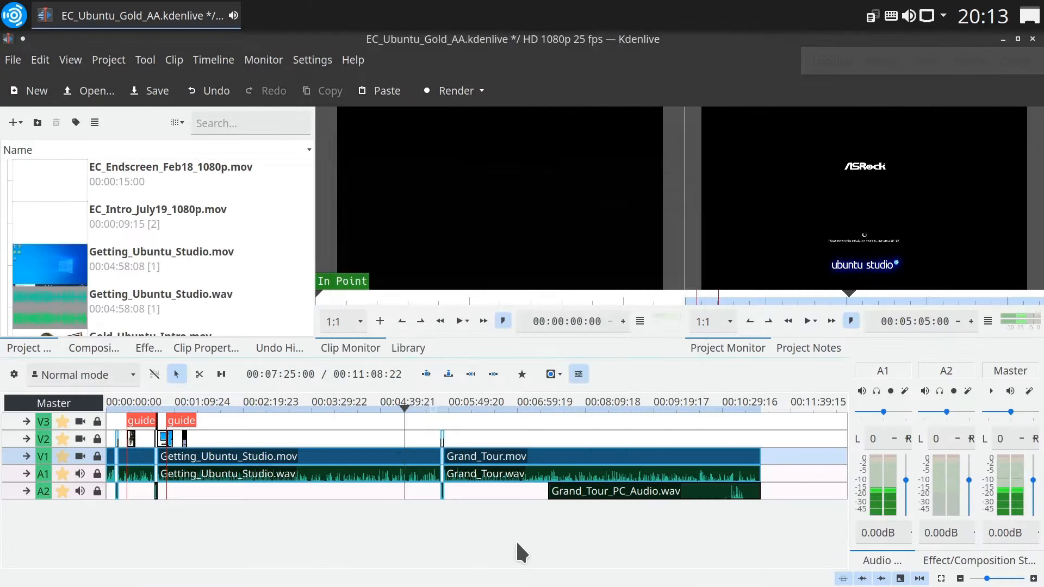